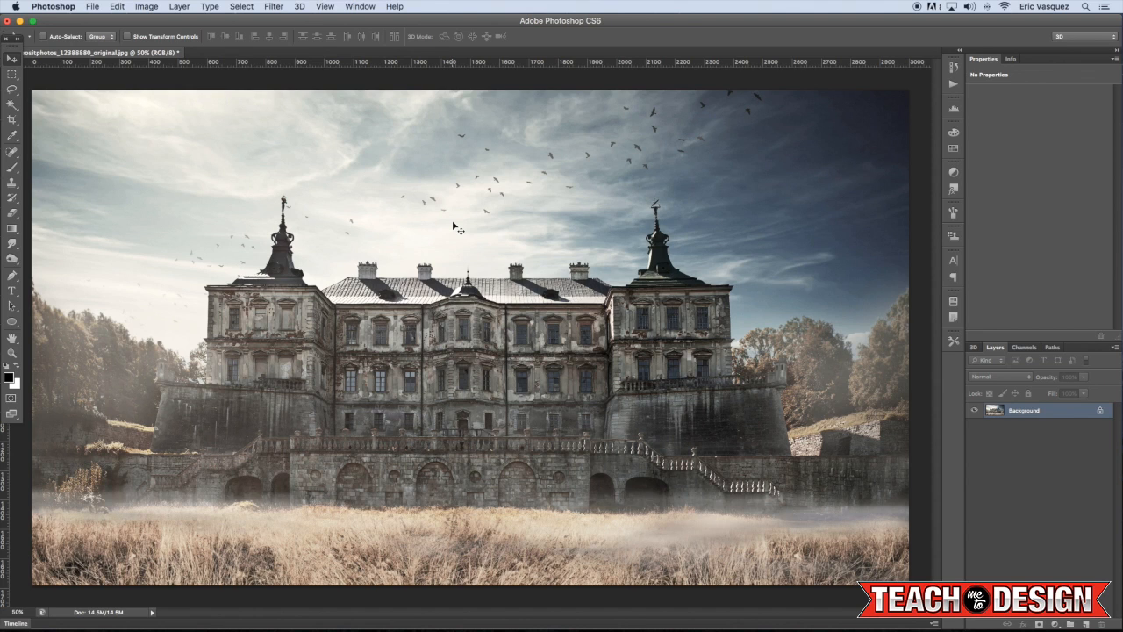
- Duplicate the Background layer so the castle photo sits on Layer 1
{"action": "left_click", "coordinate": [1071, 360]}
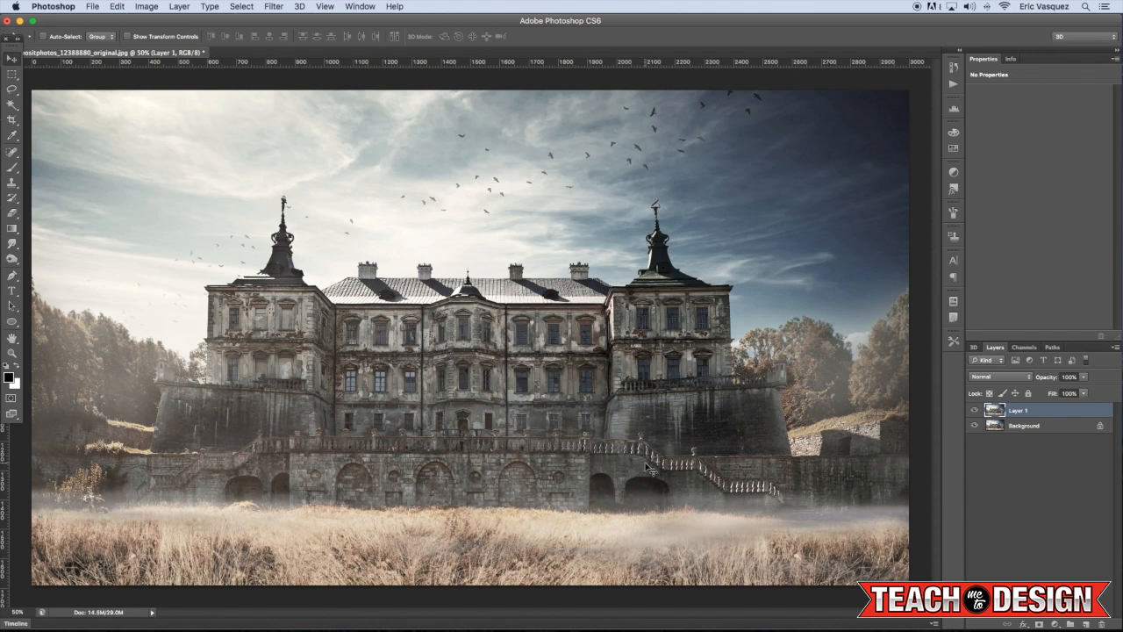
{"action": "mouse_move", "coordinate": [471, 225]}
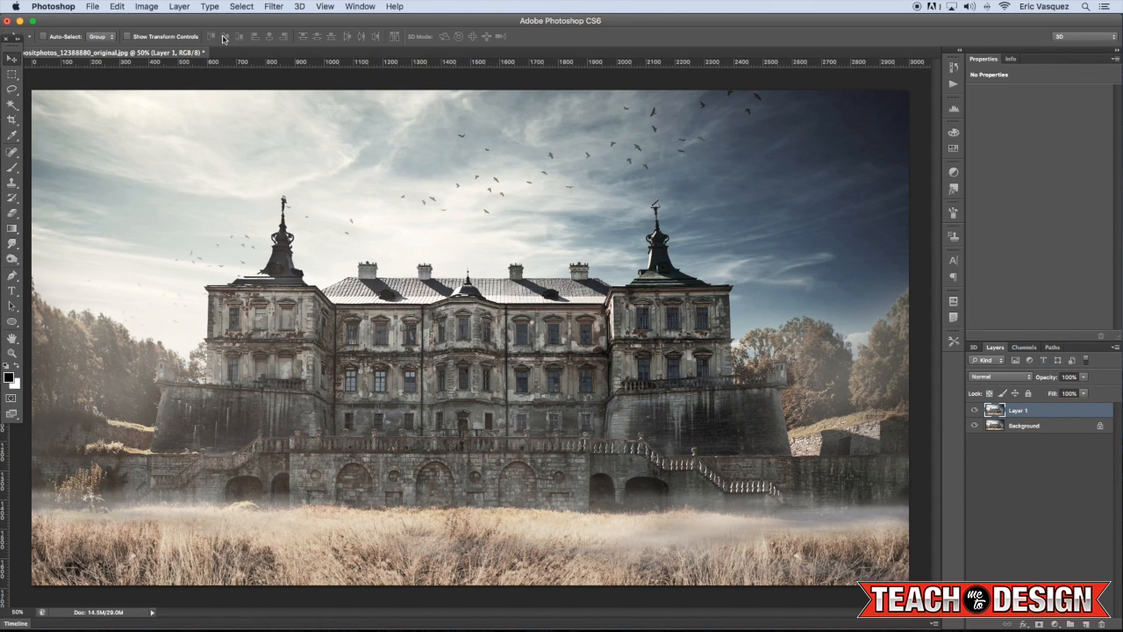
{"action": "left_click", "coordinate": [145, 7]}
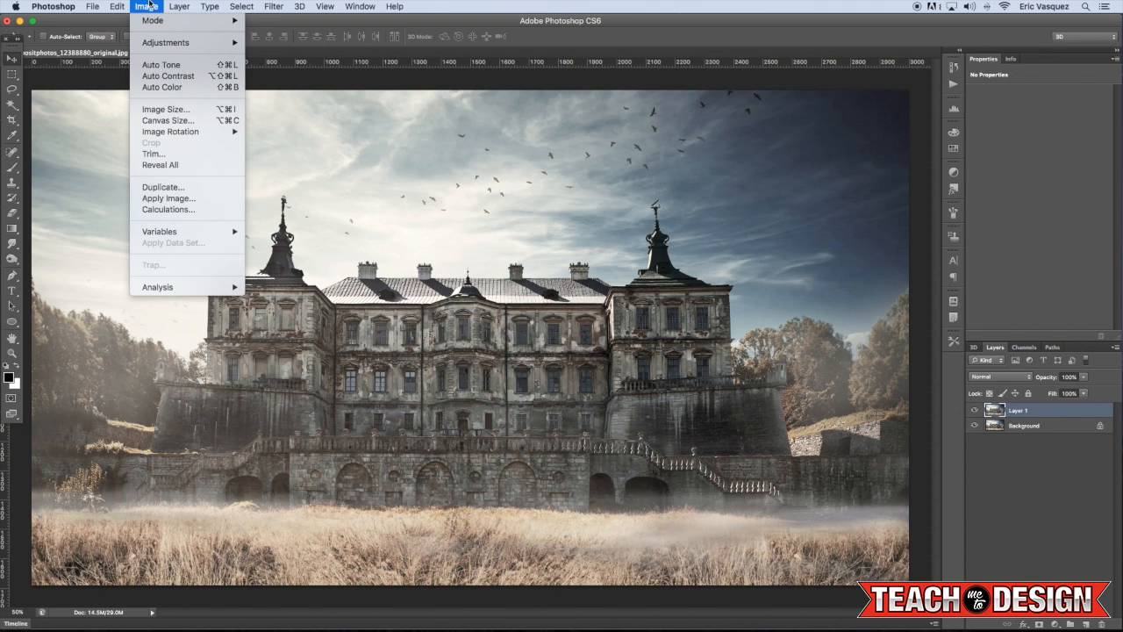
{"action": "mouse_move", "coordinate": [153, 21]}
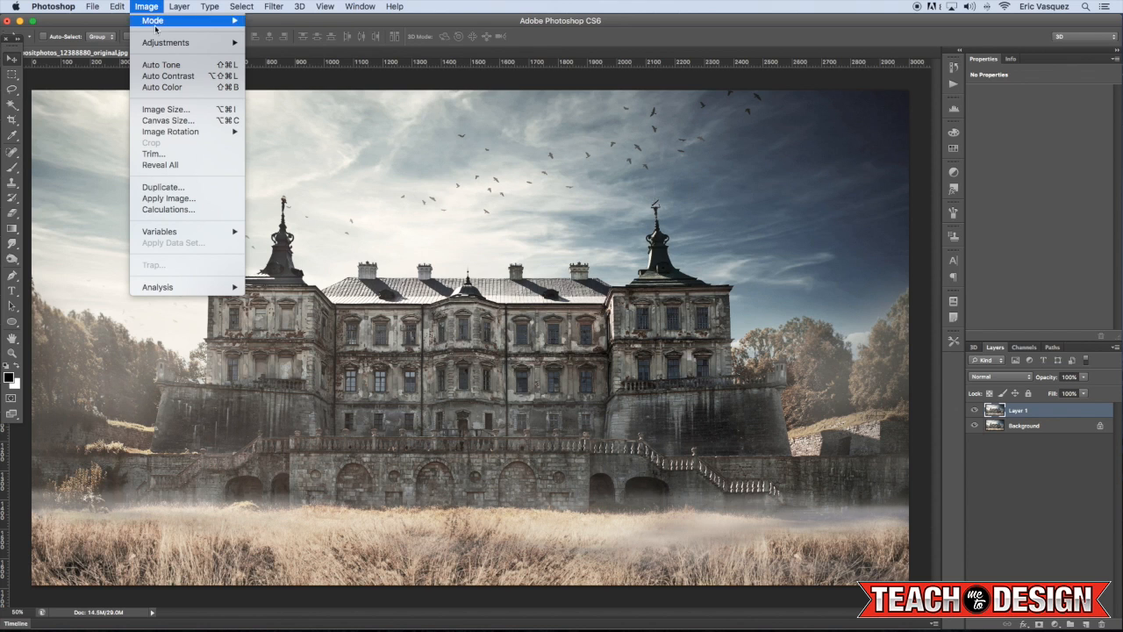
- Set the canvas height to 3300 px, anchored top-center, leaving white space below the photo
{"action": "left_click", "coordinate": [167, 119]}
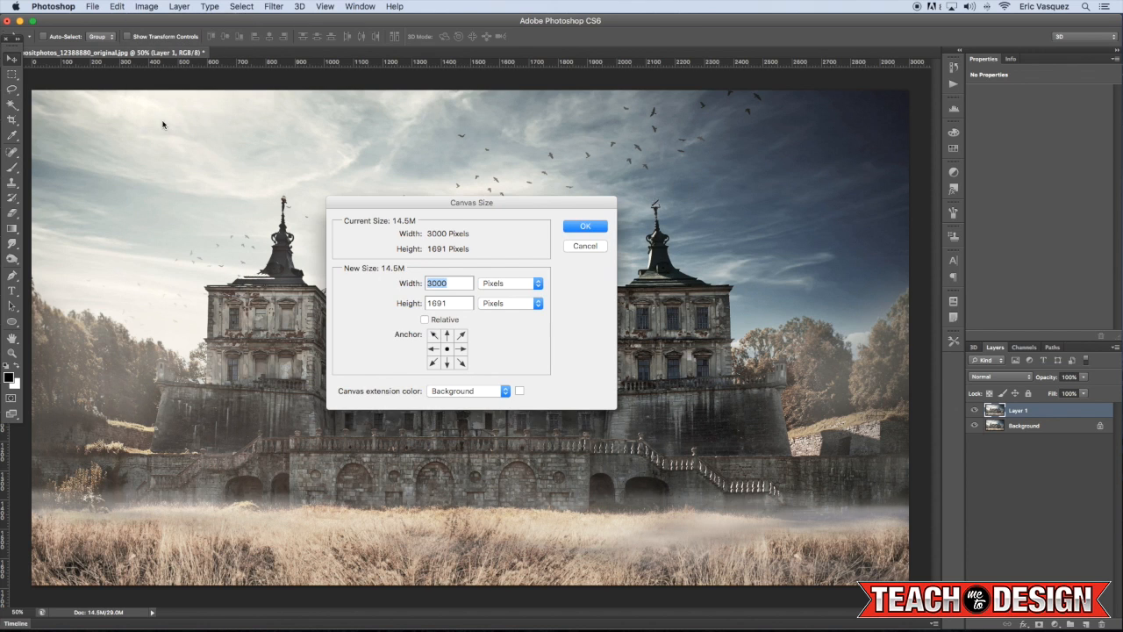
{"action": "left_click_drag", "start_coordinate": [470, 204], "coordinate": [719, 141]}
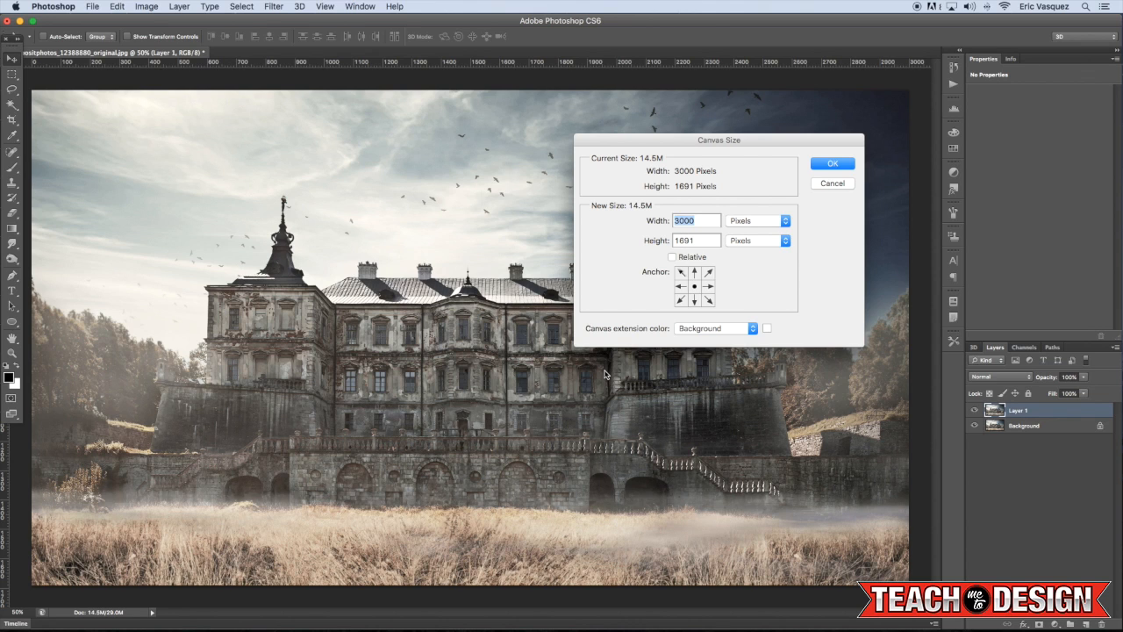
{"action": "mouse_move", "coordinate": [651, 280]}
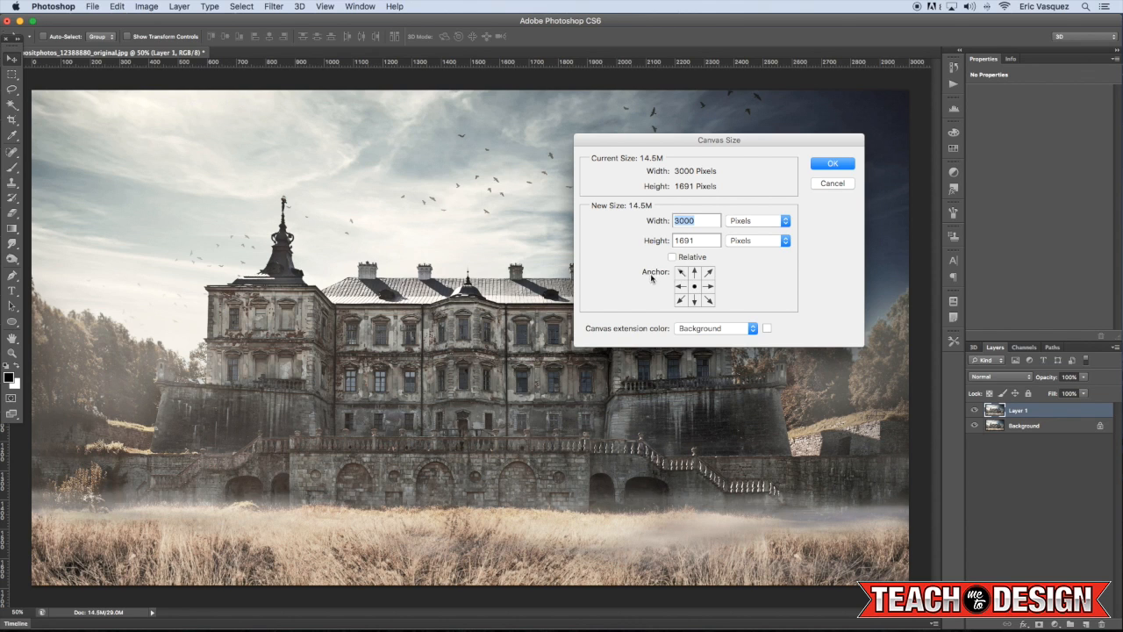
{"action": "mouse_move", "coordinate": [652, 277]}
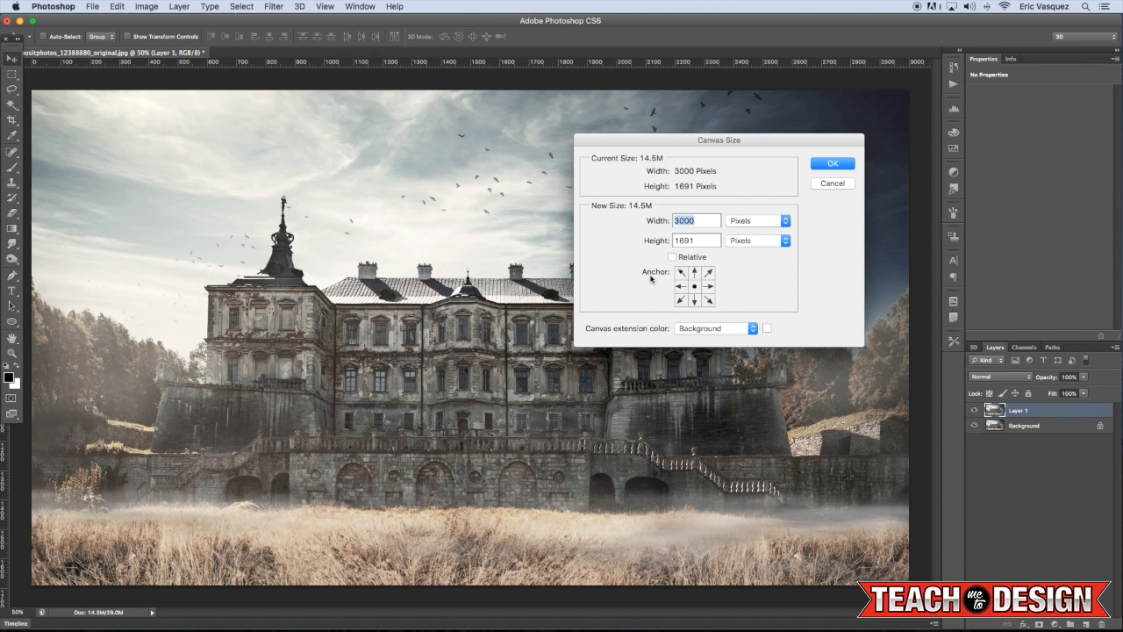
{"action": "mouse_move", "coordinate": [693, 300]}
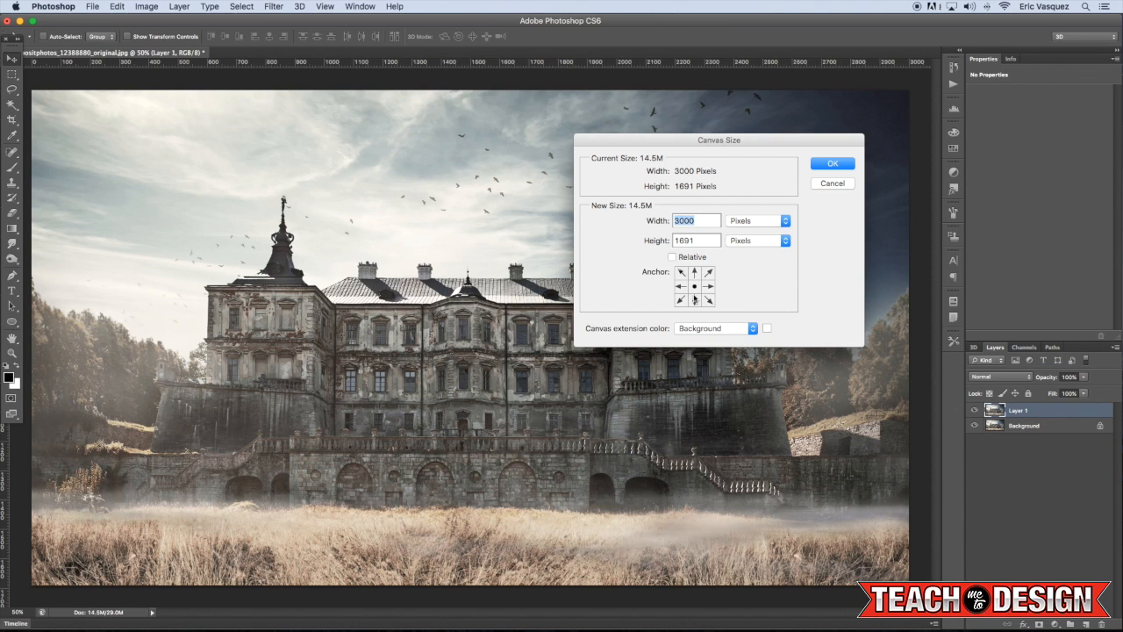
{"action": "type", "text": "3300"}
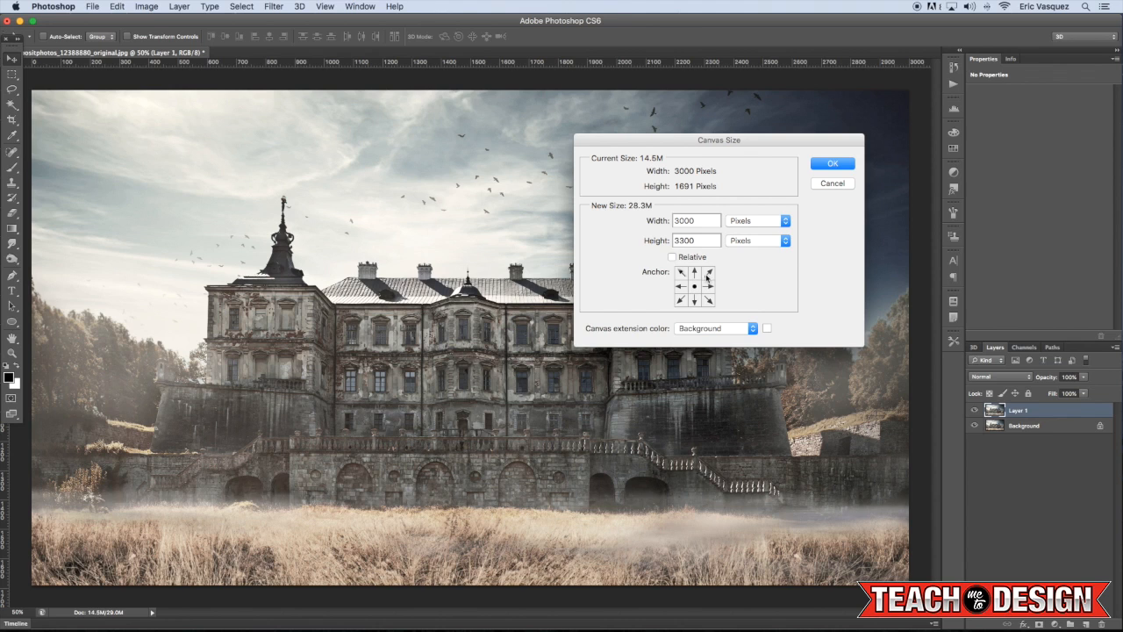
{"action": "mouse_move", "coordinate": [440, 120]}
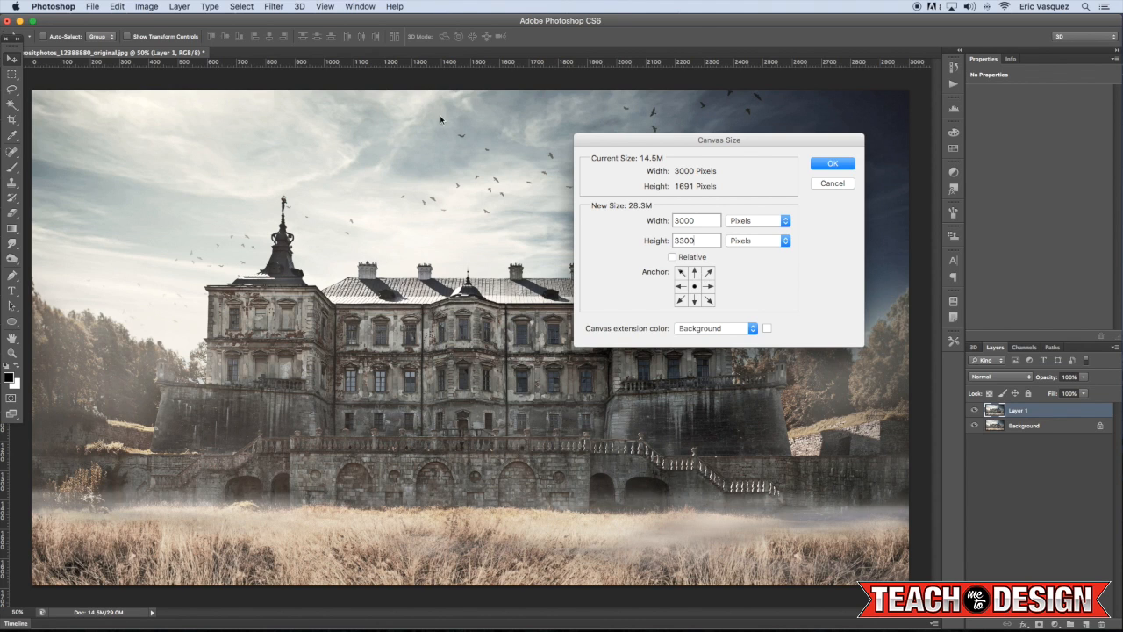
{"action": "mouse_move", "coordinate": [525, 477]}
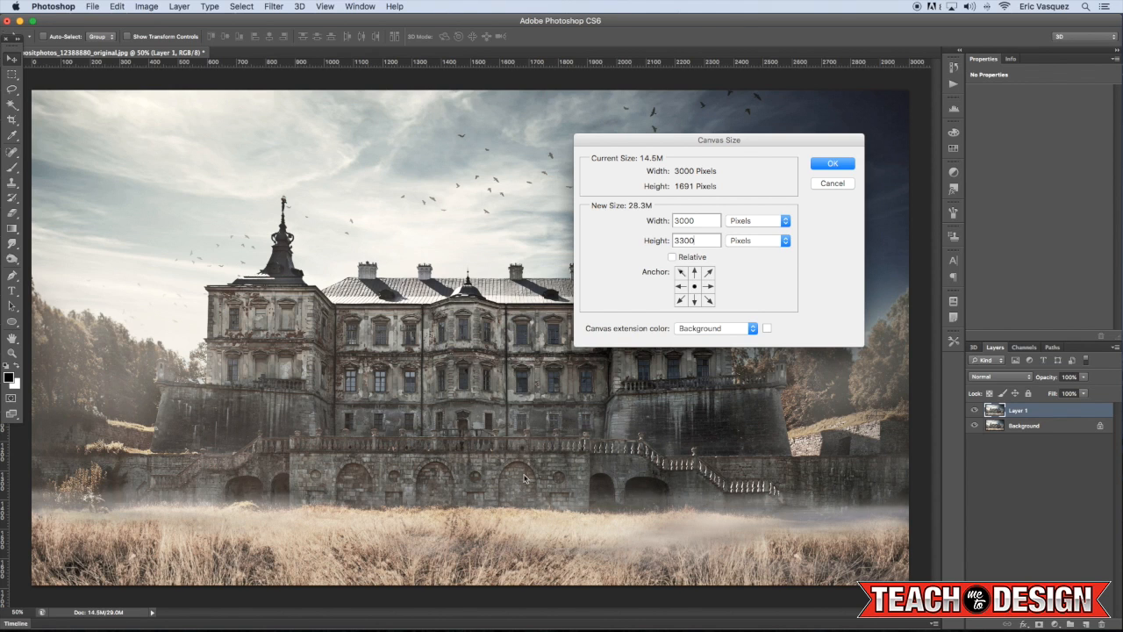
{"action": "left_click", "coordinate": [695, 272]}
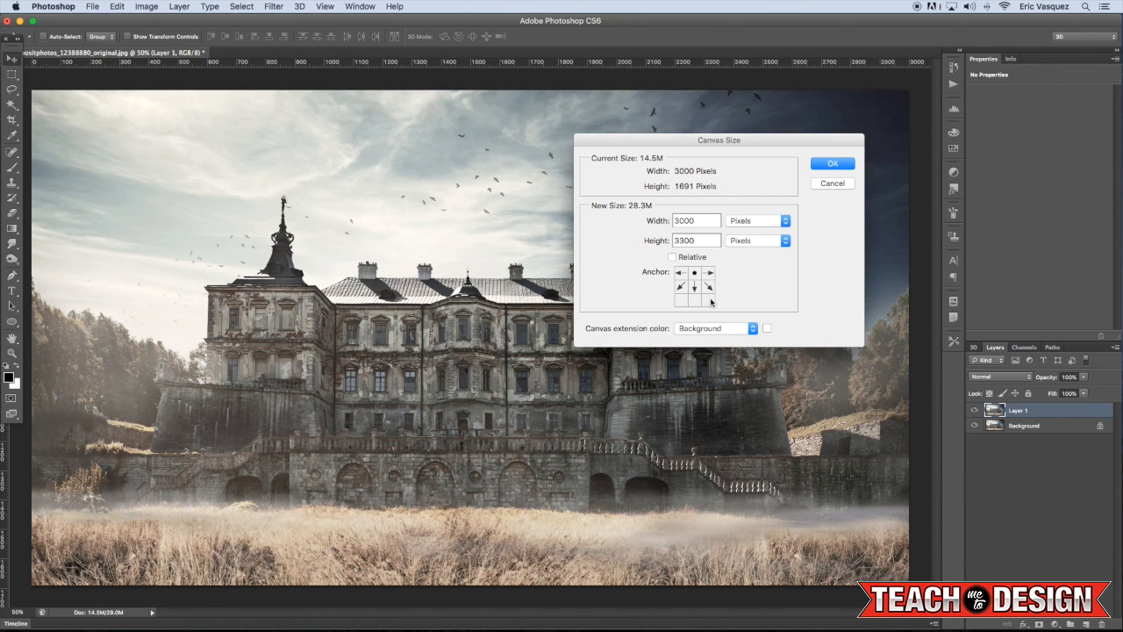
{"action": "mouse_move", "coordinate": [740, 305]}
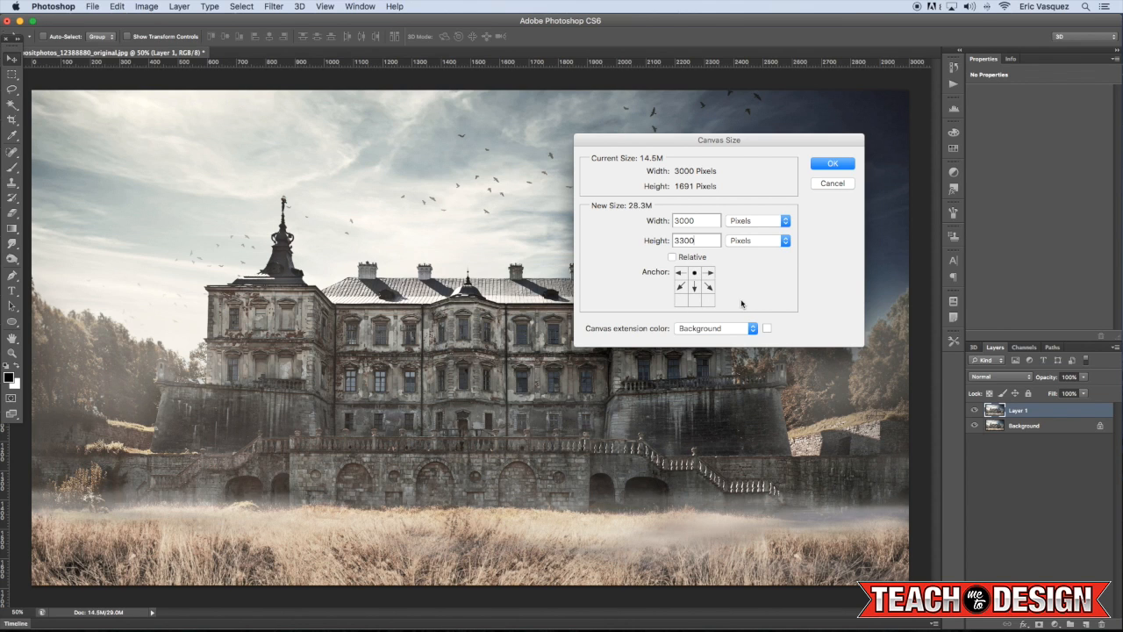
{"action": "left_click", "coordinate": [832, 163]}
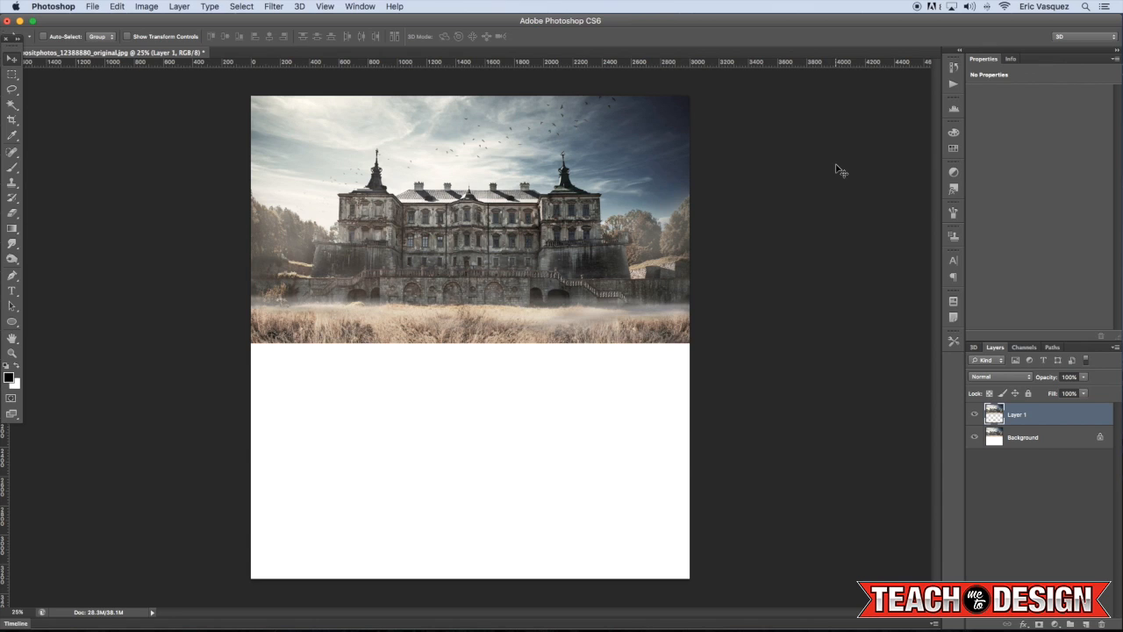
{"action": "mouse_move", "coordinate": [495, 66]}
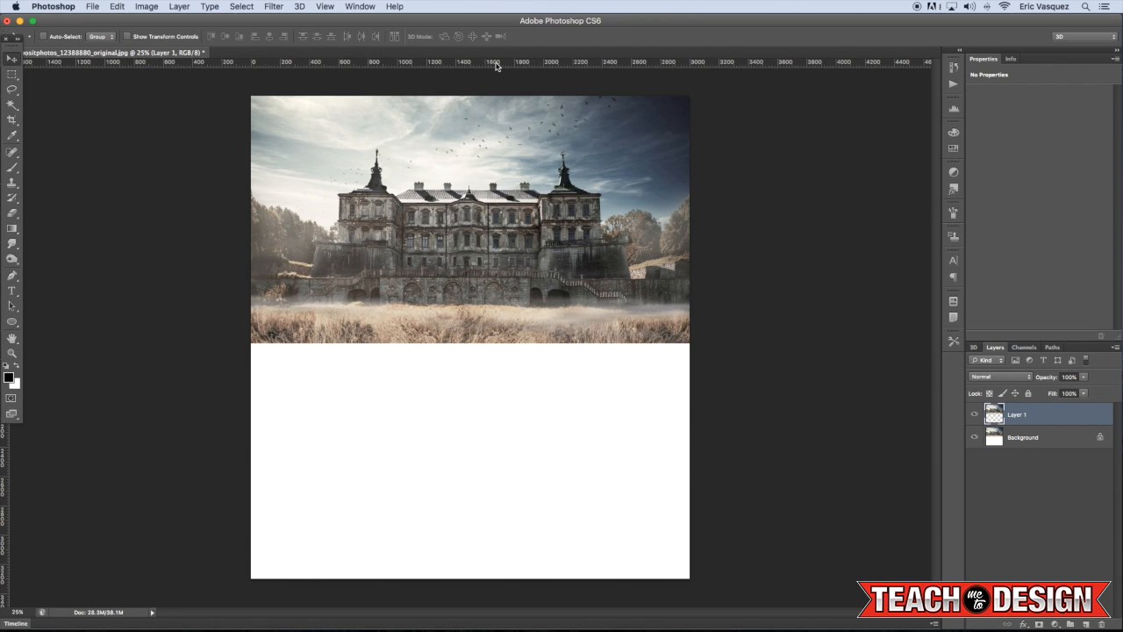
{"action": "mouse_move", "coordinate": [477, 66]}
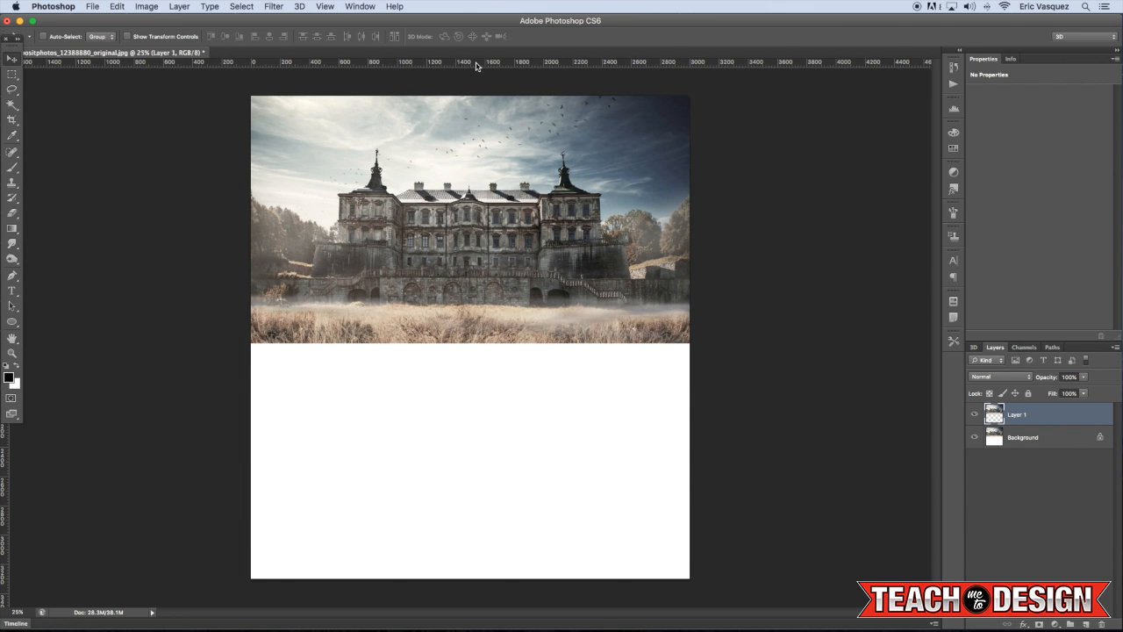
- Drag a horizontal guide from the ruler to the photo's bottom edge
{"action": "left_click_drag", "start_coordinate": [473, 62], "coordinate": [523, 302]}
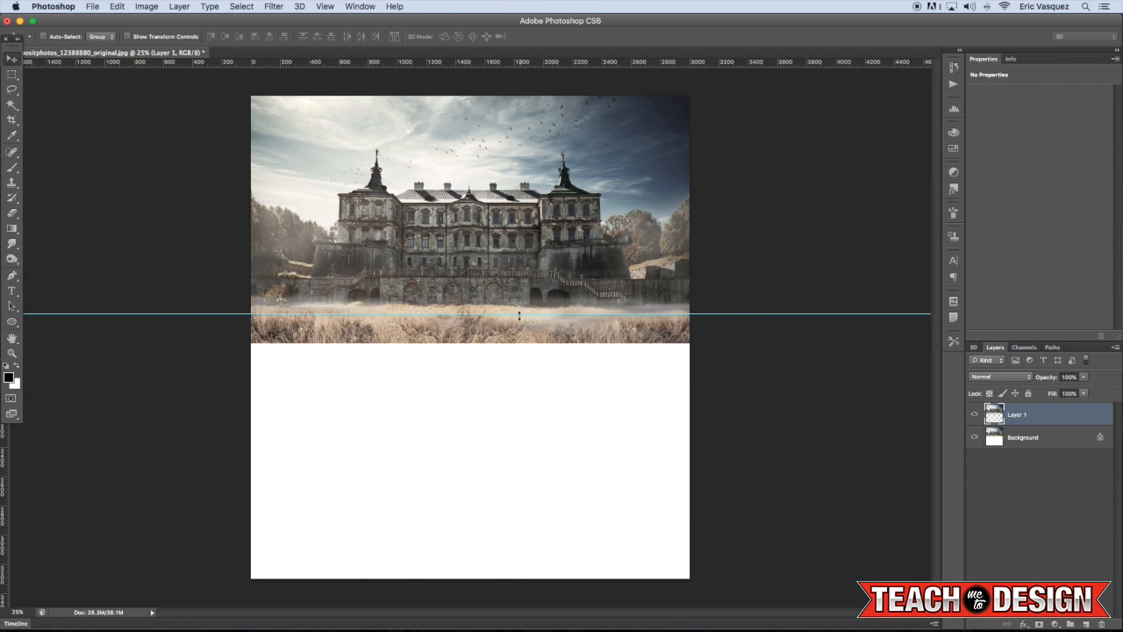
{"action": "mouse_move", "coordinate": [530, 324]}
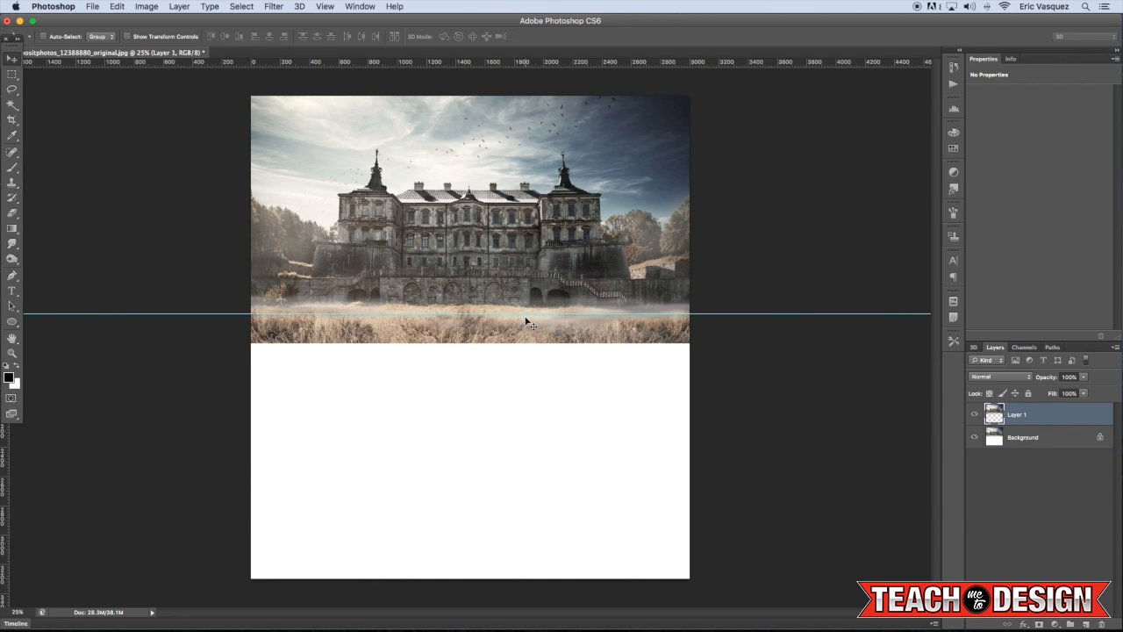
- Duplicate Layer 1, flip the copy vertically as the reflection, and select the upright layer
{"action": "key", "text": "Cmd+J"}
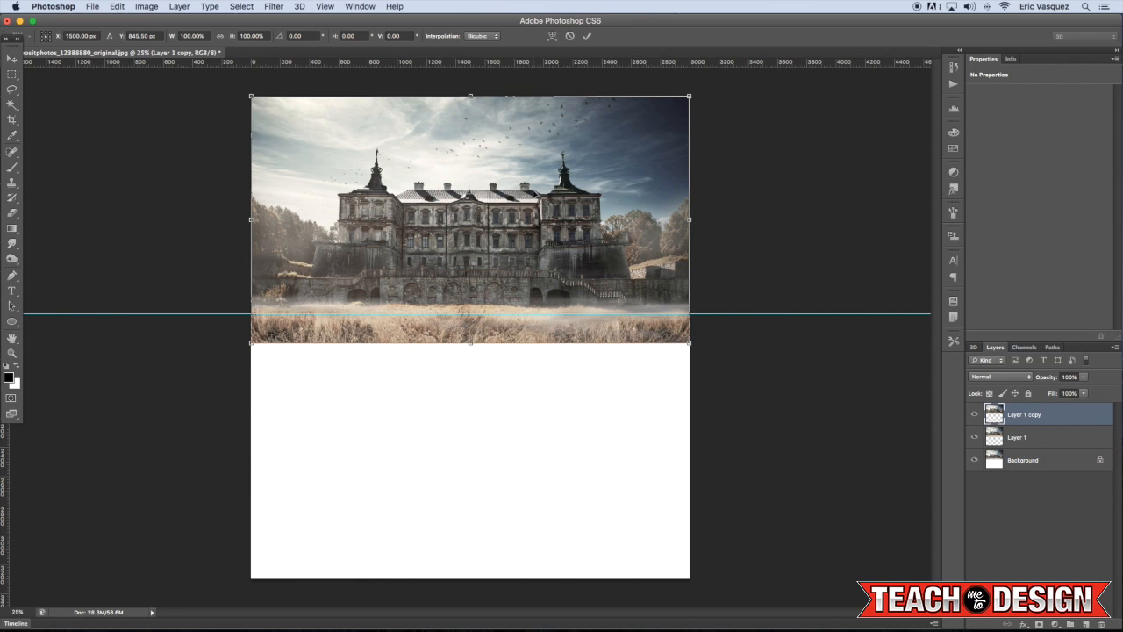
{"action": "mouse_move", "coordinate": [488, 224]}
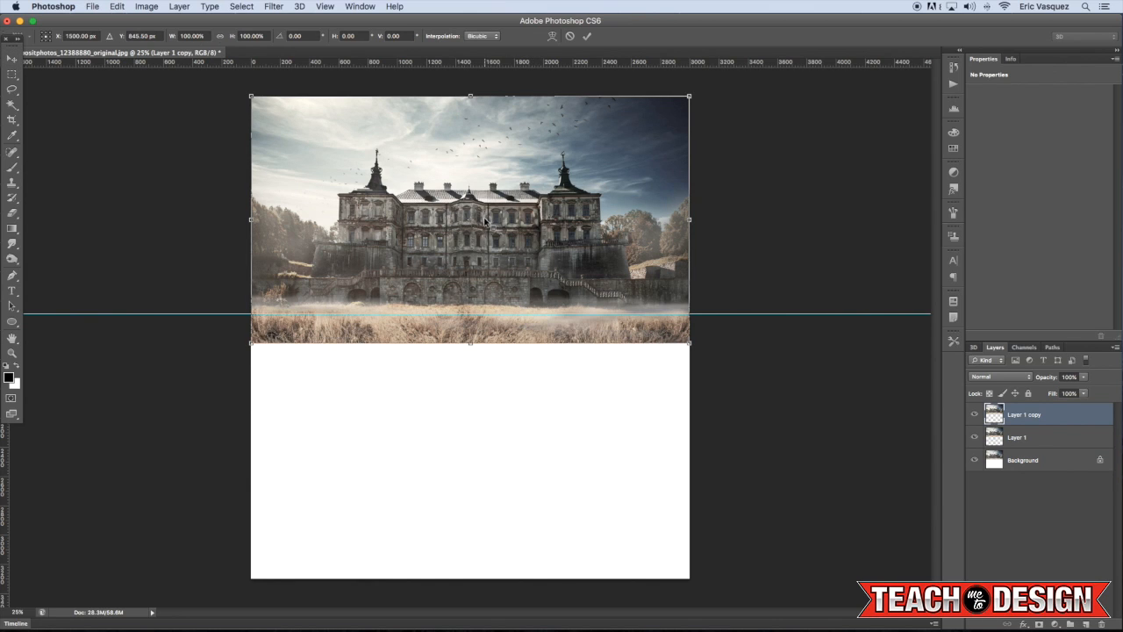
{"action": "right_click", "coordinate": [483, 221]}
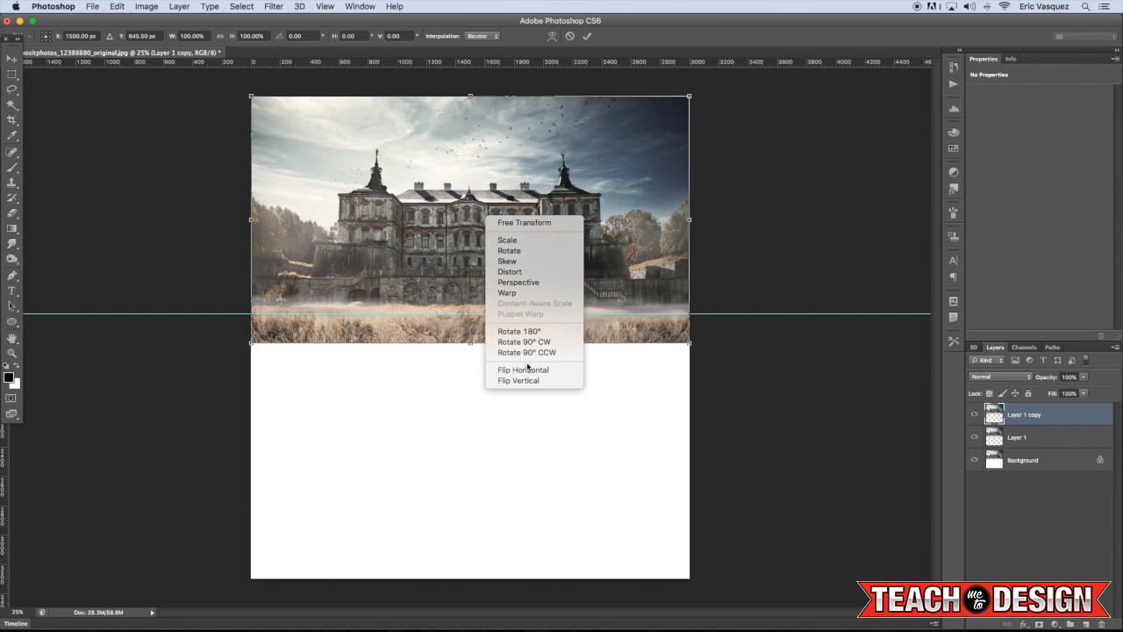
{"action": "mouse_move", "coordinate": [518, 379]}
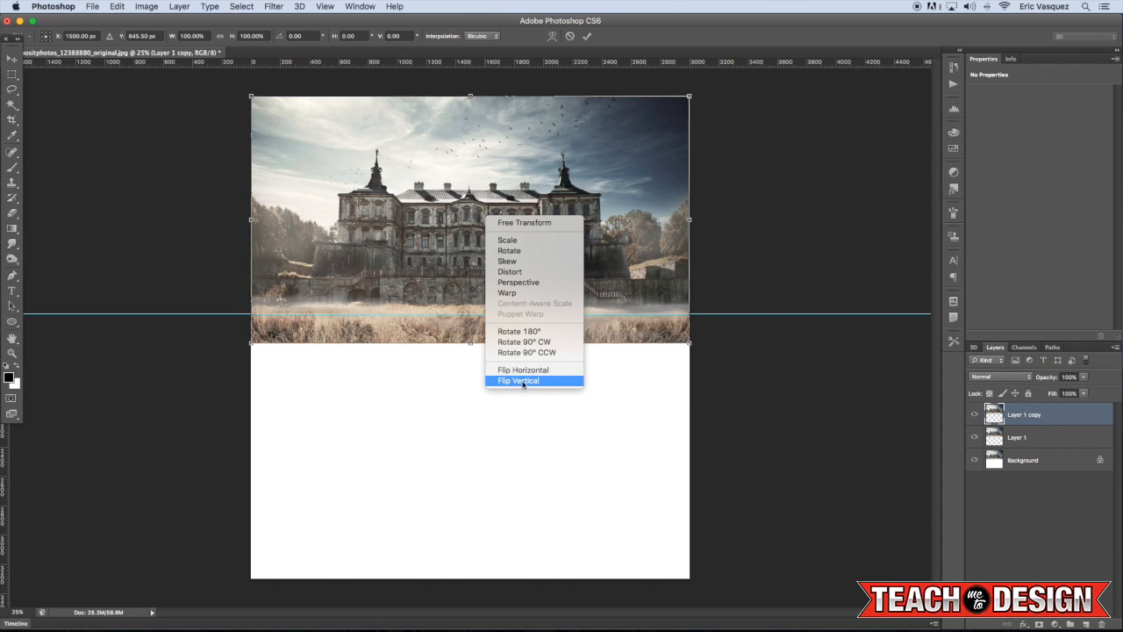
{"action": "left_click", "coordinate": [518, 379]}
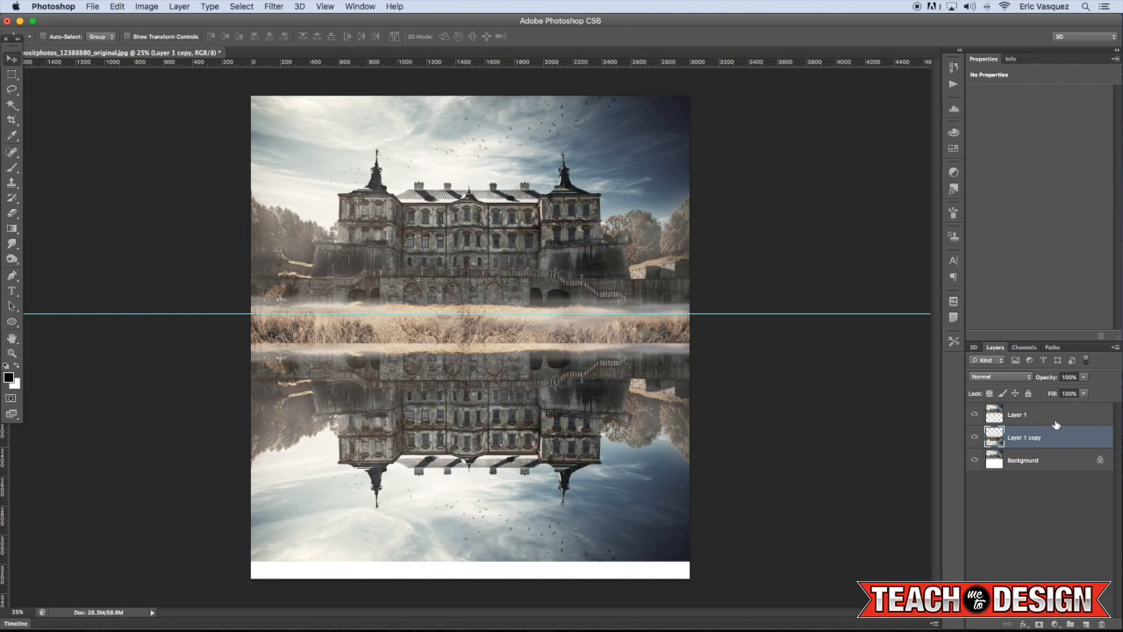
{"action": "left_click", "coordinate": [1018, 414]}
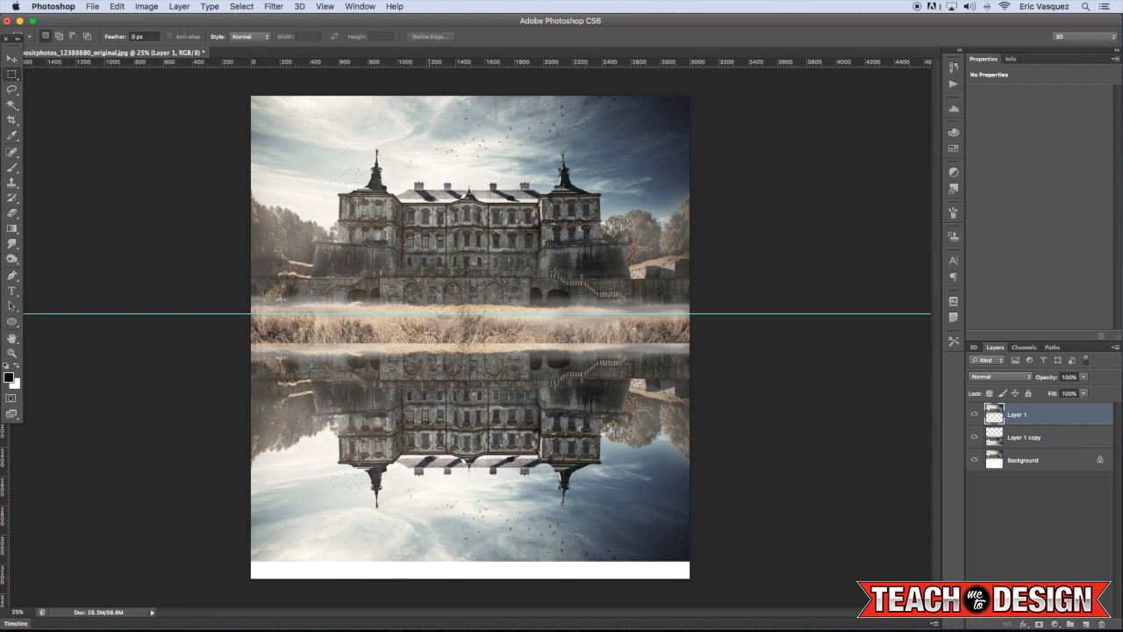
{"action": "mouse_move", "coordinate": [239, 91]}
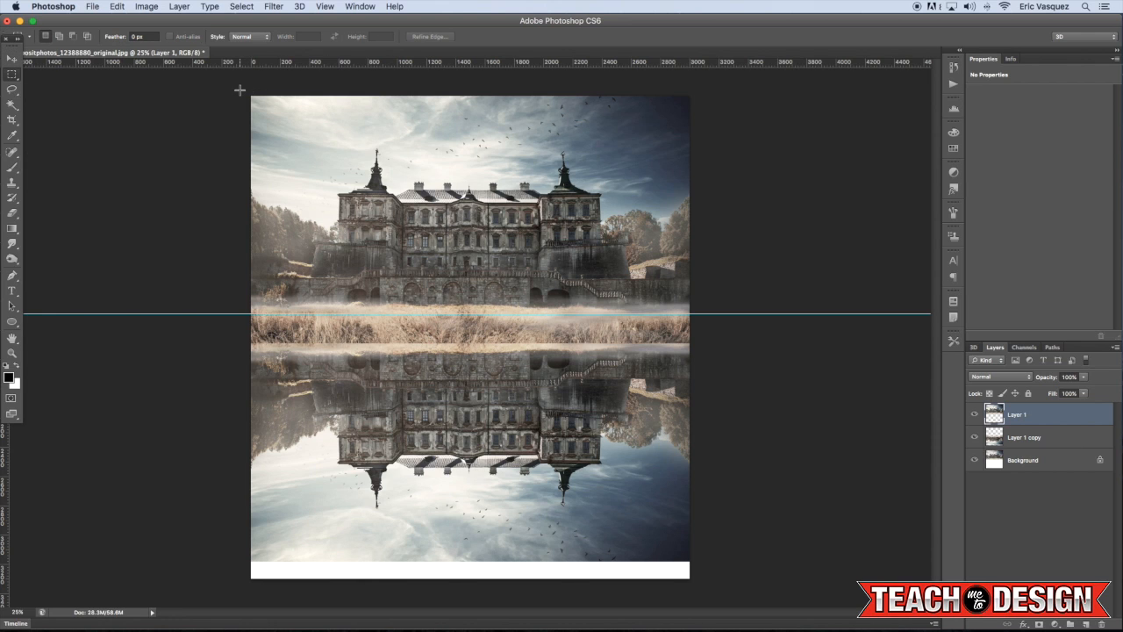
- Select the upper photo area and add a layer mask to the upright castle layer
{"action": "left_click_drag", "start_coordinate": [253, 95], "coordinate": [618, 278]}
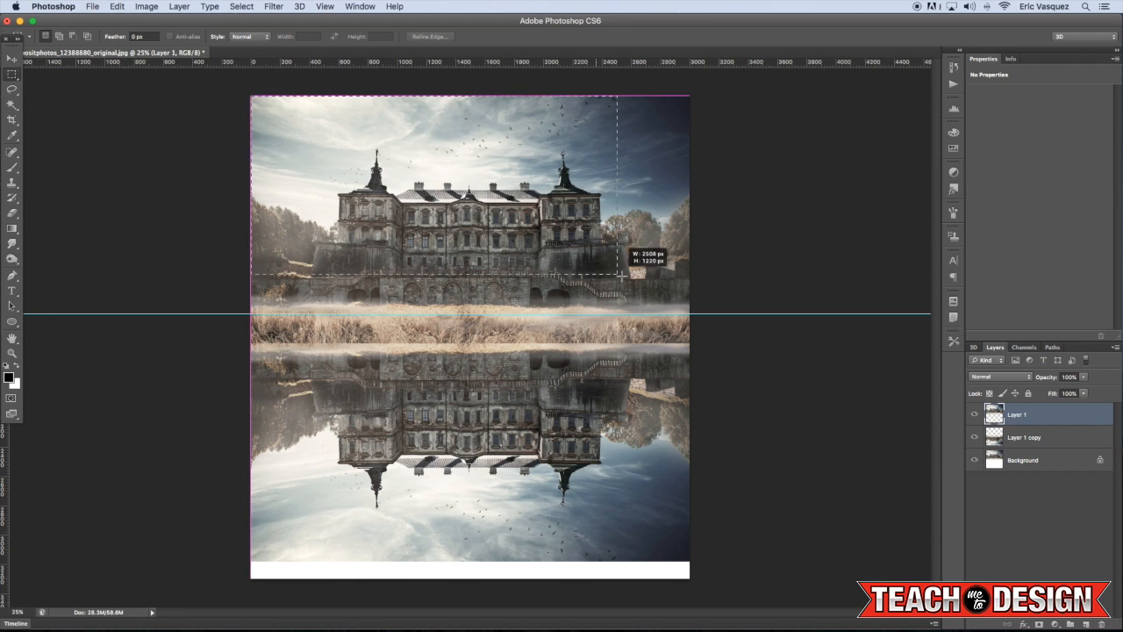
{"action": "left_click_drag", "start_coordinate": [618, 277], "coordinate": [702, 314]}
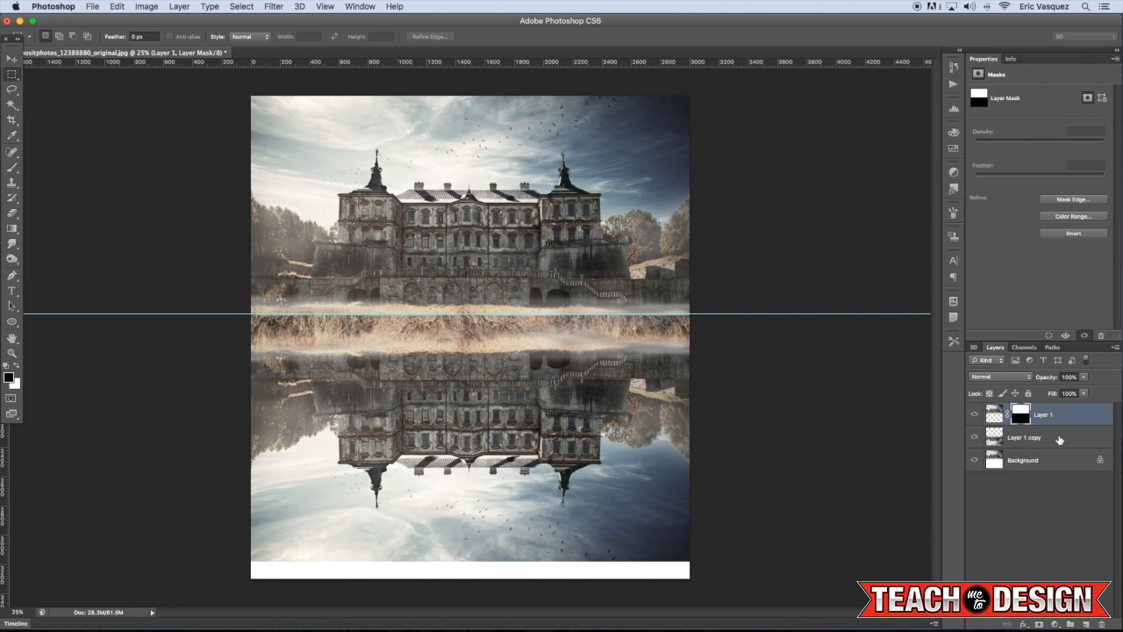
{"action": "left_click", "coordinate": [1036, 437]}
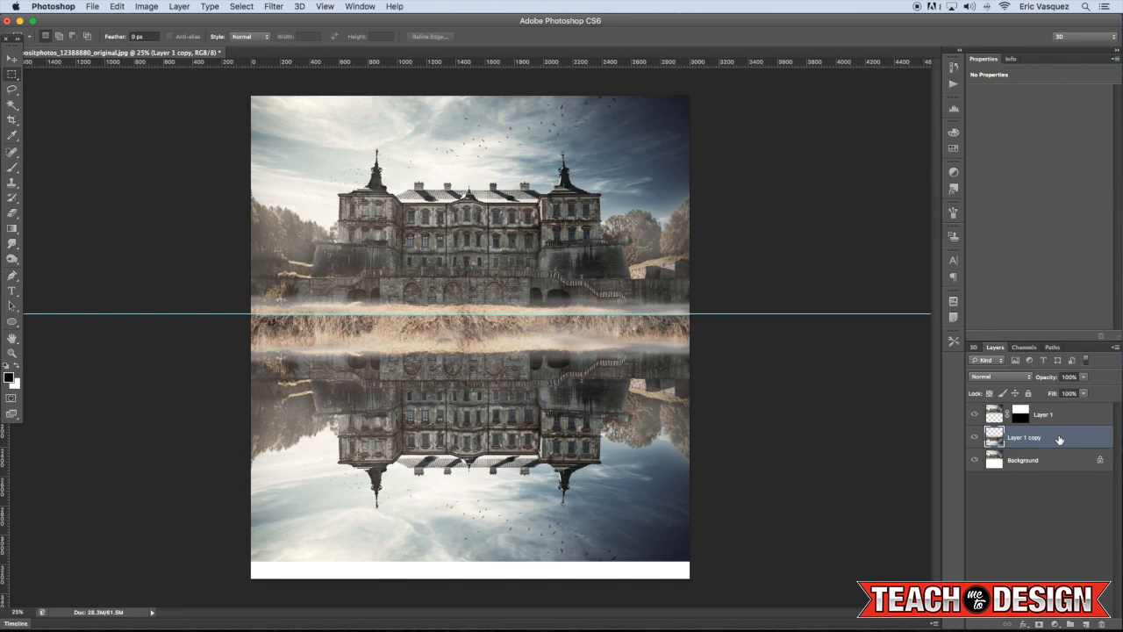
{"action": "mouse_move", "coordinate": [1039, 450]}
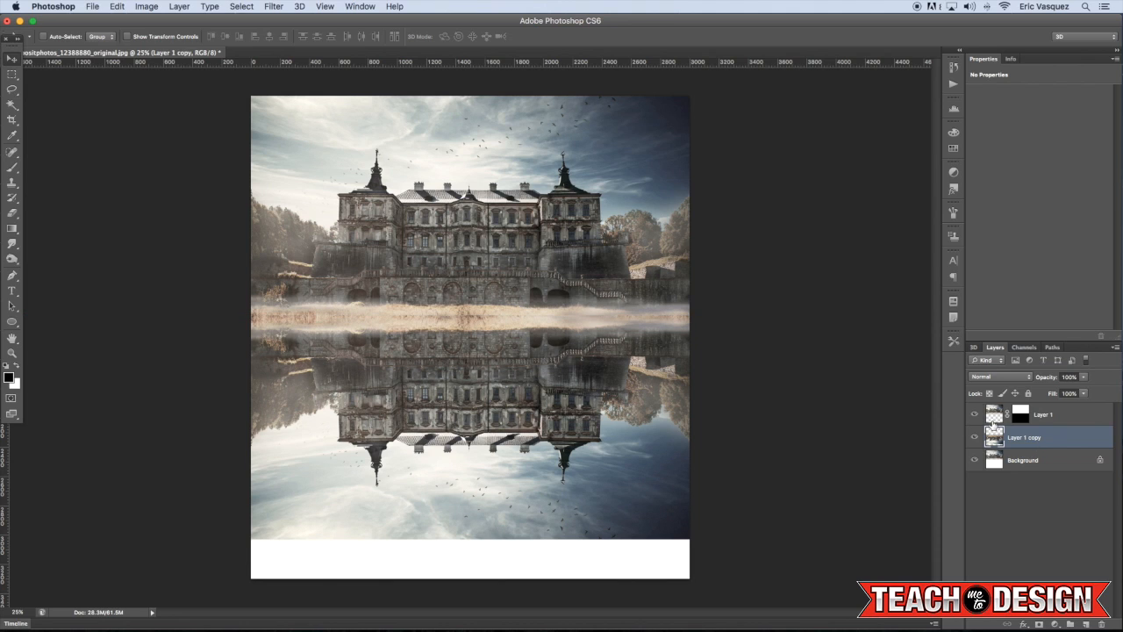
- Apply a Motion Blur at 90° angle to streak the reflection vertically
{"action": "left_click", "coordinate": [274, 7]}
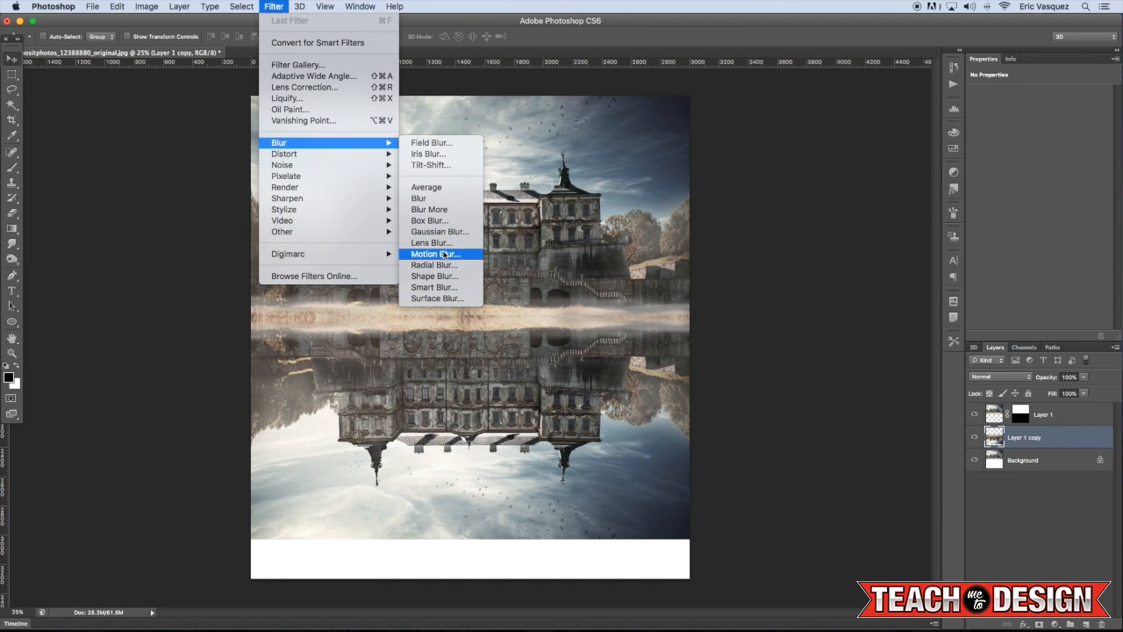
{"action": "left_click", "coordinate": [435, 253]}
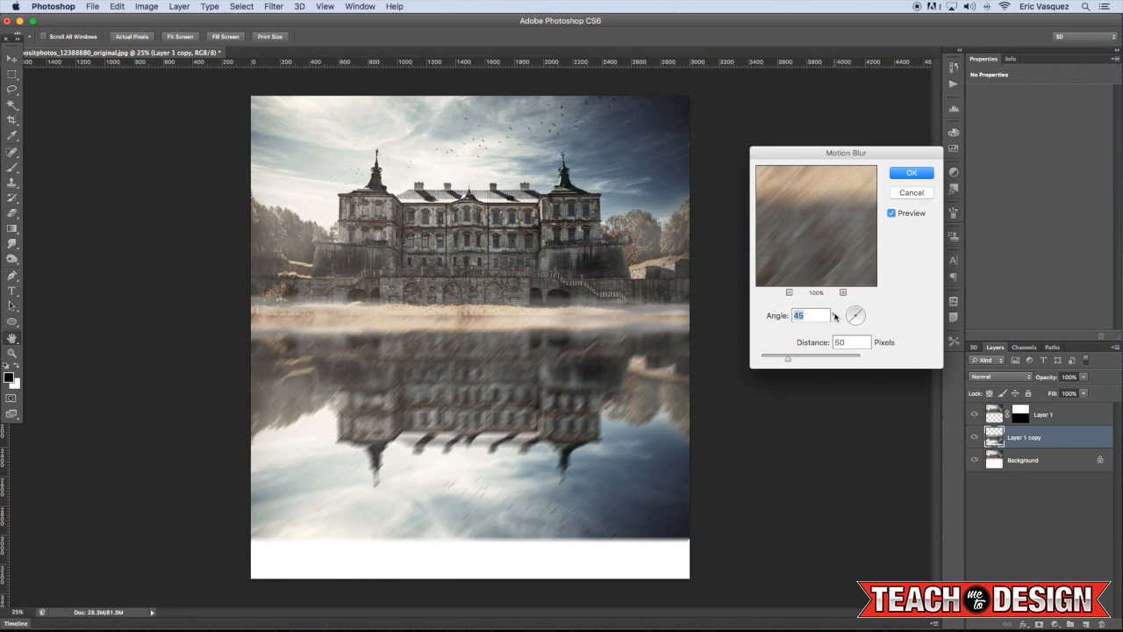
{"action": "type", "text": "90"}
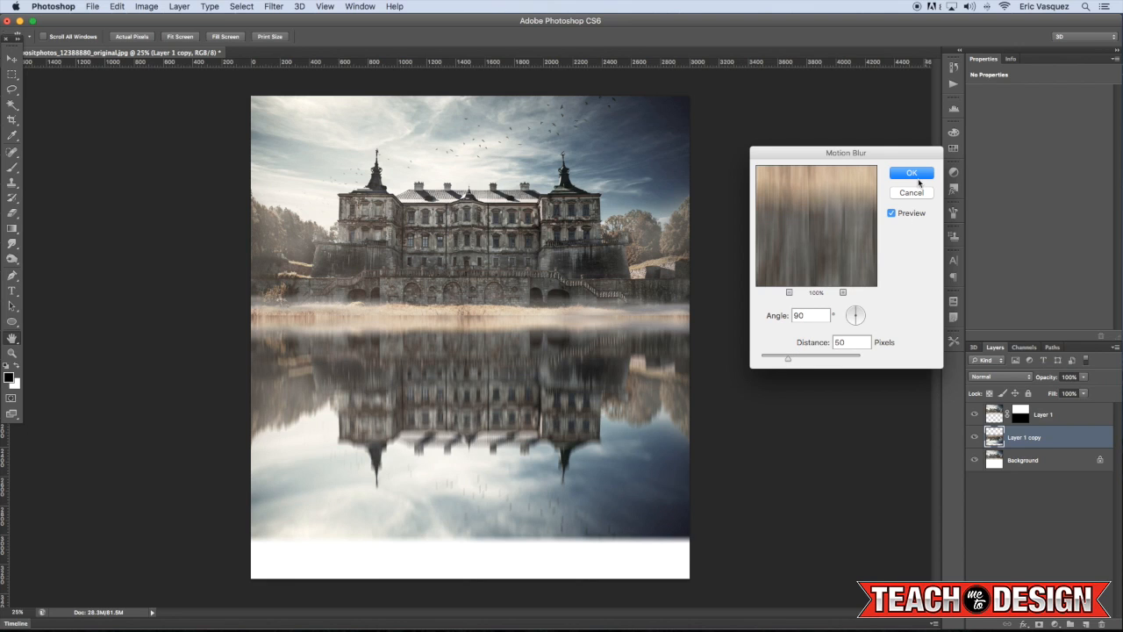
{"action": "left_click", "coordinate": [911, 174]}
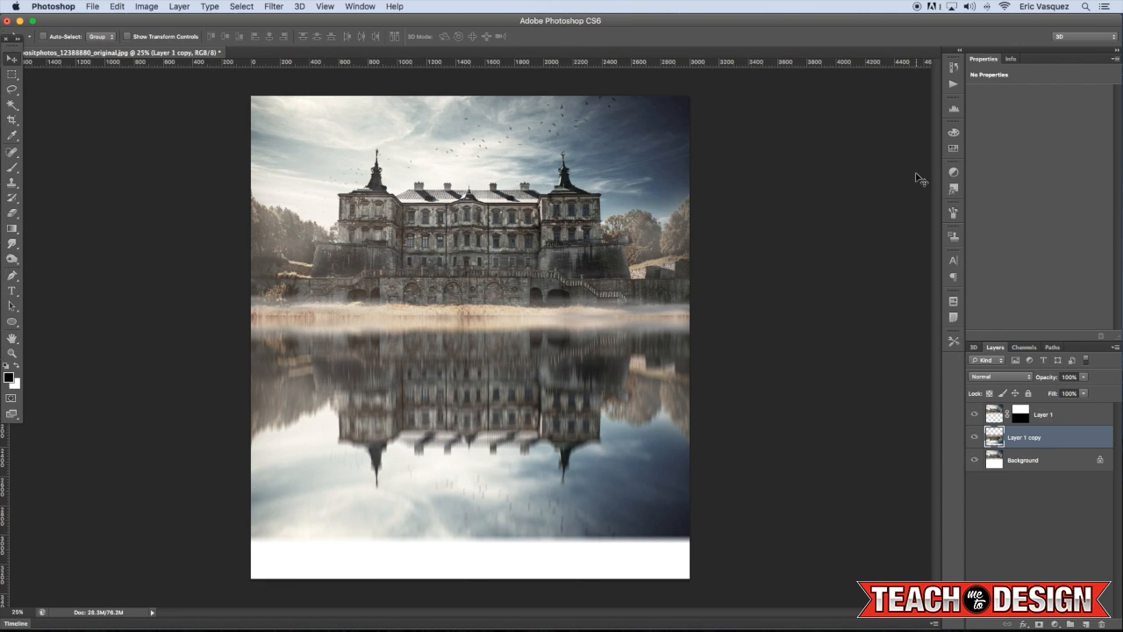
{"action": "mouse_move", "coordinate": [718, 340]}
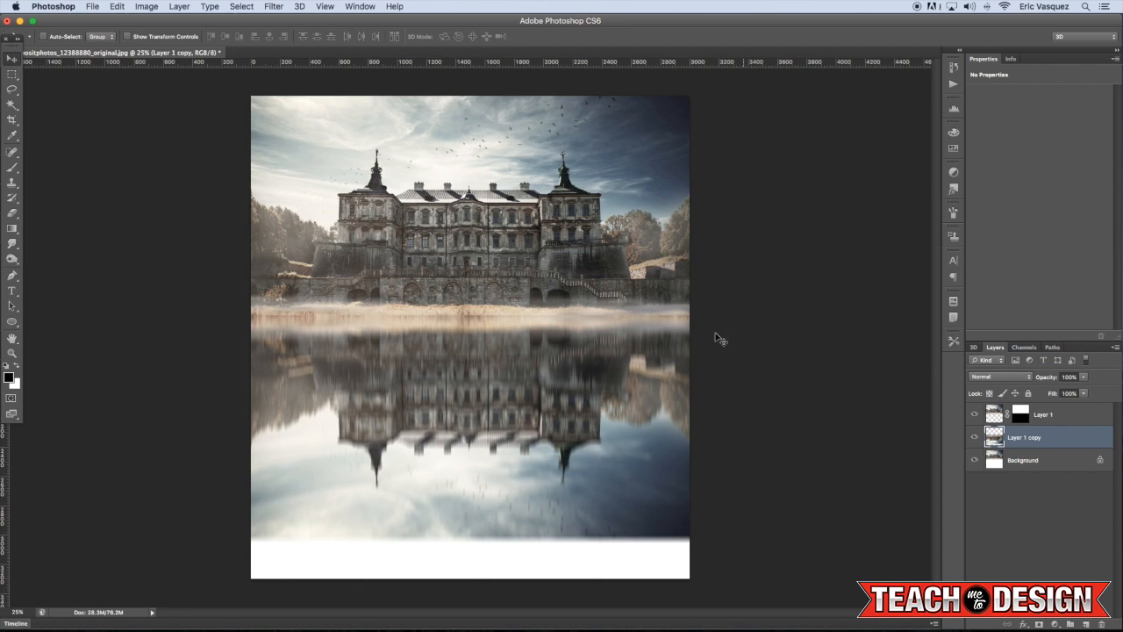
- Apply a Wave distortion with adjusted wavelength and amplitude to ripple the reflection
{"action": "left_click", "coordinate": [274, 7]}
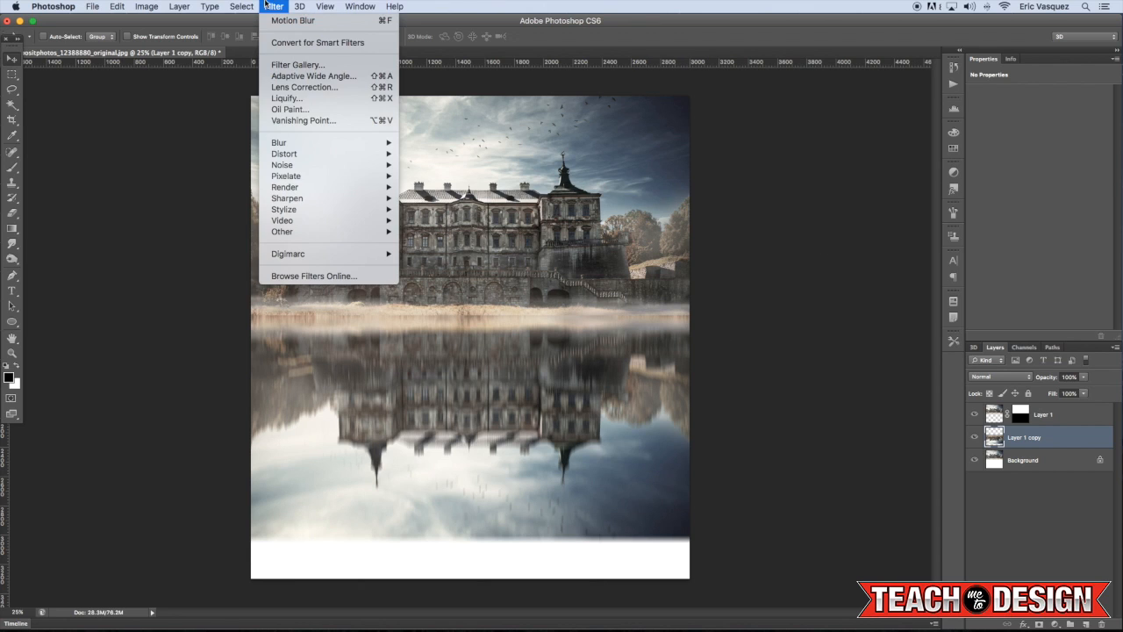
{"action": "mouse_move", "coordinate": [284, 155]}
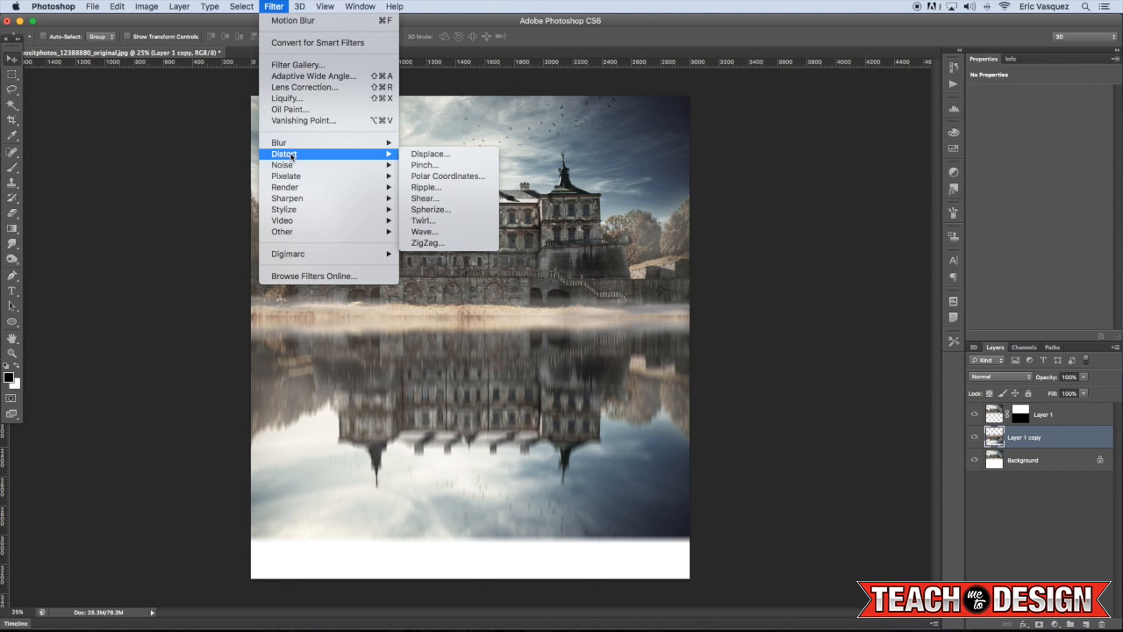
{"action": "mouse_move", "coordinate": [430, 154]}
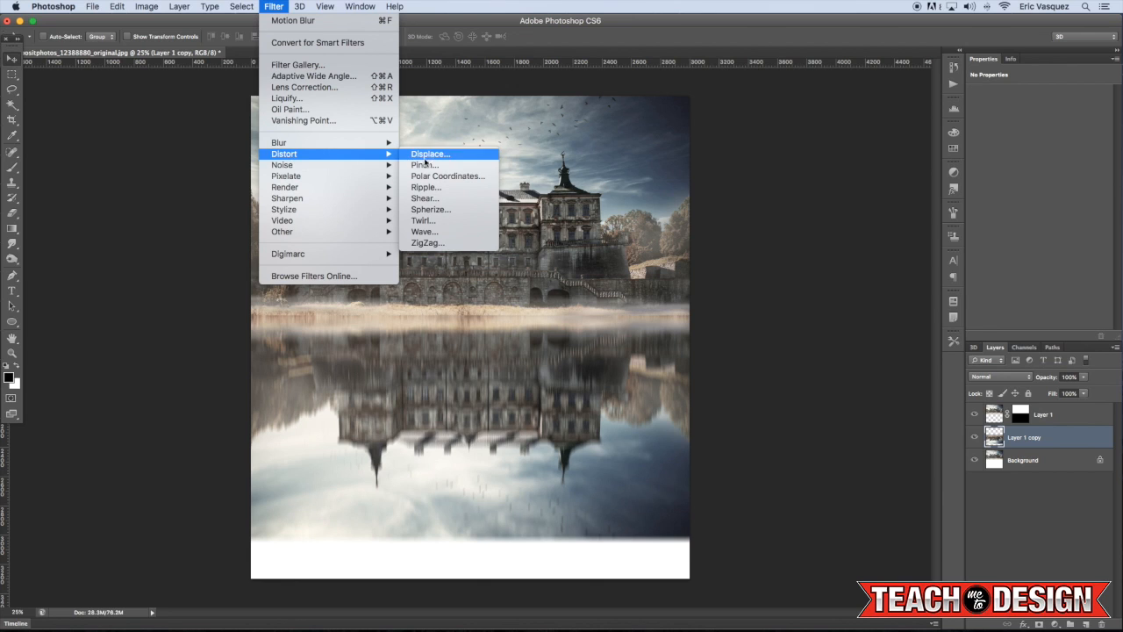
{"action": "mouse_move", "coordinate": [425, 232]}
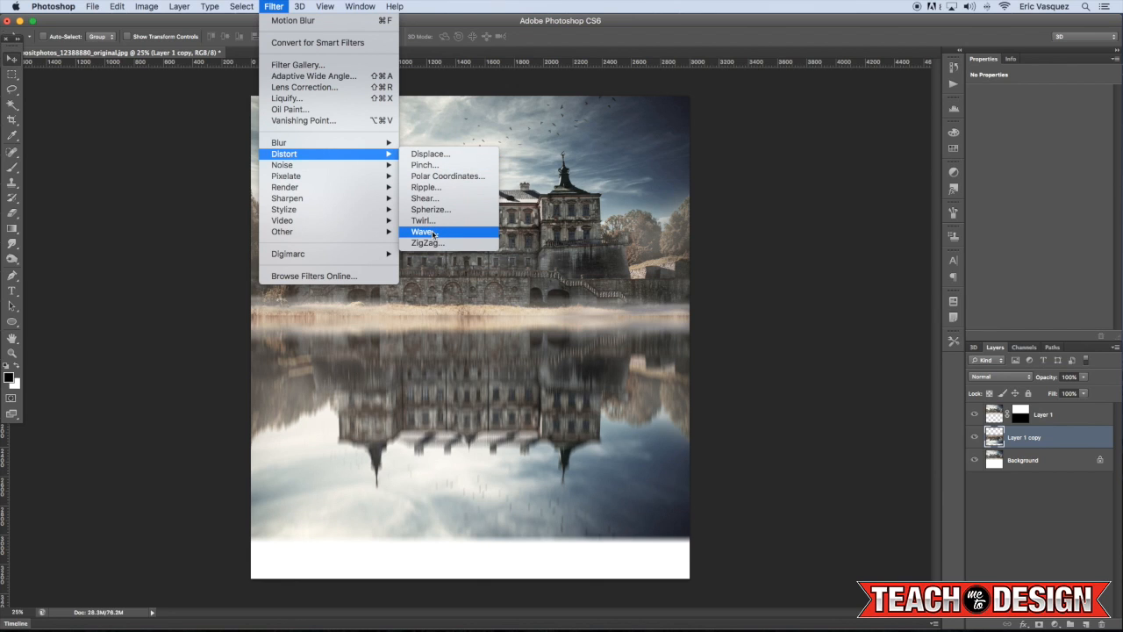
{"action": "left_click", "coordinate": [423, 232]}
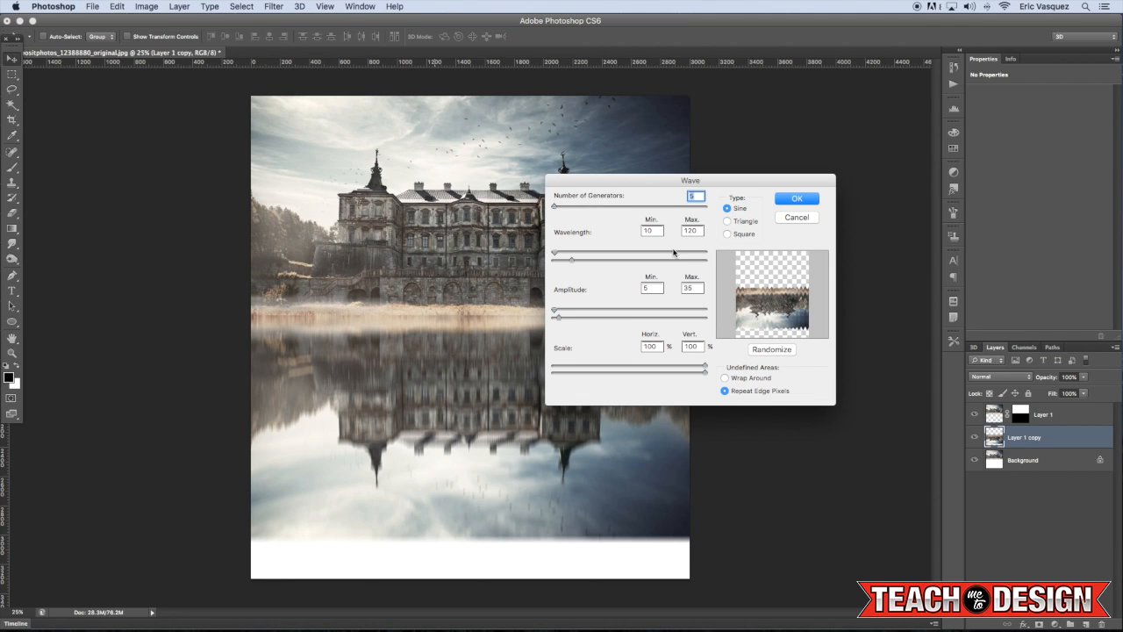
{"action": "mouse_move", "coordinate": [710, 221]}
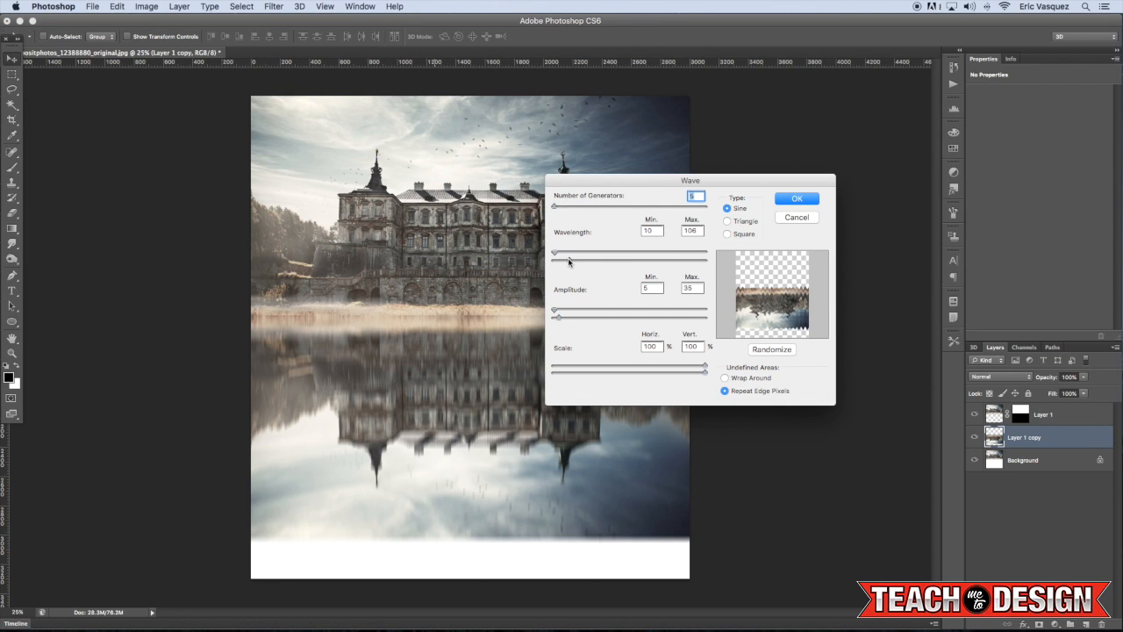
{"action": "left_click_drag", "start_coordinate": [555, 253], "coordinate": [578, 252]}
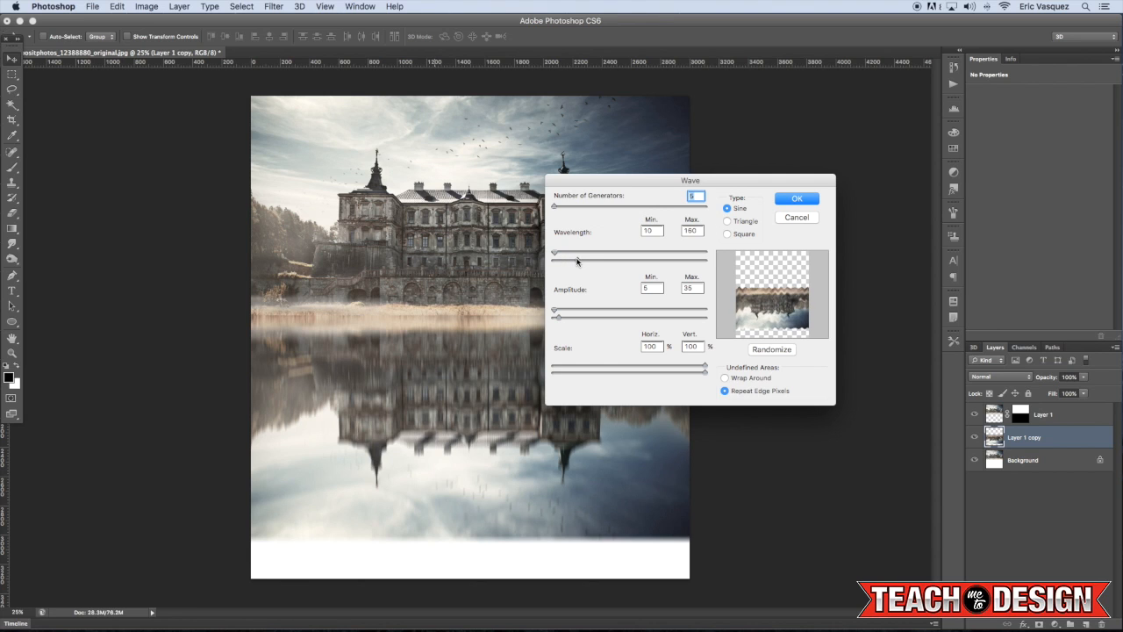
{"action": "left_click_drag", "start_coordinate": [576, 253], "coordinate": [583, 253]}
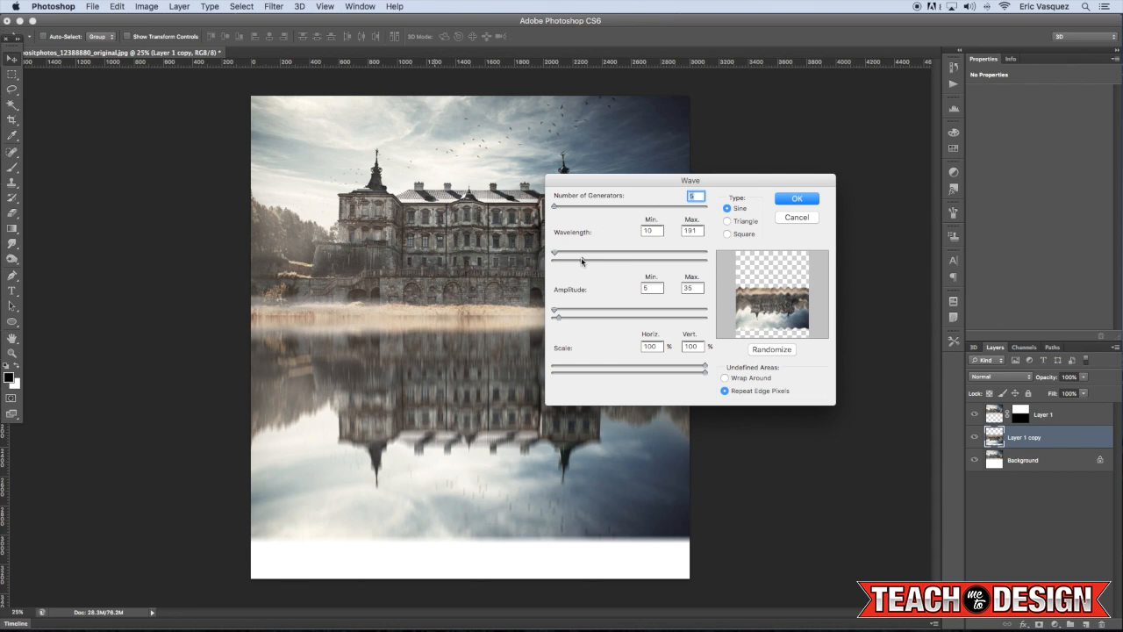
{"action": "left_click_drag", "start_coordinate": [581, 253], "coordinate": [589, 253]}
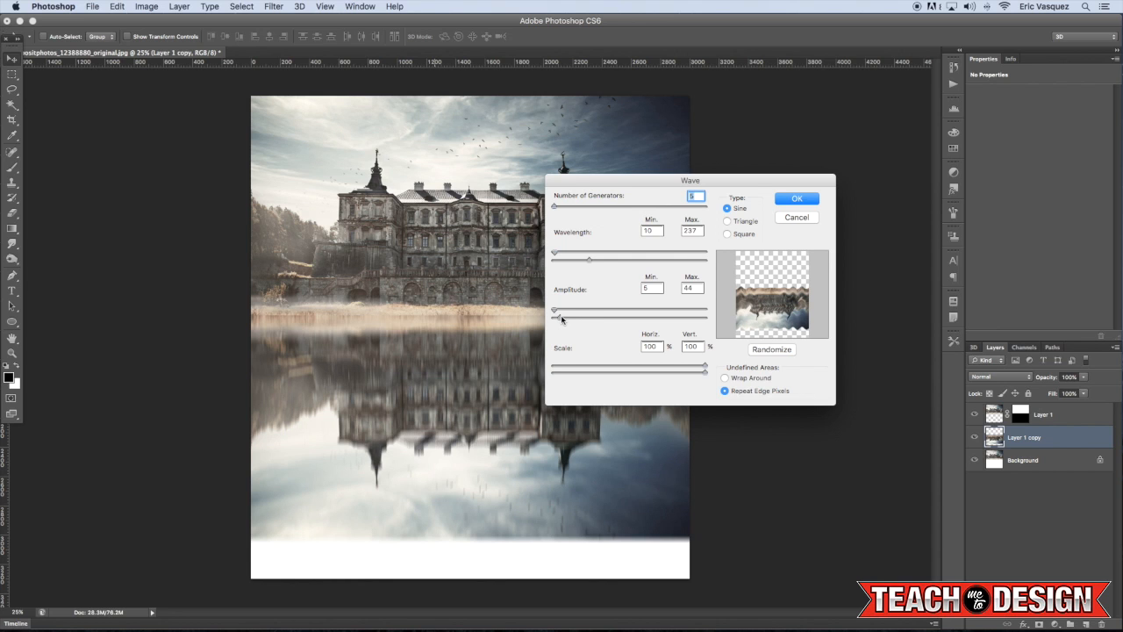
{"action": "left_click", "coordinate": [796, 197]}
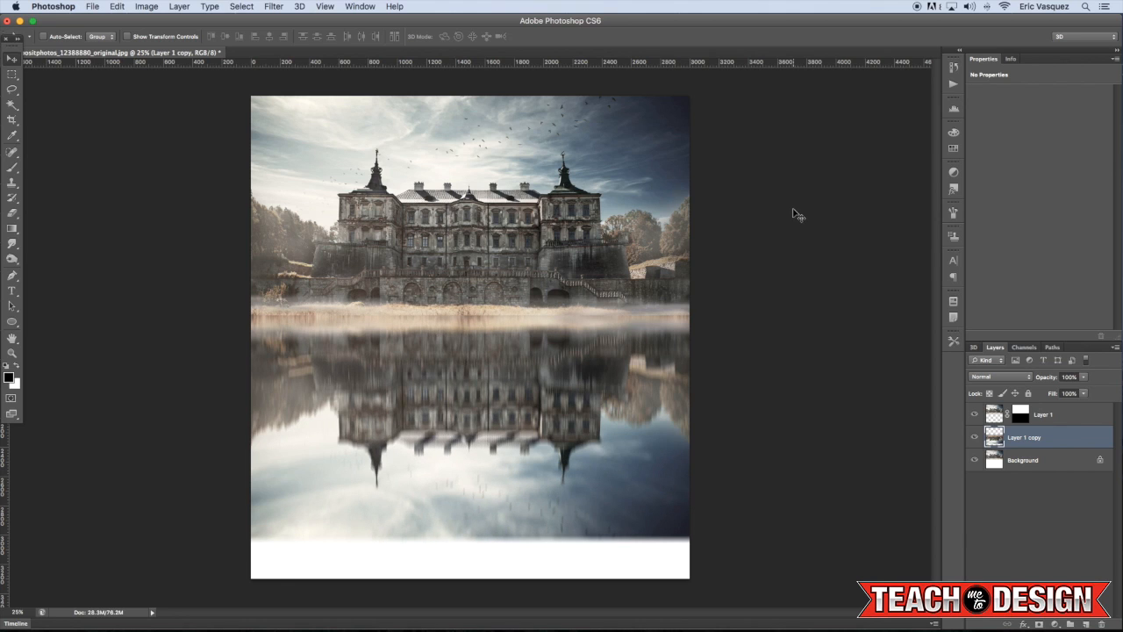
{"action": "left_click", "coordinate": [1043, 414]}
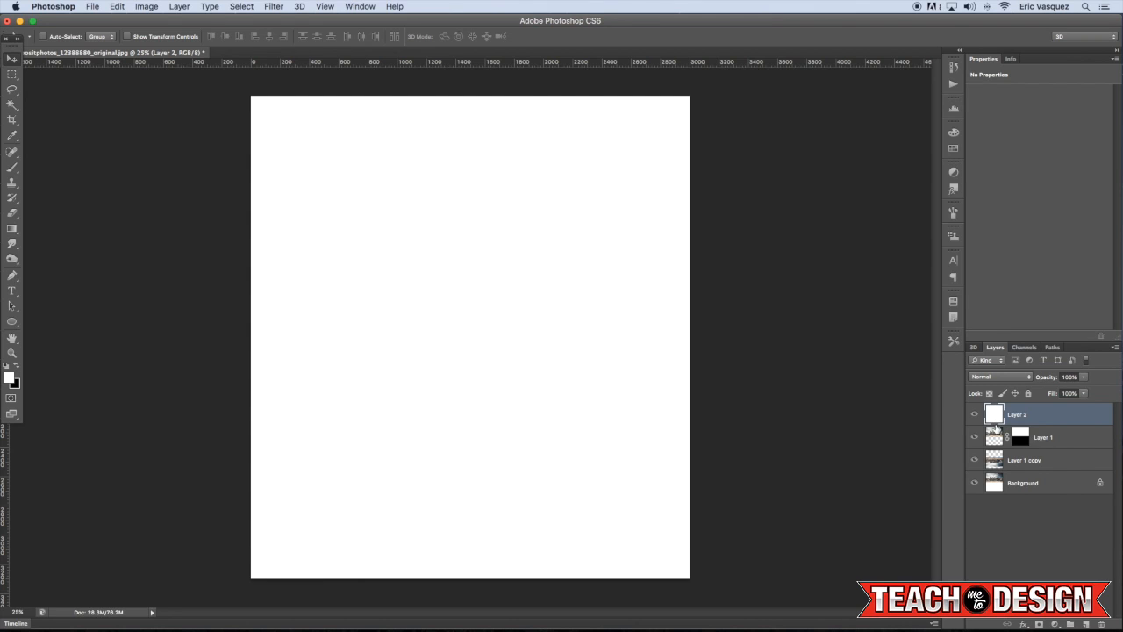
- Fill the new white layer with heavy Gaussian monochromatic noise via Add Noise
{"action": "left_click", "coordinate": [274, 7]}
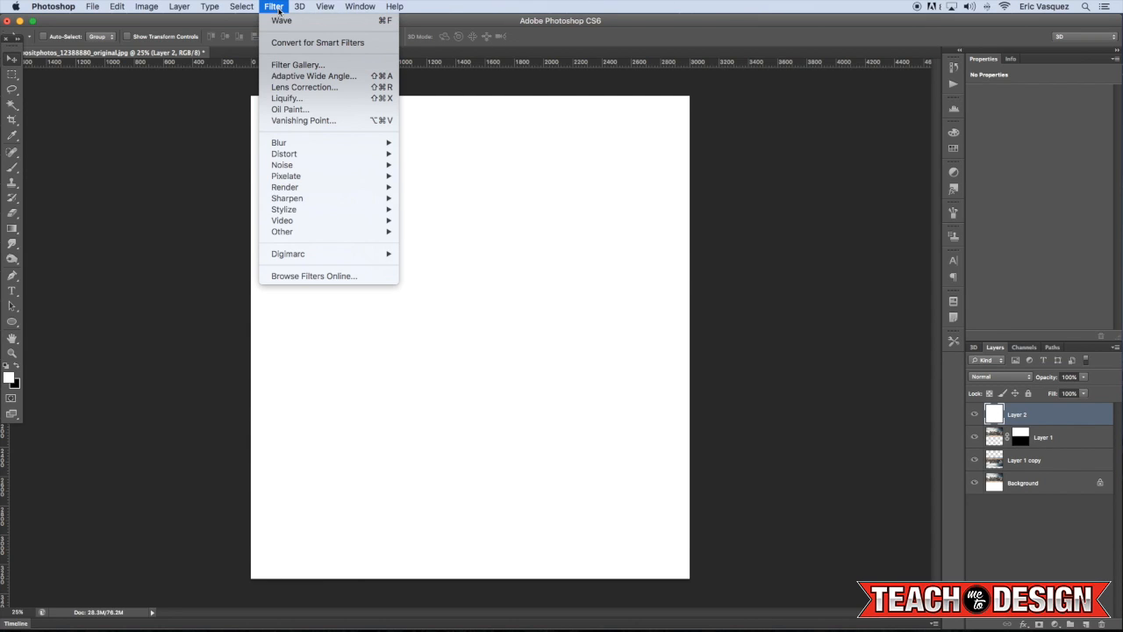
{"action": "mouse_move", "coordinate": [281, 165]}
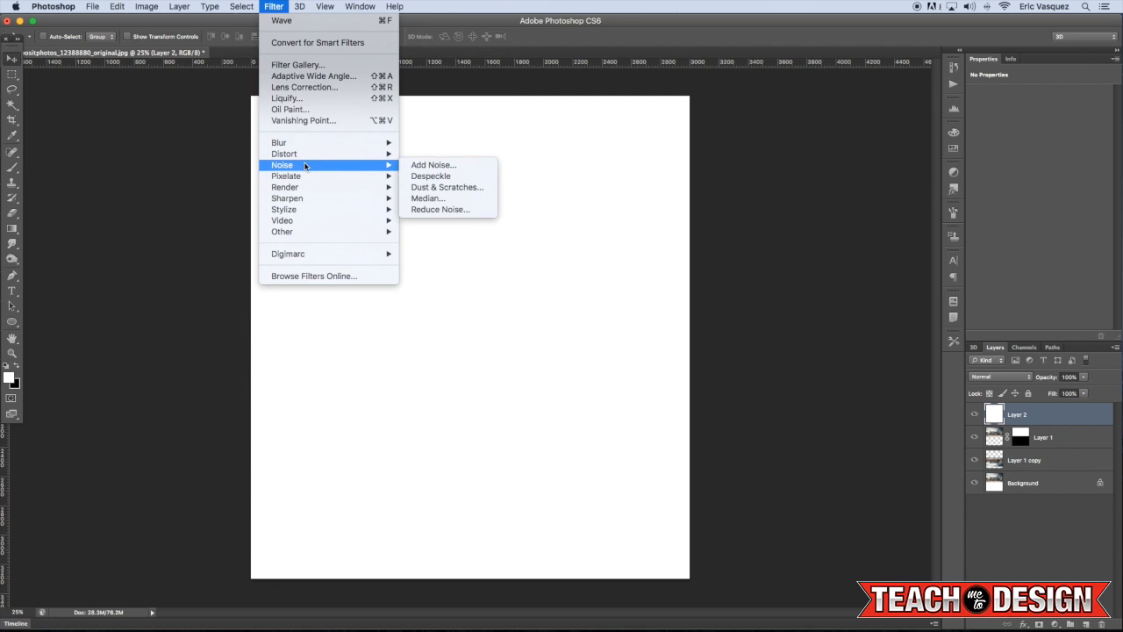
{"action": "left_click", "coordinate": [432, 165]}
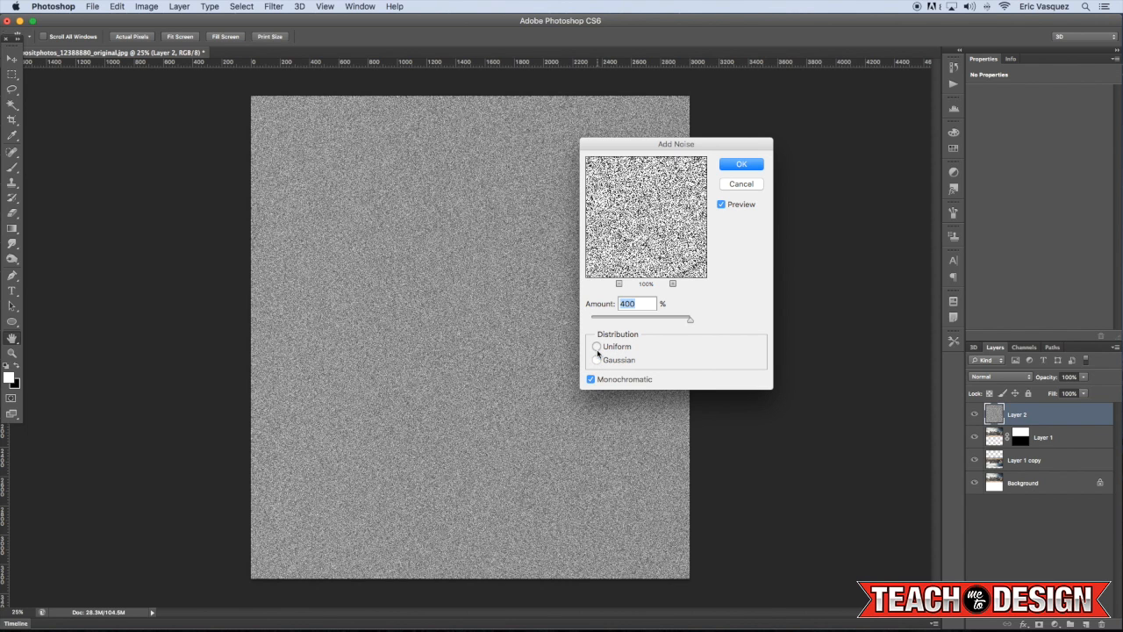
{"action": "left_click", "coordinate": [597, 360]}
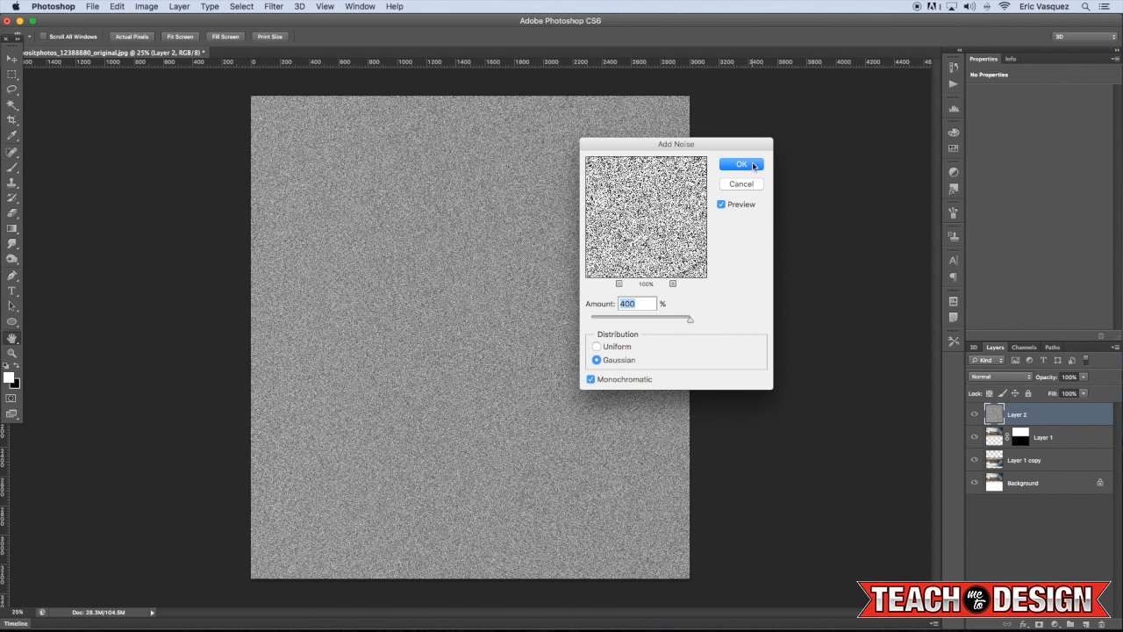
{"action": "left_click", "coordinate": [741, 165]}
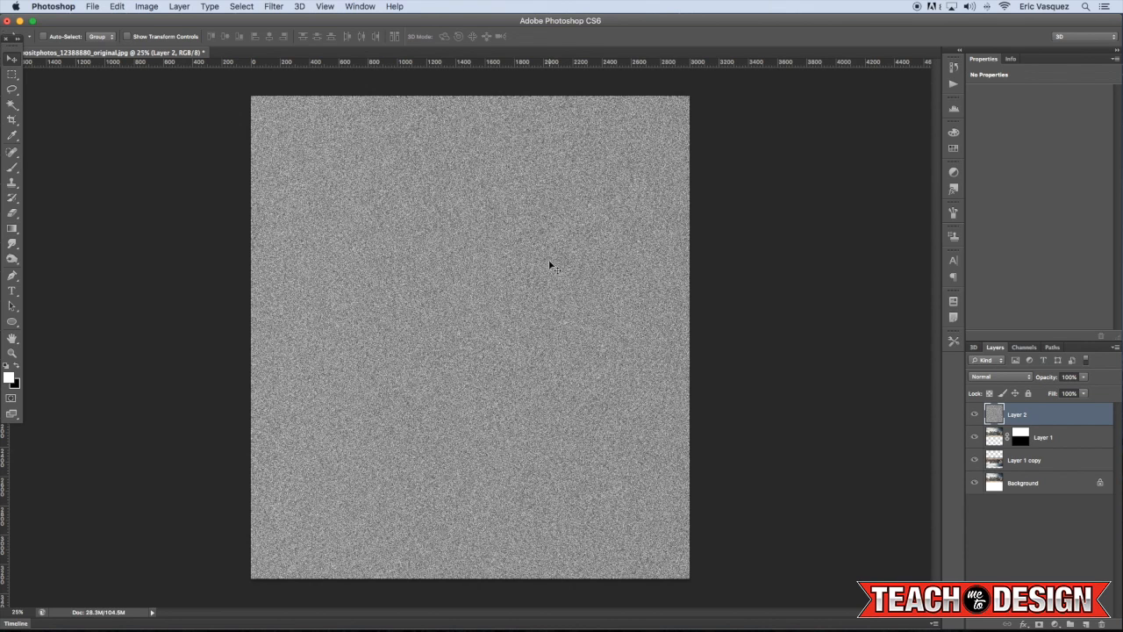
{"action": "left_click", "coordinate": [274, 7]}
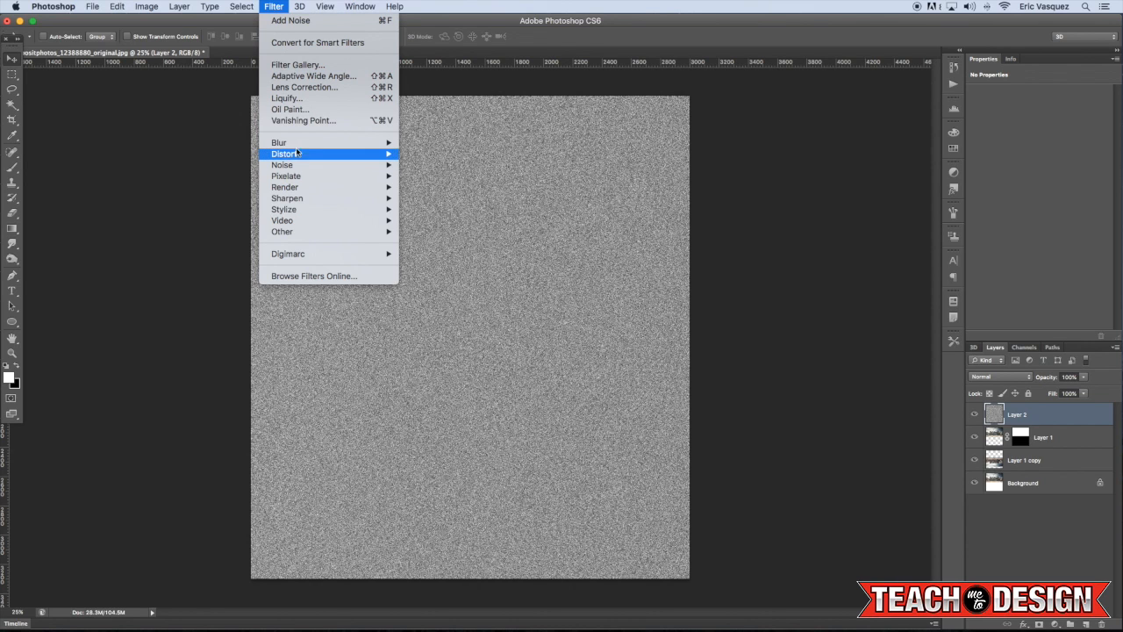
{"action": "mouse_move", "coordinate": [277, 142]}
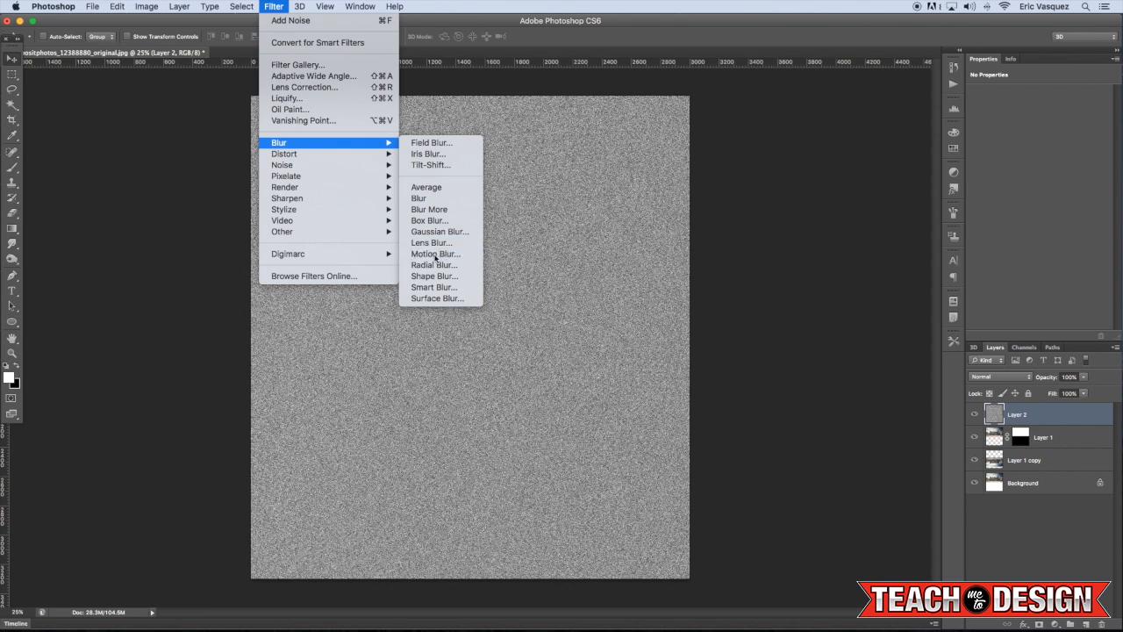
- Motion-blur the noise horizontally into streaks with an increased distance
{"action": "left_click", "coordinate": [435, 253]}
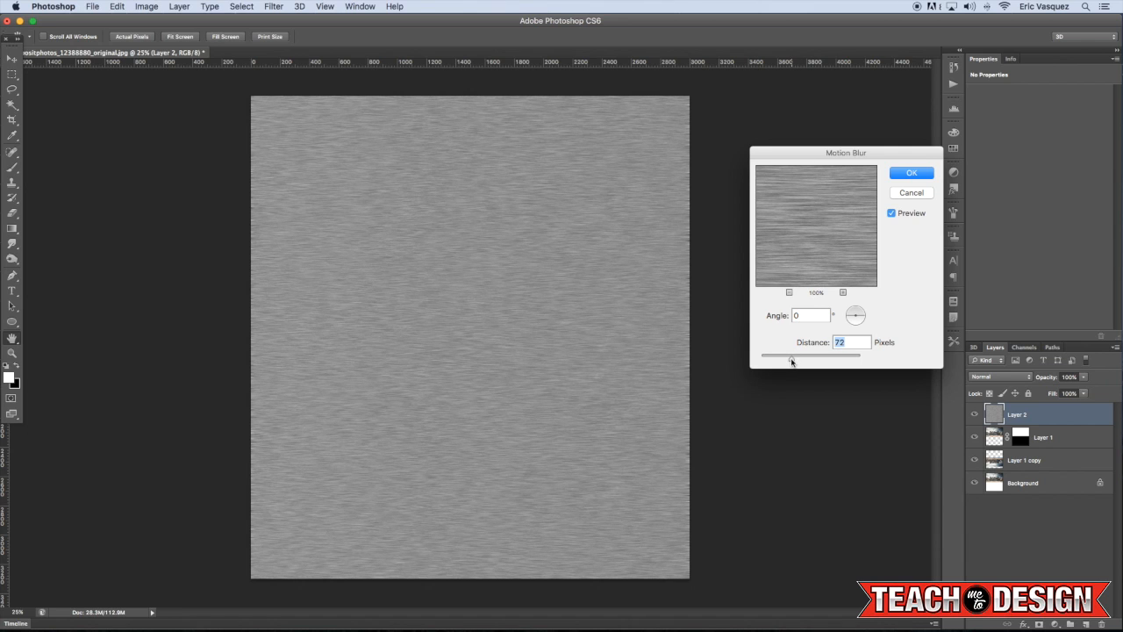
{"action": "left_click_drag", "start_coordinate": [811, 355], "coordinate": [825, 355]}
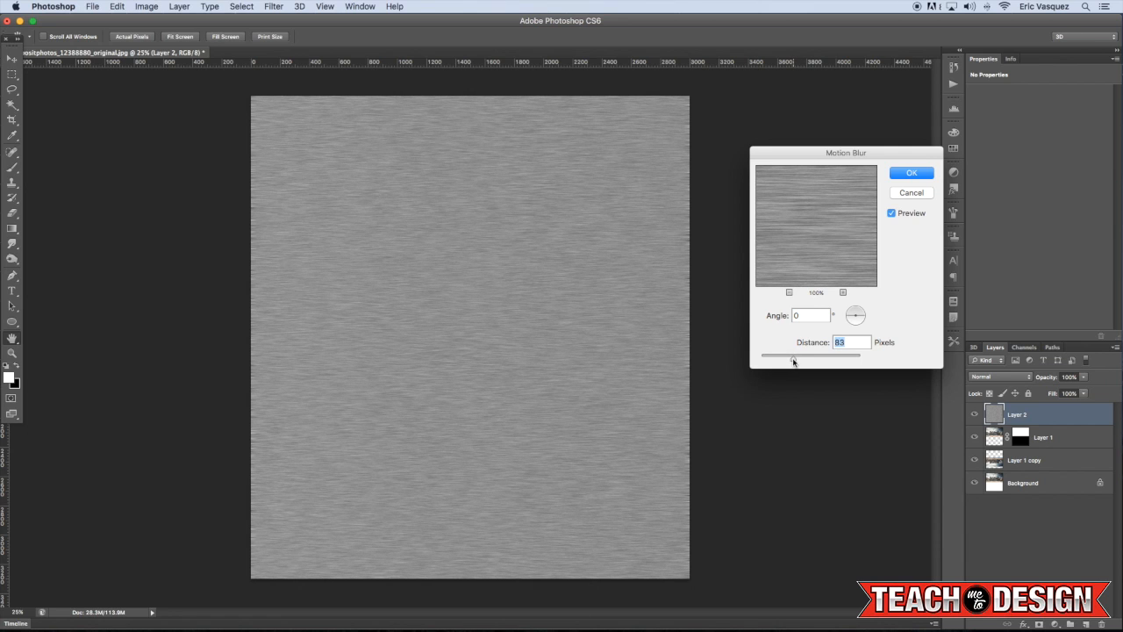
{"action": "left_click_drag", "start_coordinate": [810, 354], "coordinate": [793, 358]}
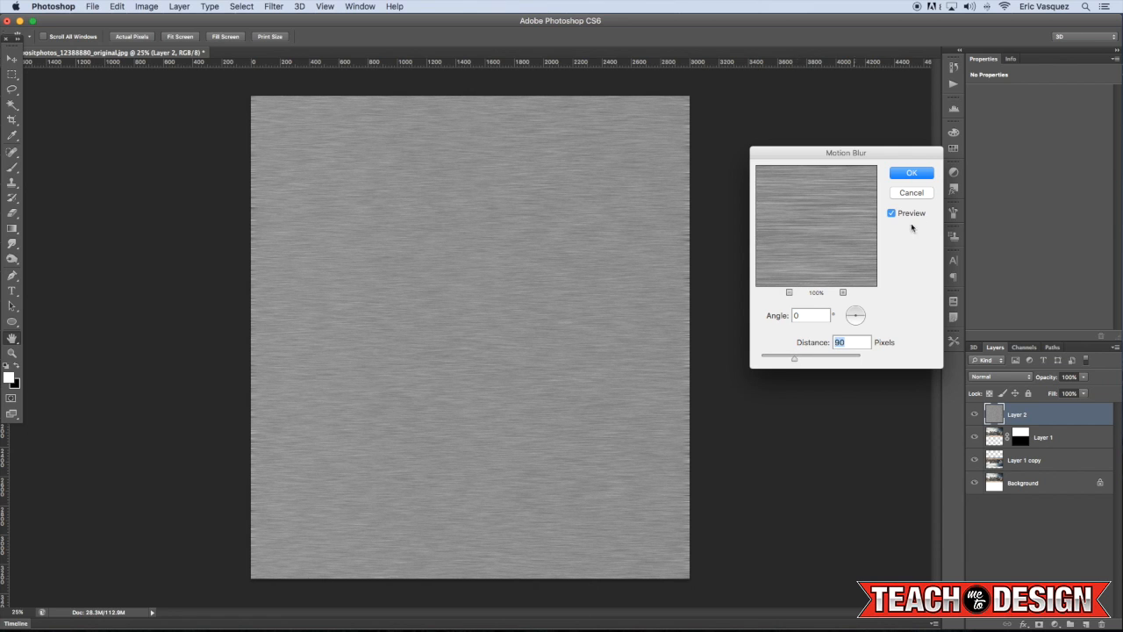
{"action": "left_click", "coordinate": [911, 172]}
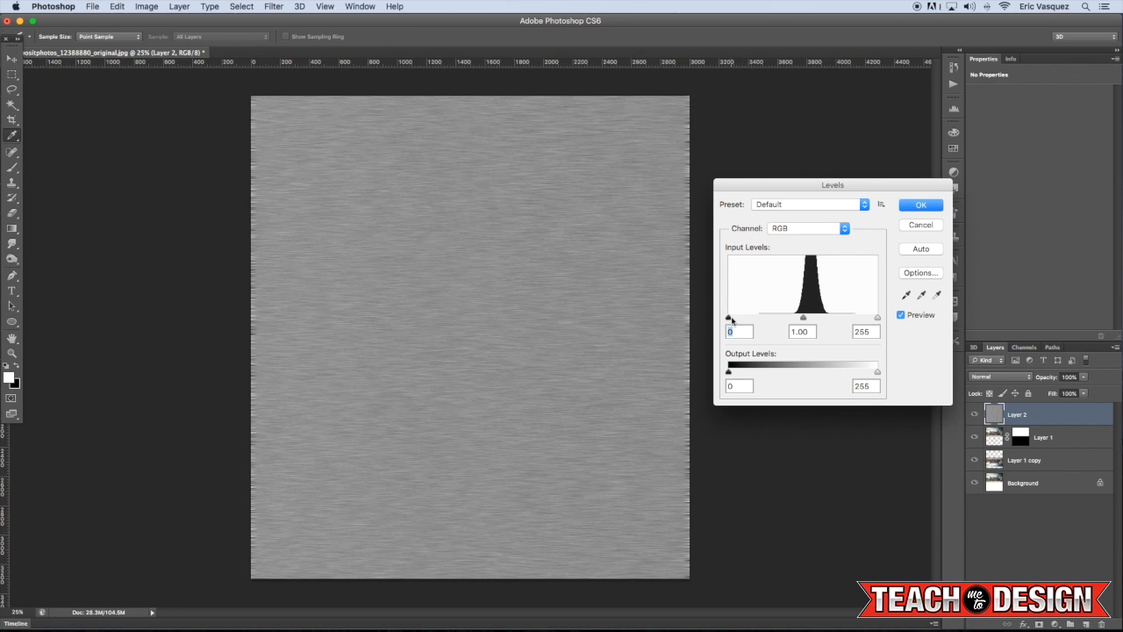
- Raise the Levels black point to about 118 so only thin light streaks remain
{"action": "left_click_drag", "start_coordinate": [729, 317], "coordinate": [758, 318]}
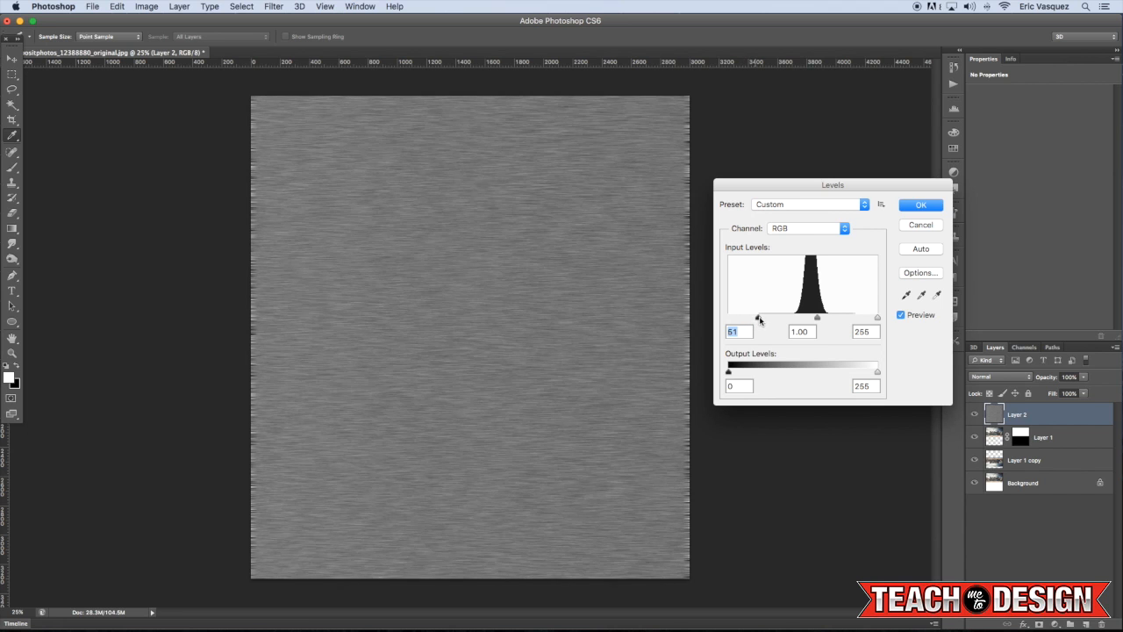
{"action": "left_click_drag", "start_coordinate": [762, 318], "coordinate": [794, 318]}
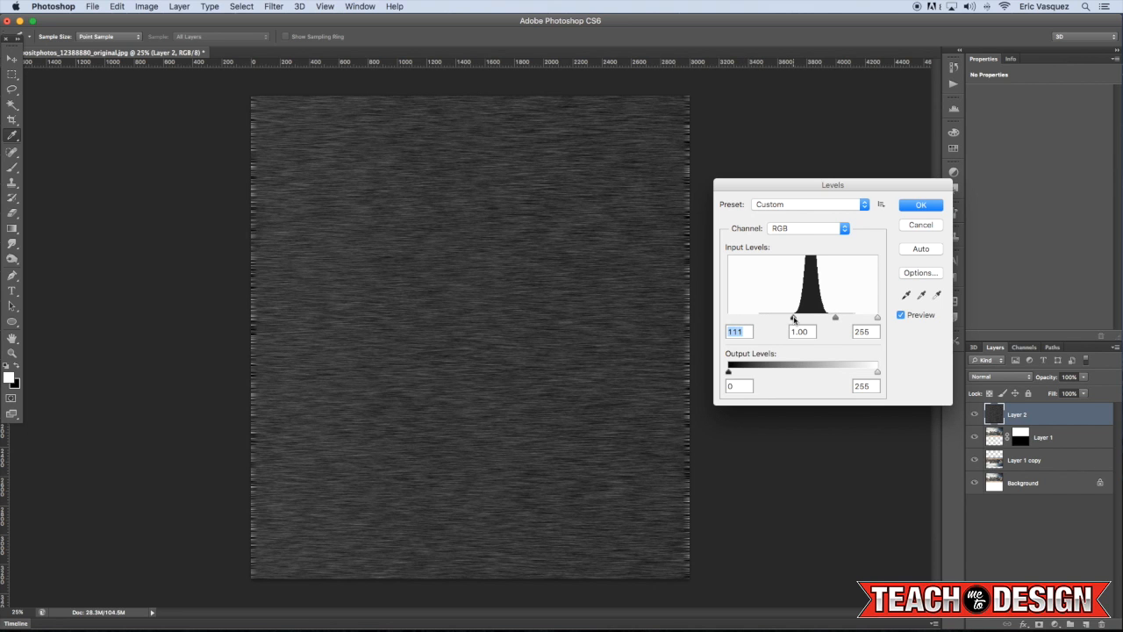
{"action": "left_click_drag", "start_coordinate": [793, 316], "coordinate": [799, 316]}
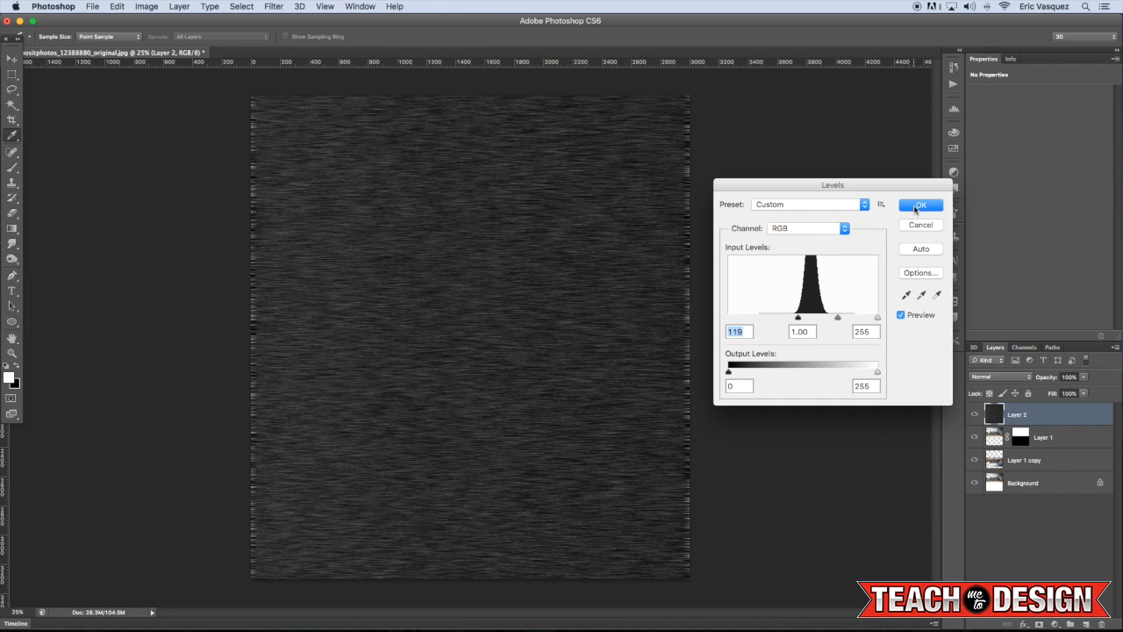
{"action": "left_click", "coordinate": [920, 204]}
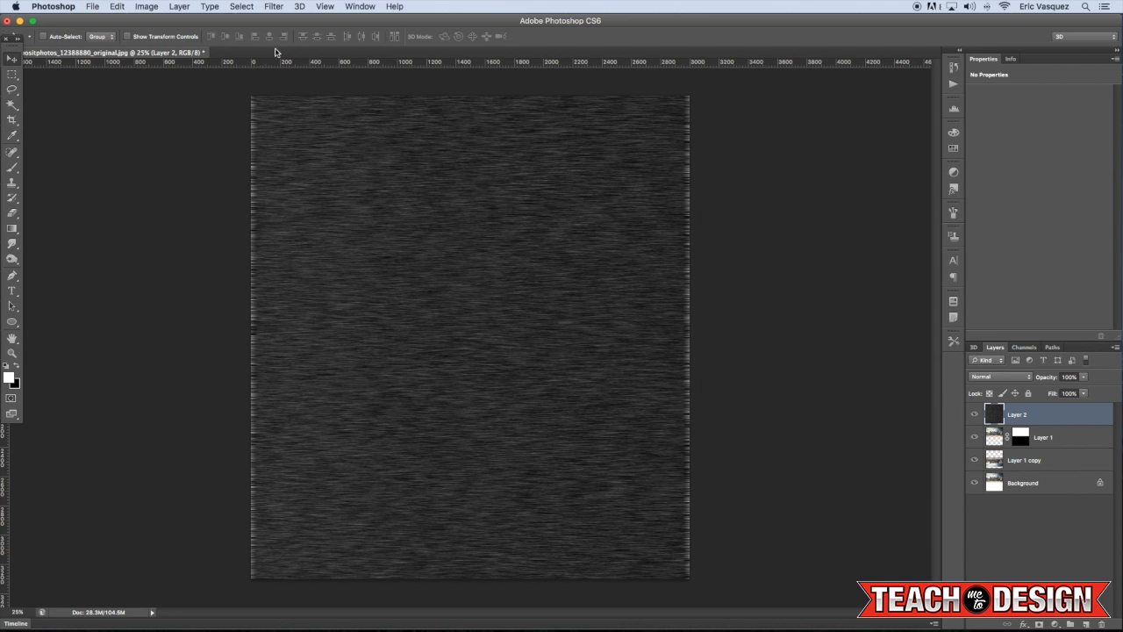
- Soften the streak texture with a Gaussian Blur of about 4 px radius
{"action": "left_click", "coordinate": [274, 7]}
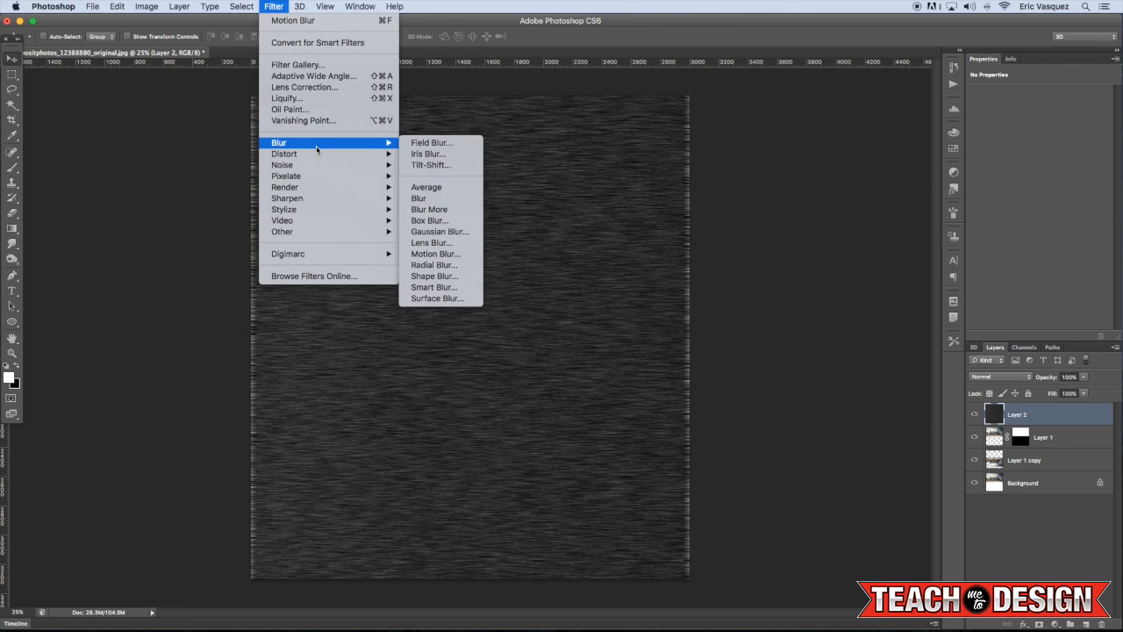
{"action": "left_click", "coordinate": [438, 232]}
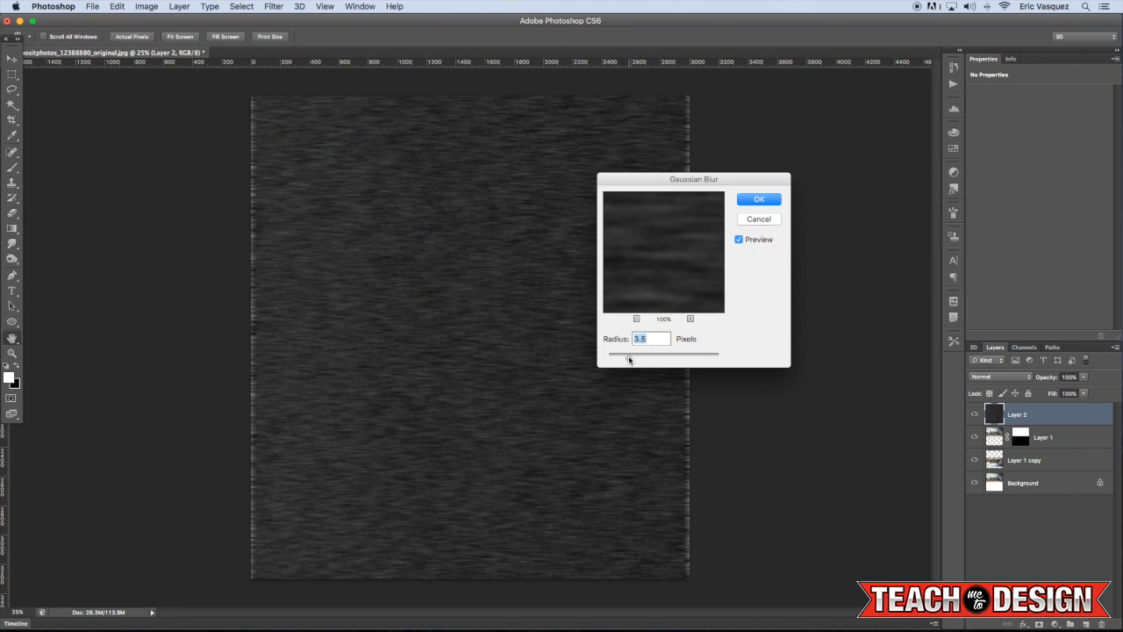
{"action": "left_click_drag", "start_coordinate": [629, 353], "coordinate": [633, 352]}
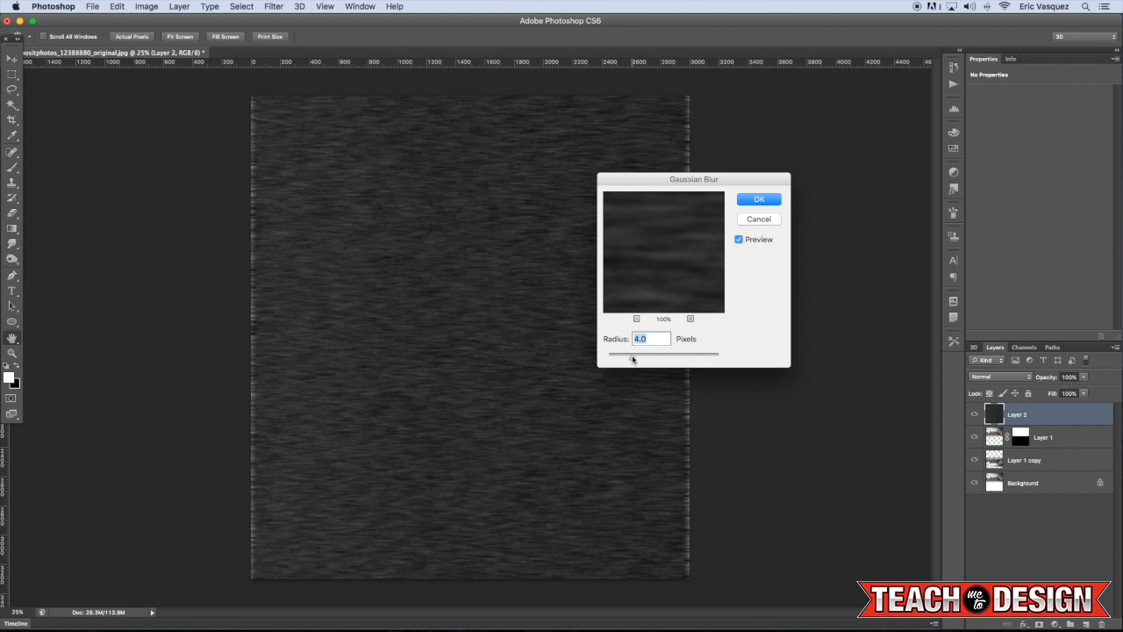
{"action": "left_click", "coordinate": [758, 200]}
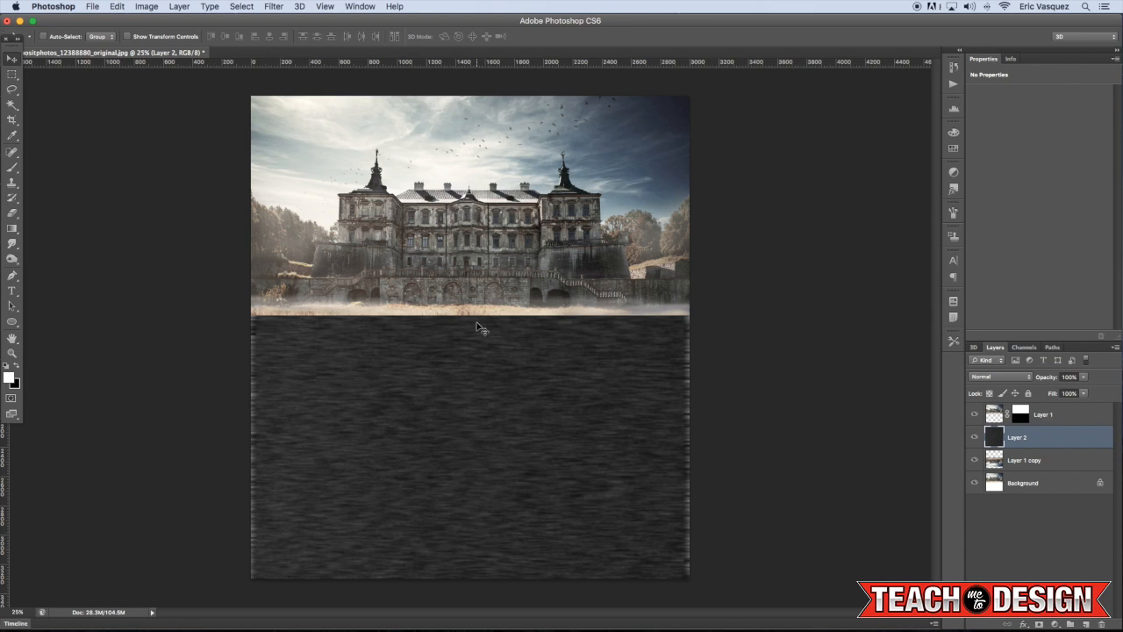
{"action": "mouse_move", "coordinate": [706, 407]}
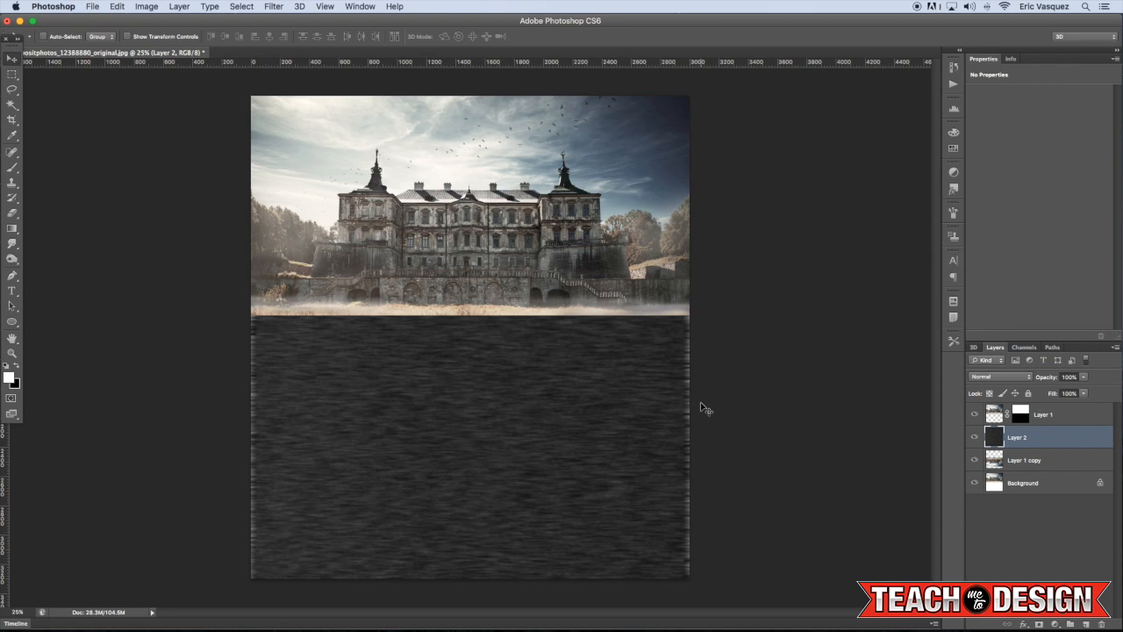
{"action": "mouse_move", "coordinate": [693, 376]}
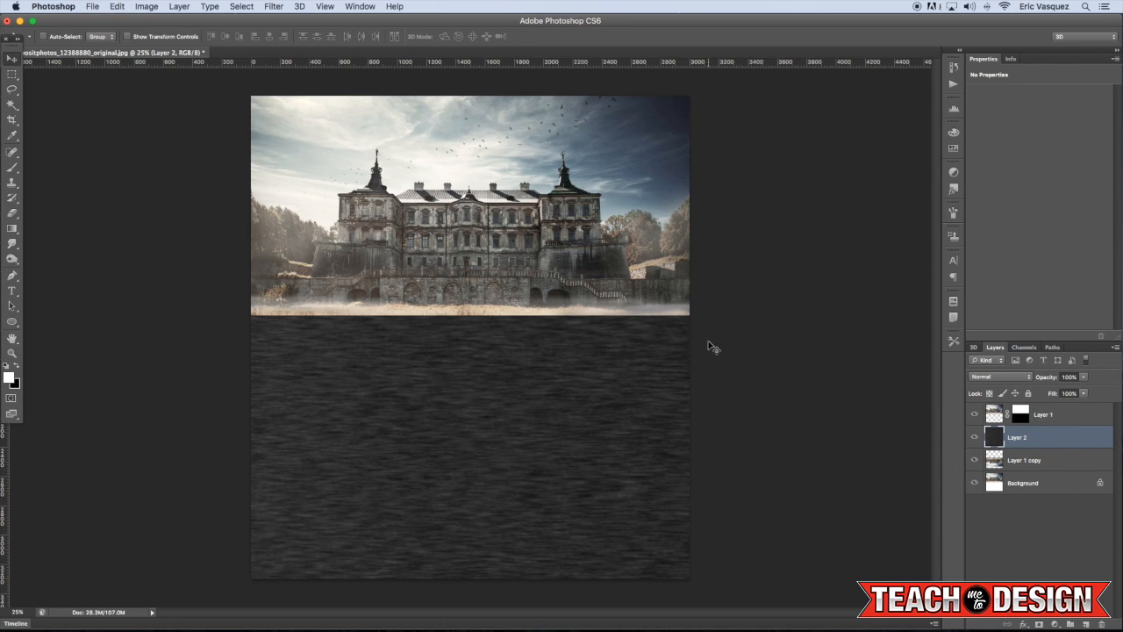
{"action": "mouse_move", "coordinate": [998, 381]}
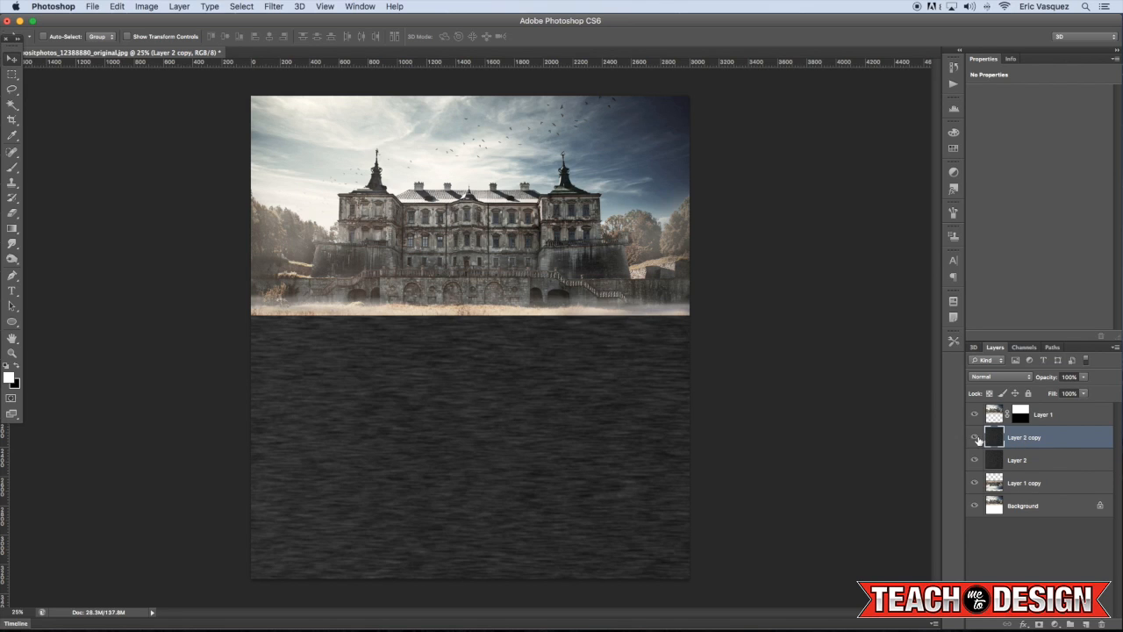
- Hide Layer 3 copy and blend Layer 3 with Soft Light at reduced opacity
{"action": "left_click", "coordinate": [1017, 459]}
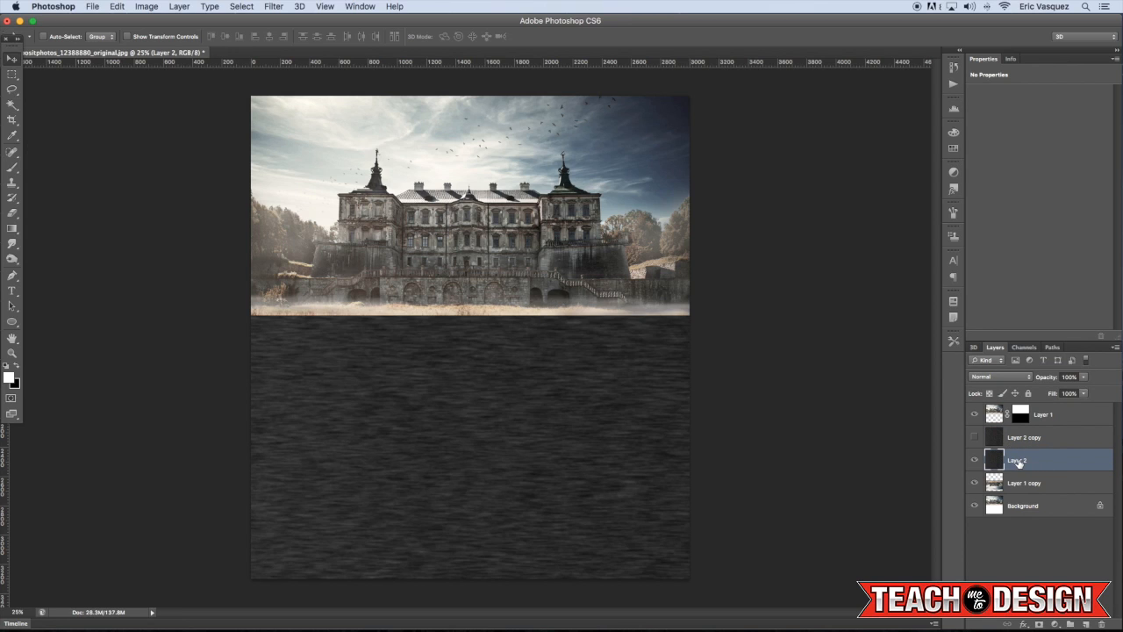
{"action": "left_click", "coordinate": [1001, 376]}
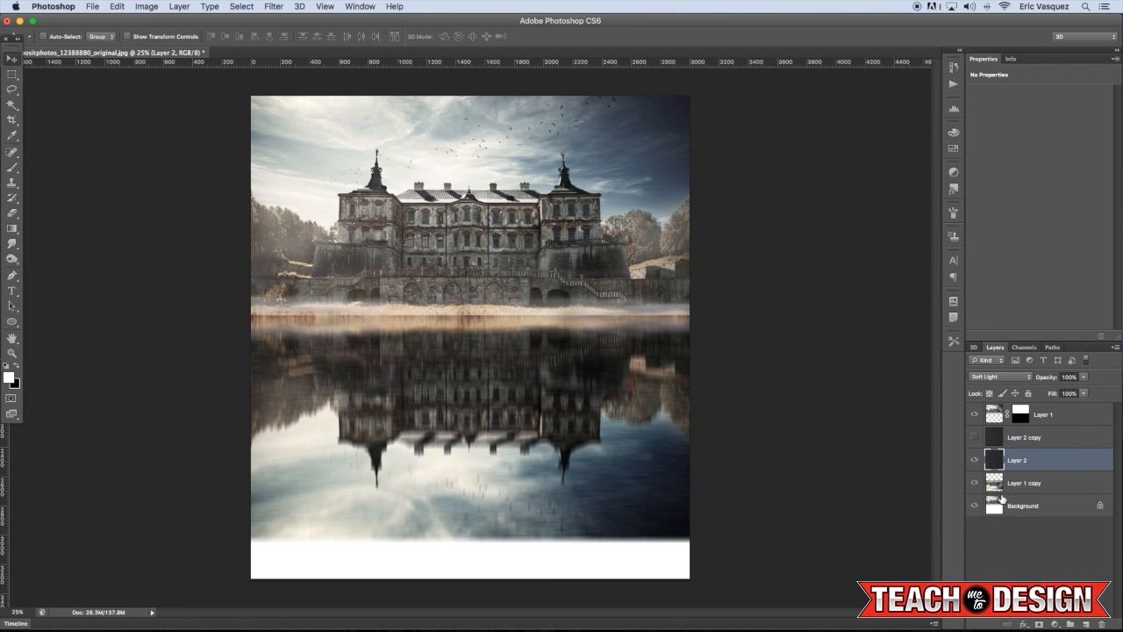
{"action": "left_click", "coordinate": [1067, 375]}
{"action": "type", "text": "40"}
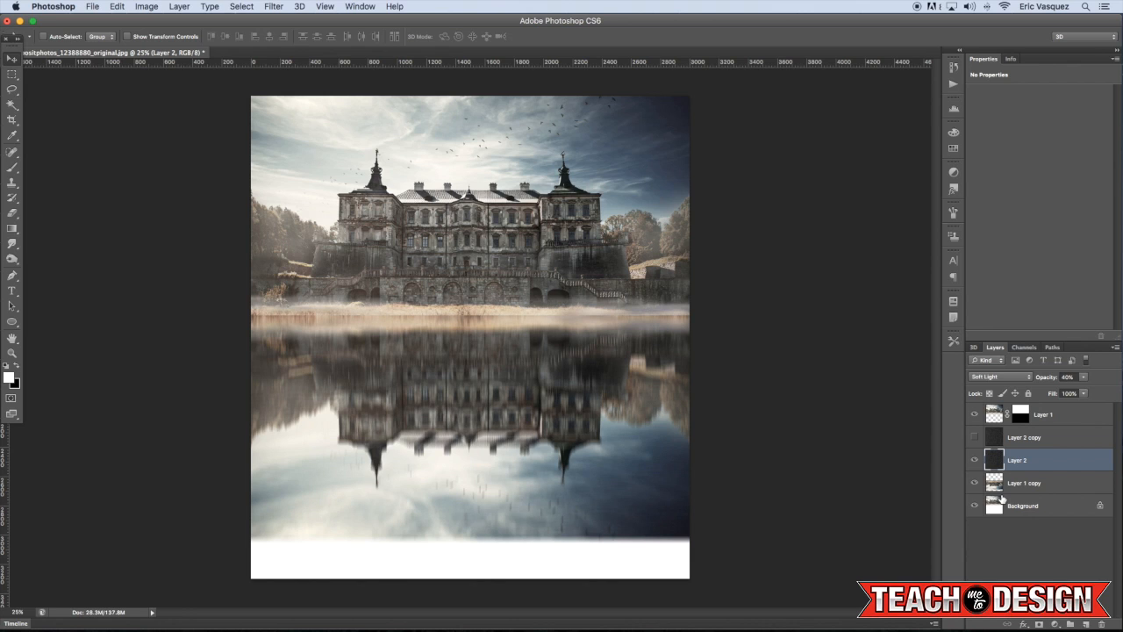
{"action": "mouse_move", "coordinate": [1028, 444]}
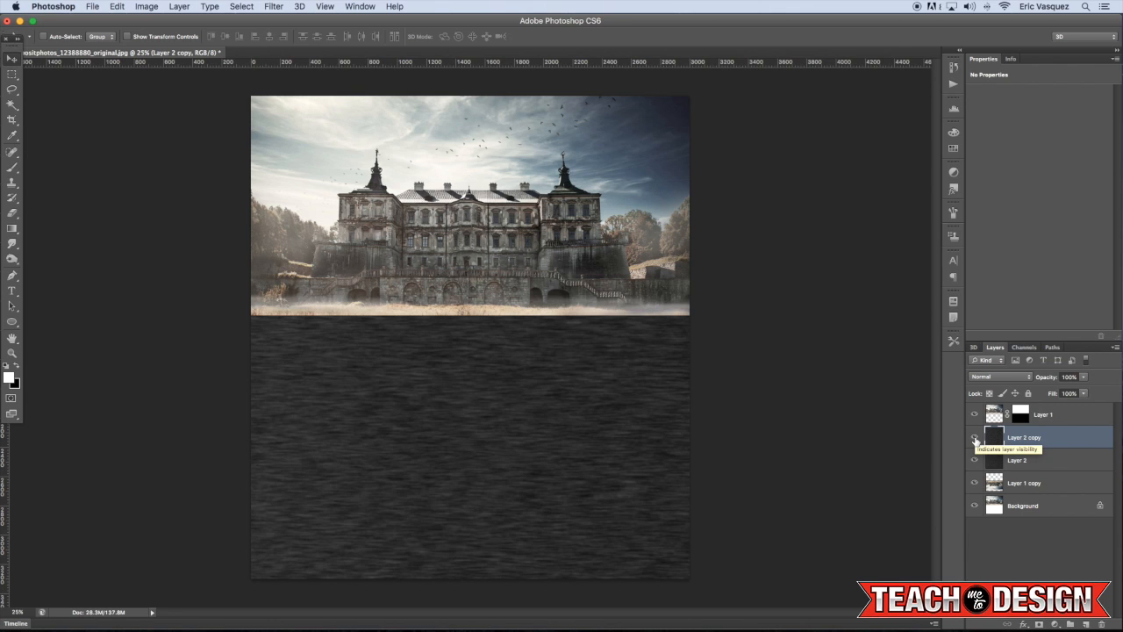
- Invert Layer 3 copy and raise its Levels black point to about 128 for a light, contrasty texture
{"action": "left_click", "coordinate": [975, 437]}
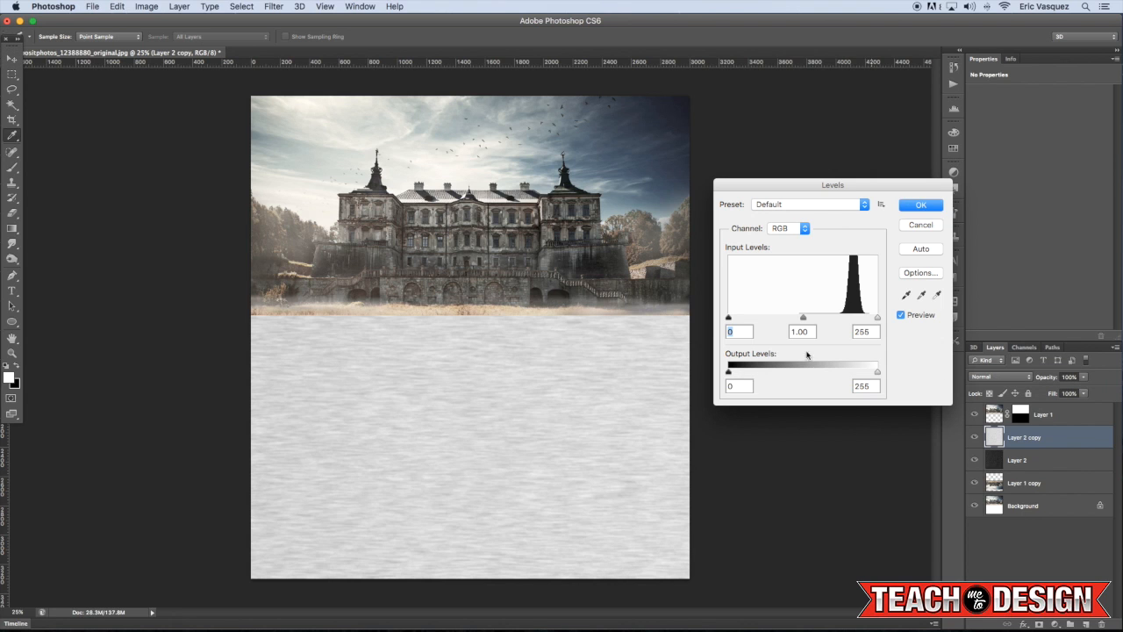
{"action": "left_click_drag", "start_coordinate": [728, 318], "coordinate": [756, 318]}
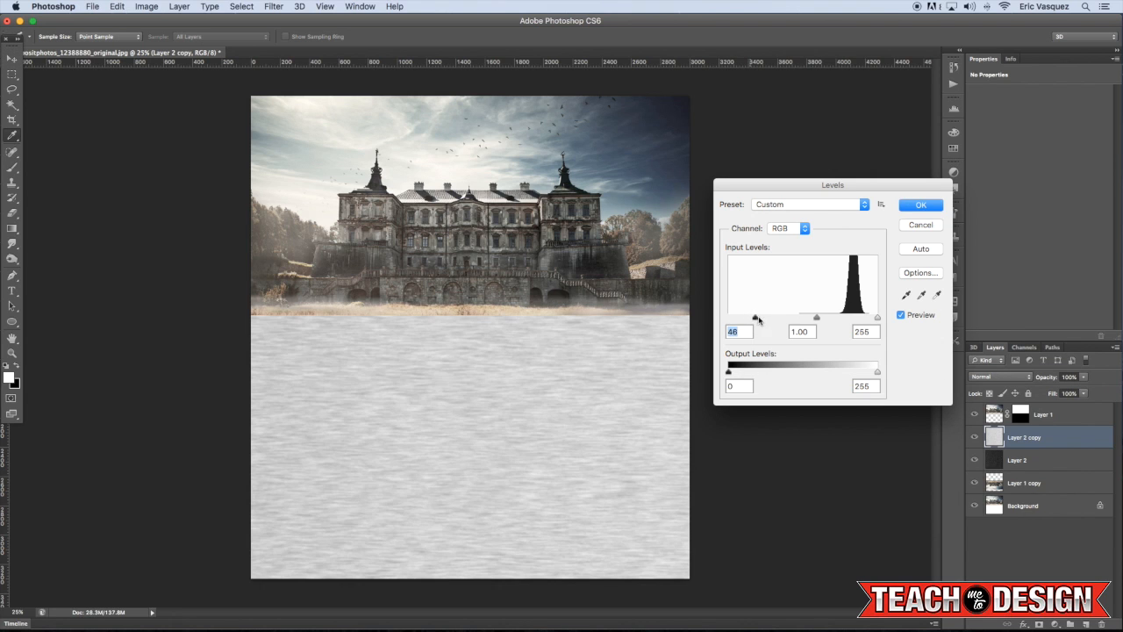
{"action": "left_click_drag", "start_coordinate": [755, 316], "coordinate": [779, 316]}
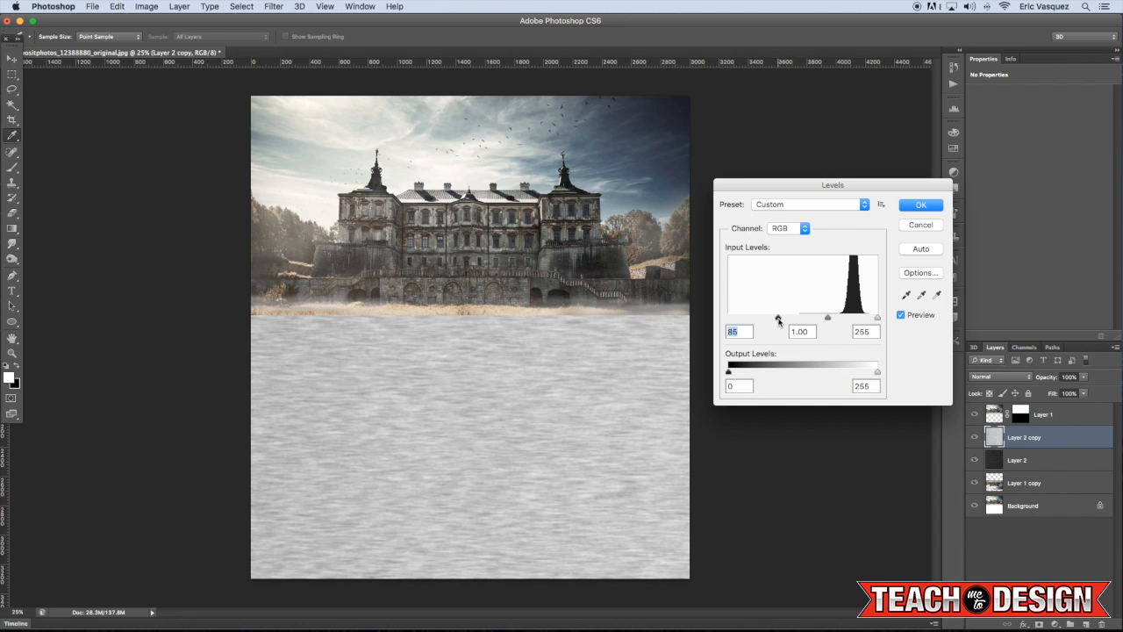
{"action": "left_click_drag", "start_coordinate": [780, 318], "coordinate": [801, 318]}
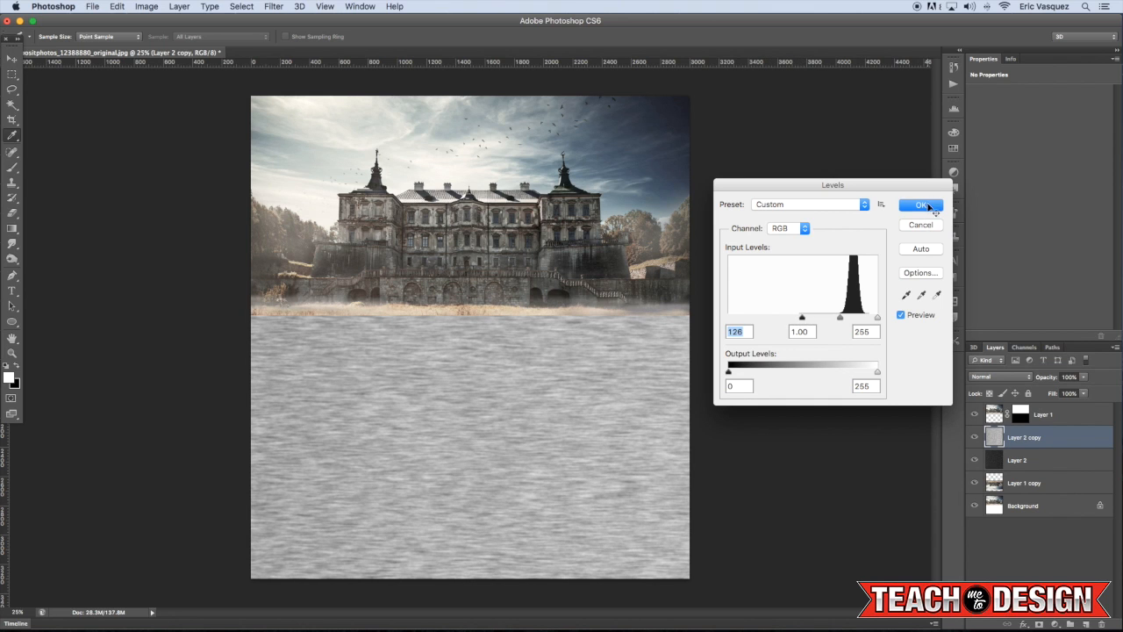
{"action": "left_click", "coordinate": [920, 203]}
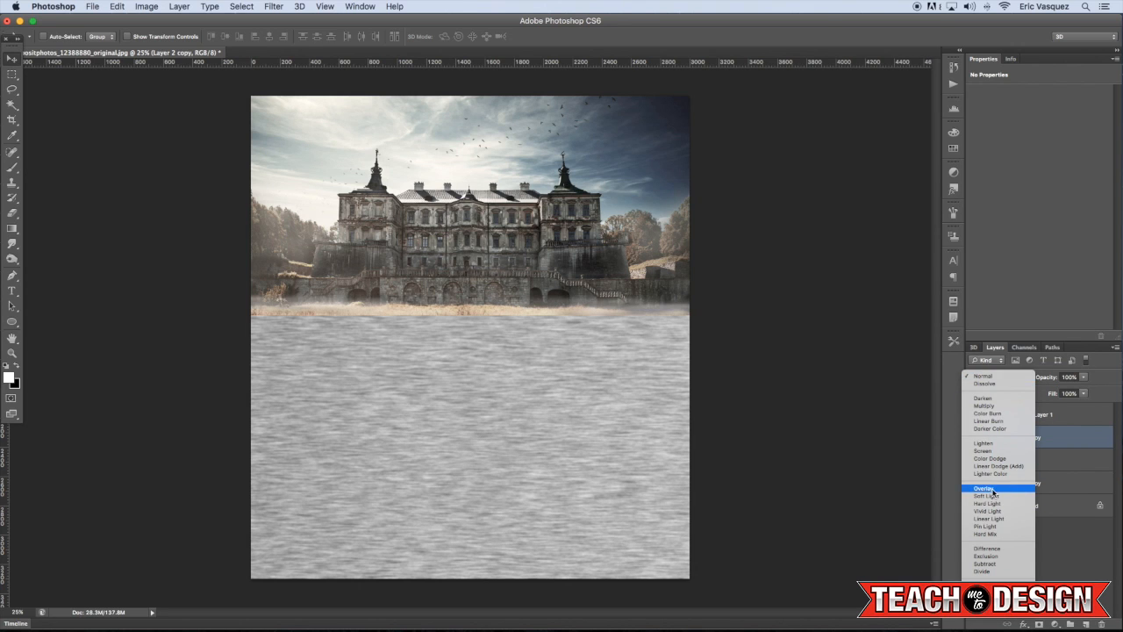
- Blend Layer 3 copy over the reflection with Overlay at lowered opacity
{"action": "left_click", "coordinate": [983, 488]}
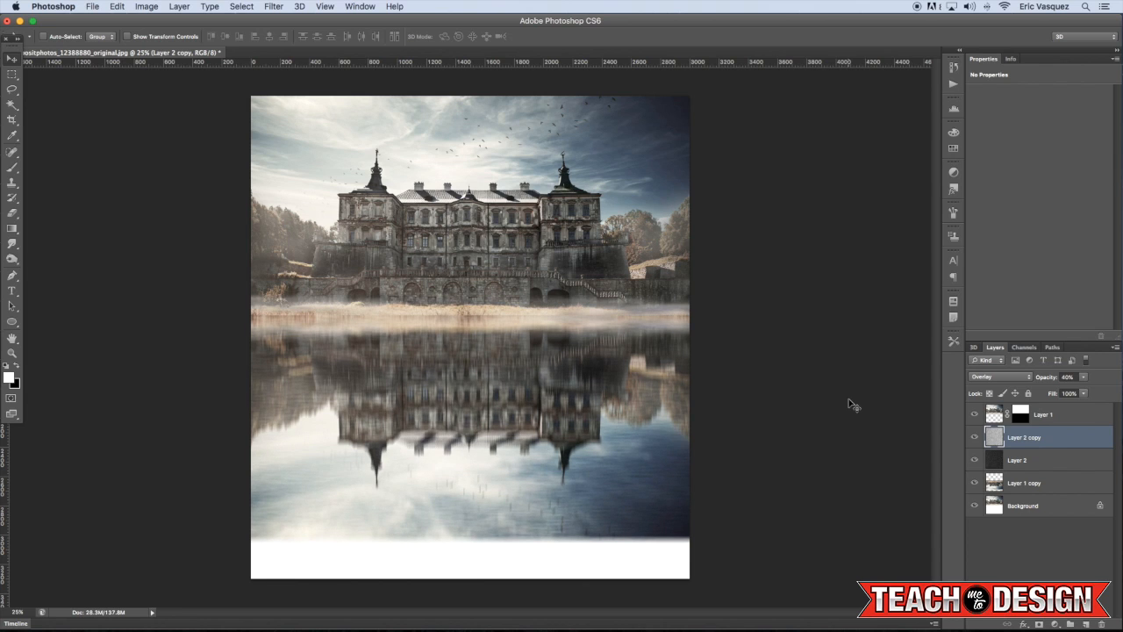
{"action": "mouse_move", "coordinate": [1064, 426]}
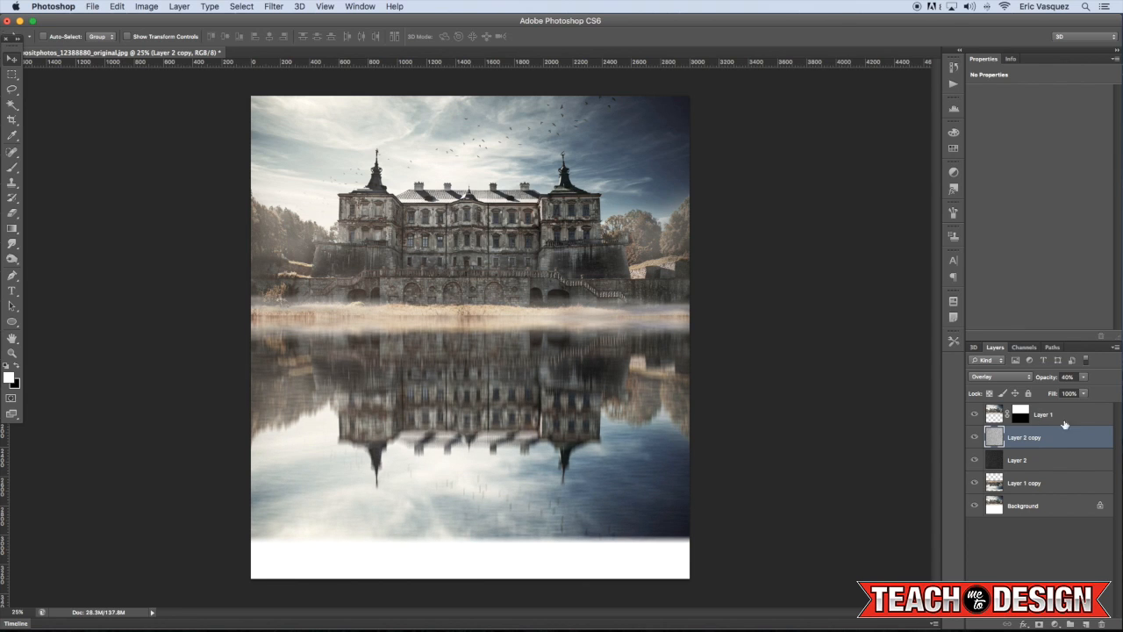
- Marquee a square over castle and reflection, crop the image to it, then deselect
{"action": "left_click", "coordinate": [1017, 460]}
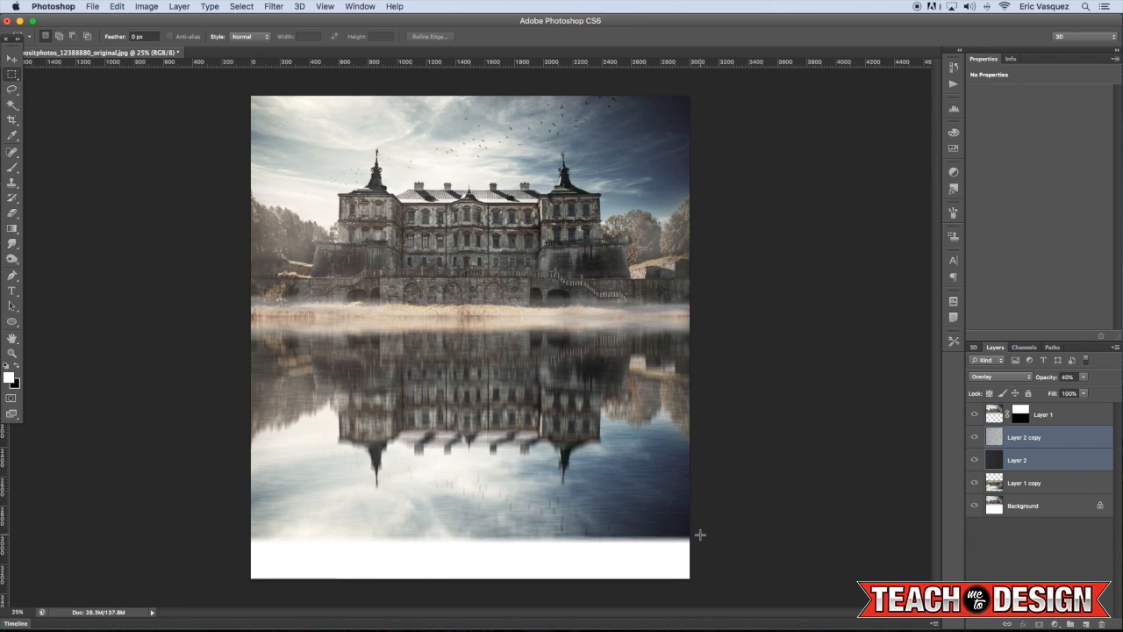
{"action": "left_click_drag", "start_coordinate": [579, 460], "coordinate": [688, 535]}
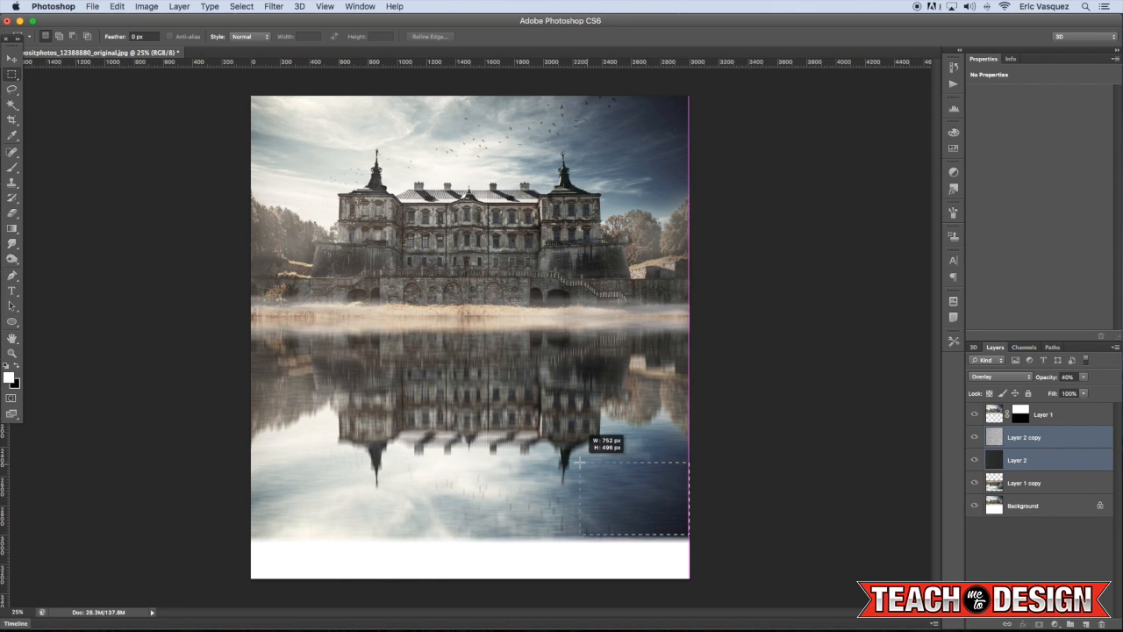
{"action": "left_click_drag", "start_coordinate": [580, 459], "coordinate": [207, 86]}
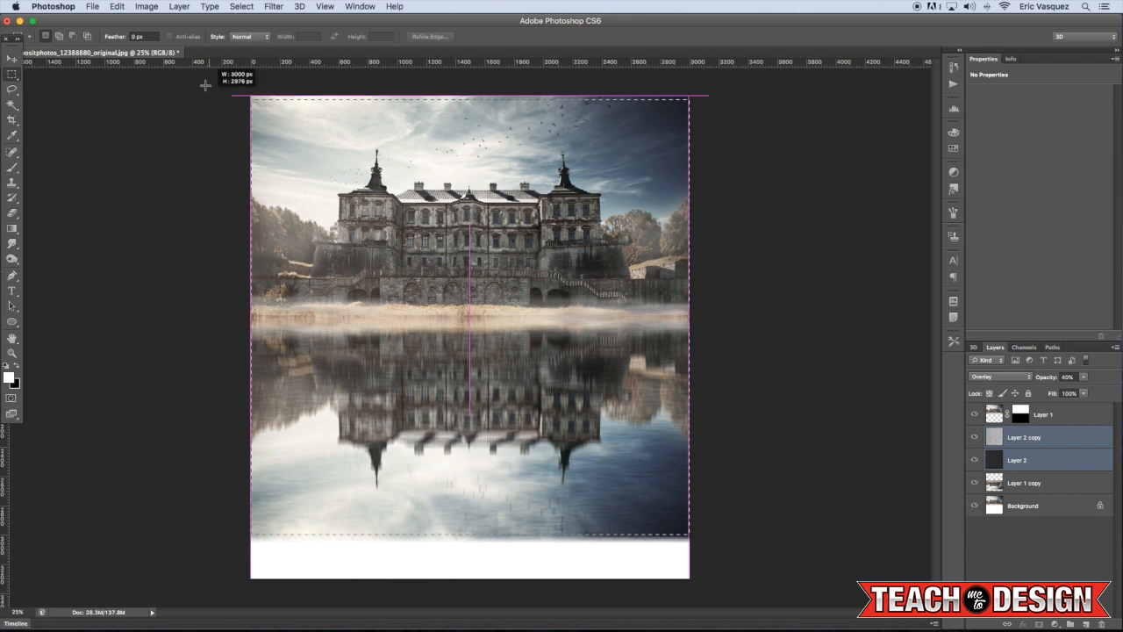
{"action": "left_click", "coordinate": [147, 7]}
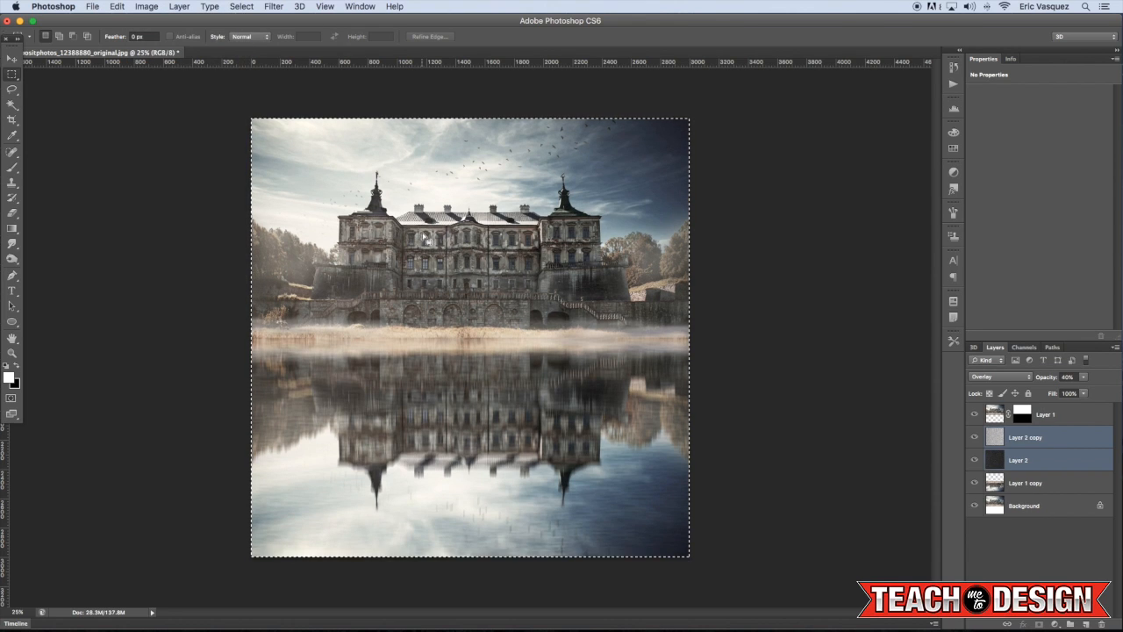
{"action": "left_click", "coordinate": [1044, 414]}
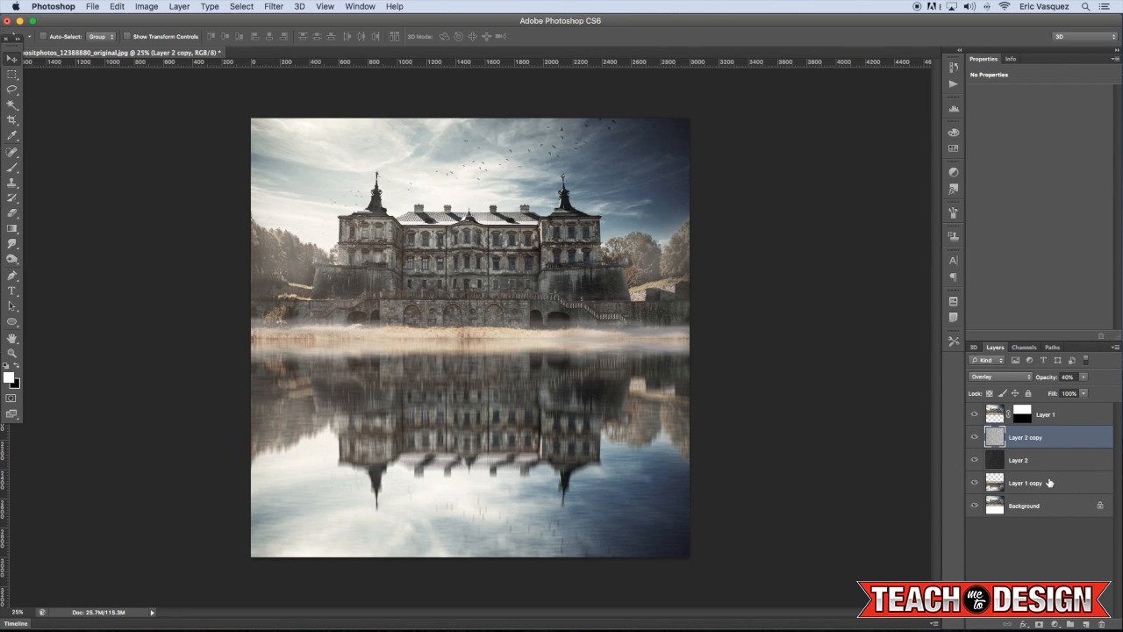
- Select Layer 2 and Layer 2 copy and group them, leaving the reflection layer masked
{"action": "left_click", "coordinate": [1025, 481]}
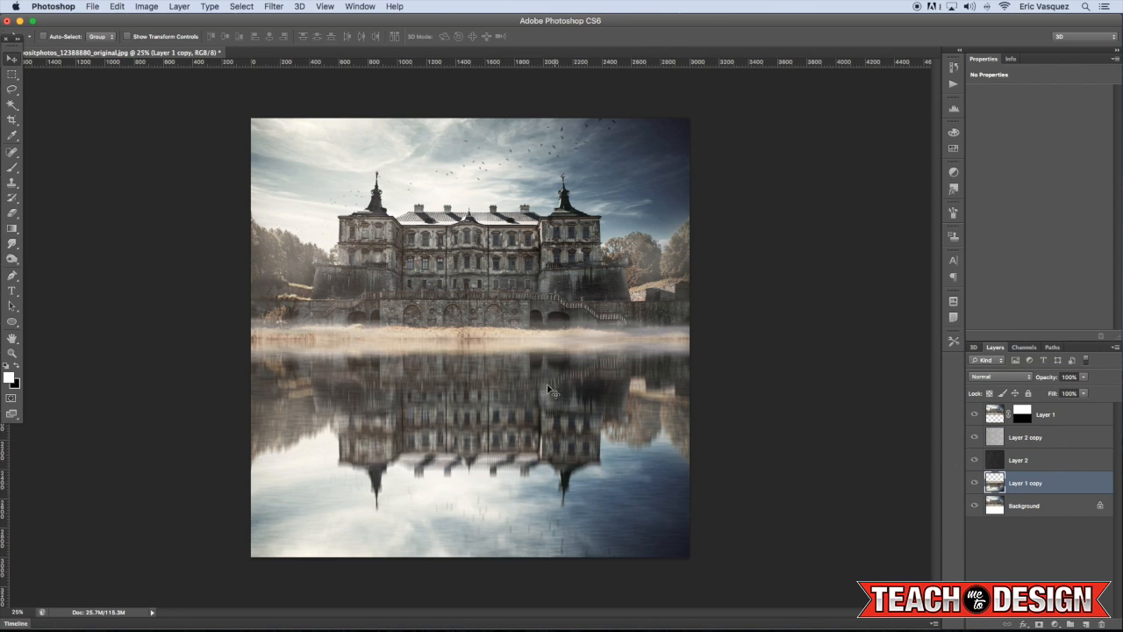
{"action": "mouse_move", "coordinate": [400, 344]}
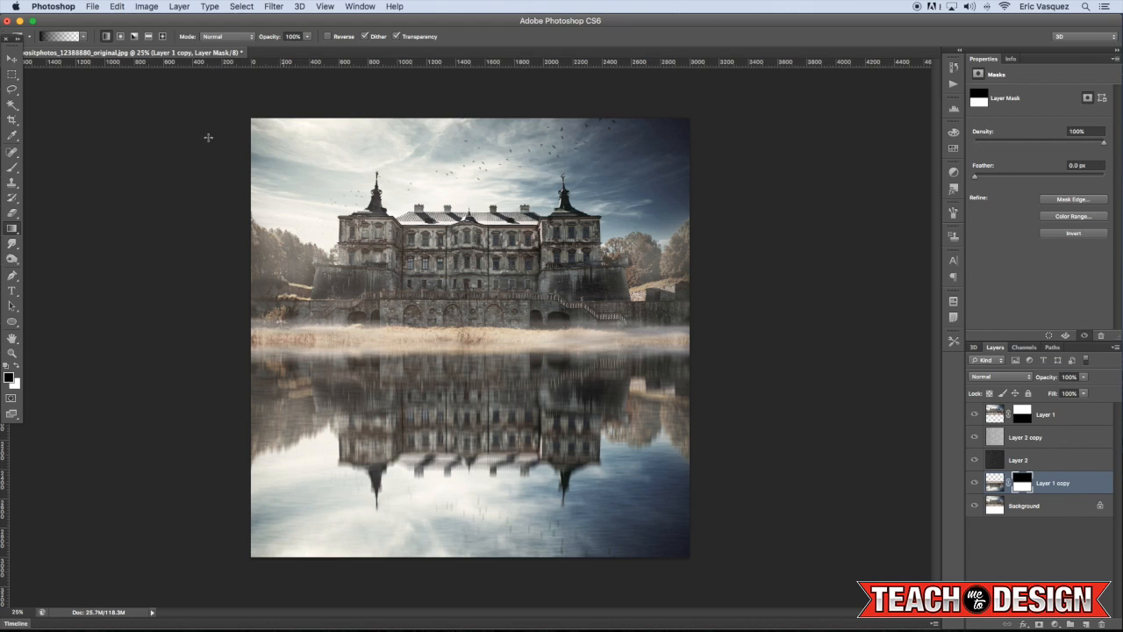
{"action": "mouse_move", "coordinate": [485, 323]}
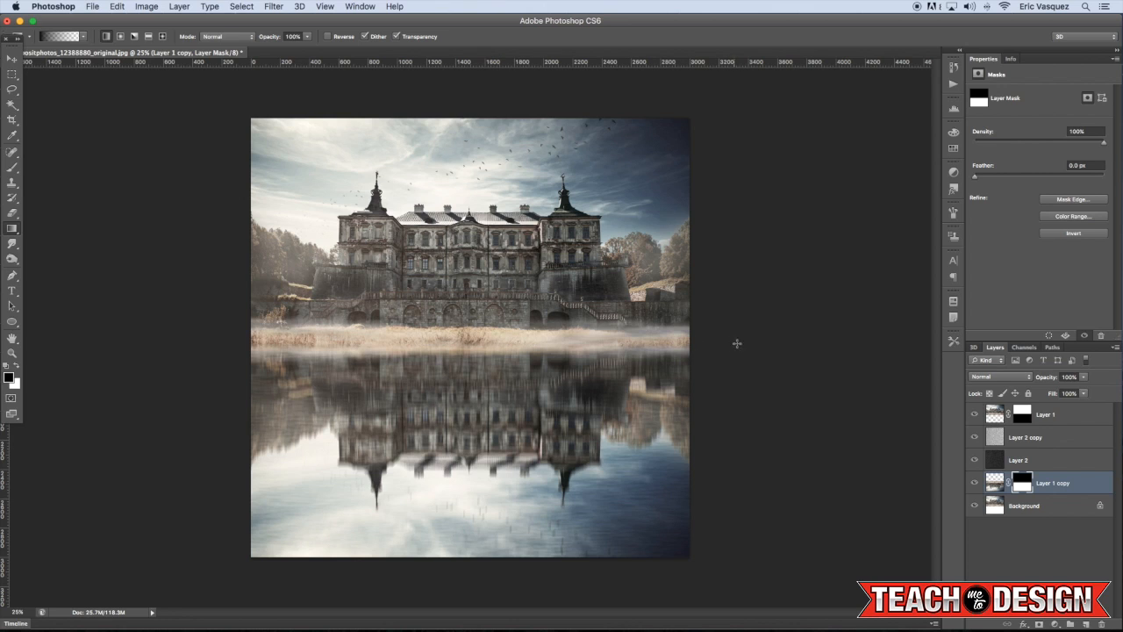
{"action": "left_click", "coordinate": [1018, 460]}
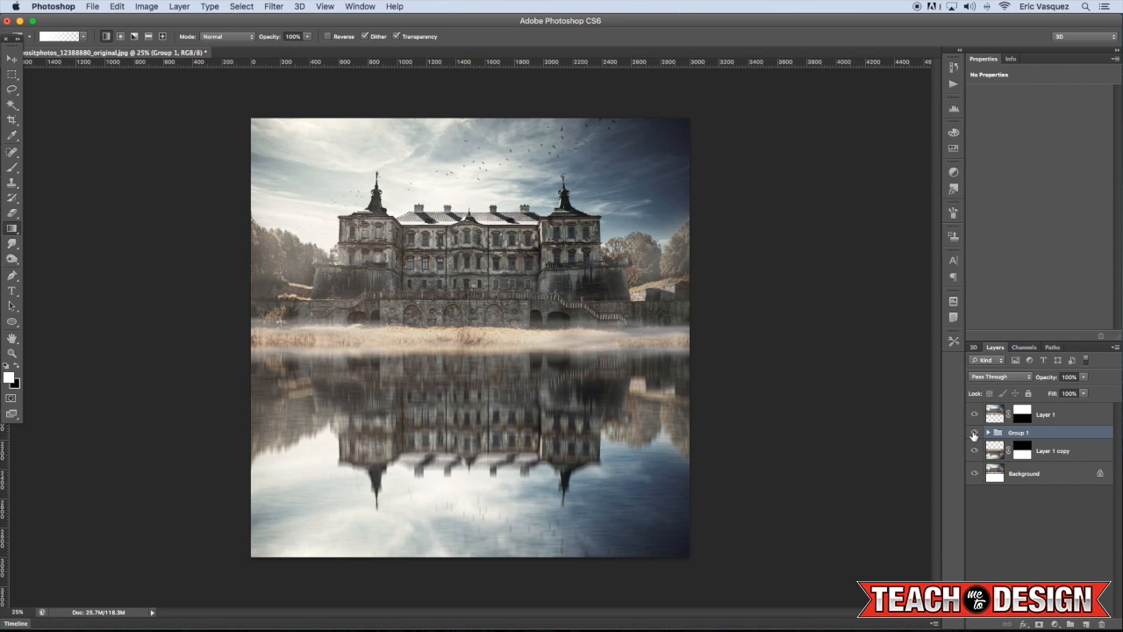
{"action": "mouse_move", "coordinate": [972, 432]}
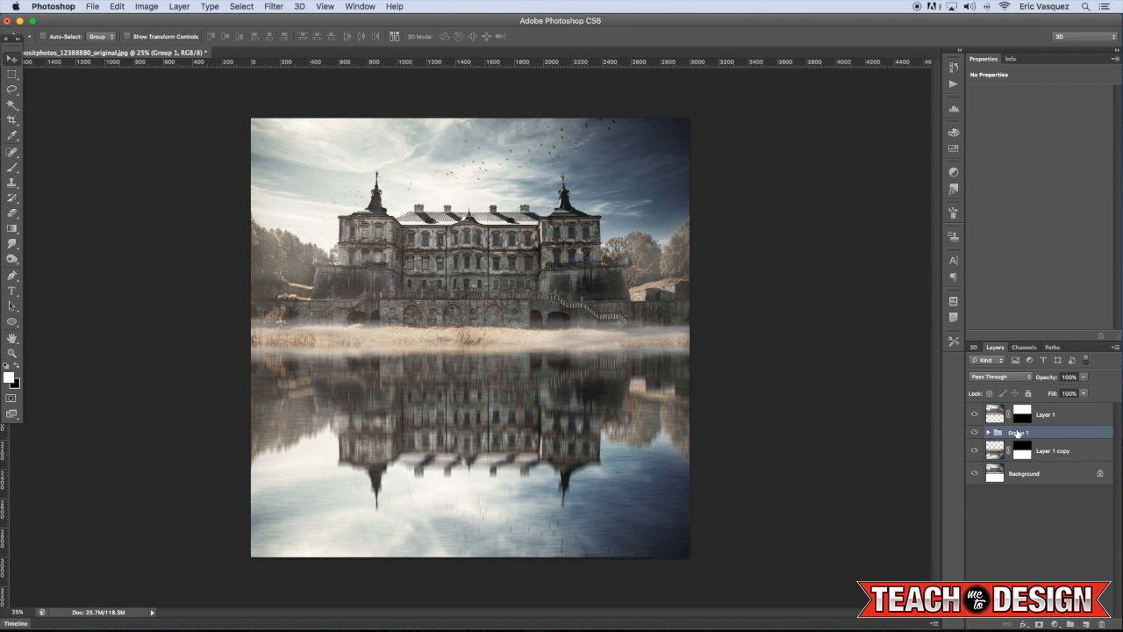
- Select both ripple layers in the group and rename the group RIPPLES
{"action": "left_click", "coordinate": [986, 432]}
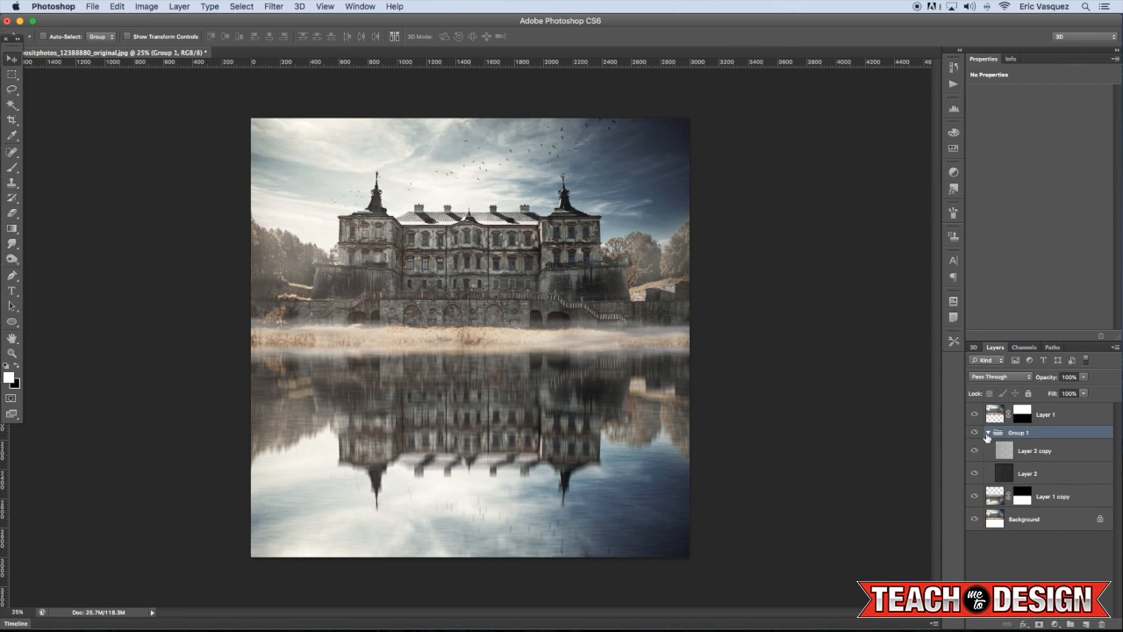
{"action": "left_click", "coordinate": [990, 432]}
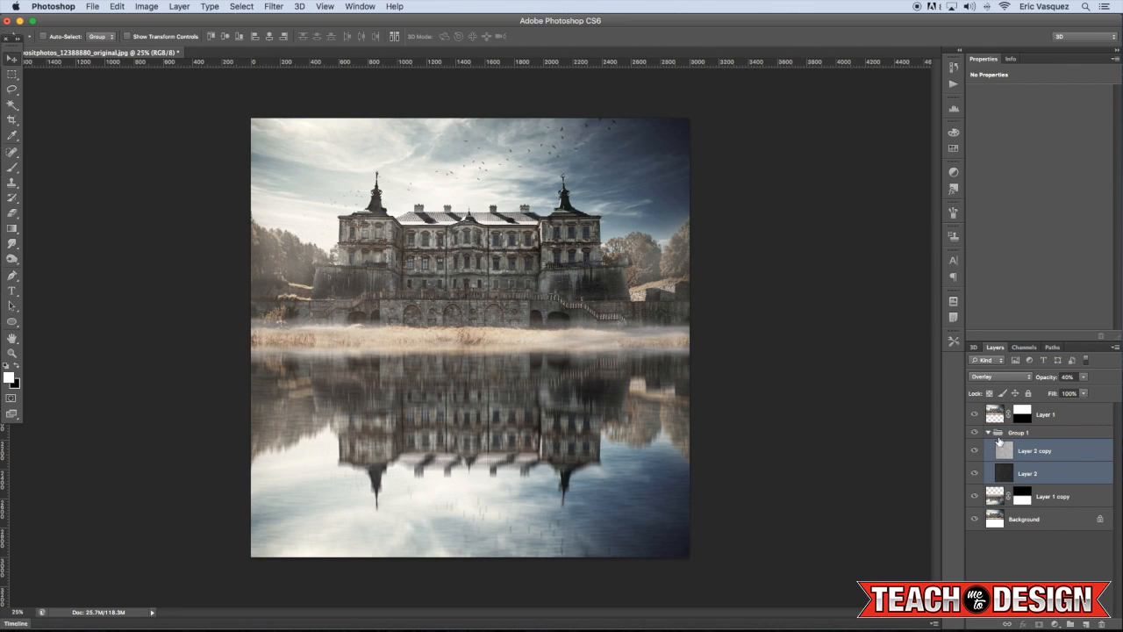
{"action": "left_click", "coordinate": [1018, 432]}
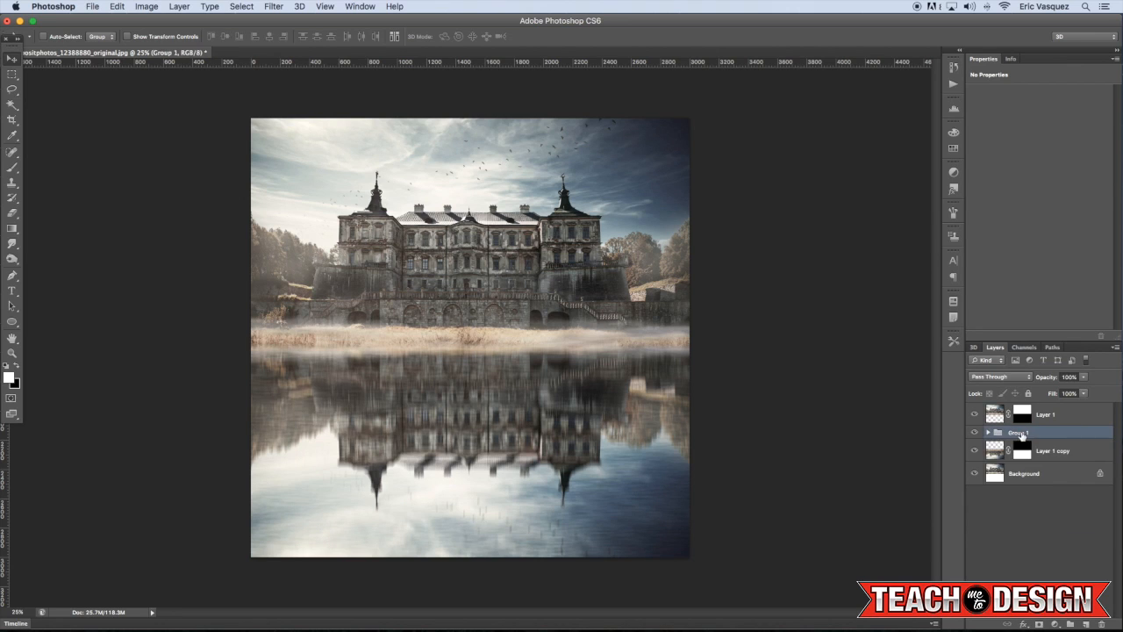
{"action": "double_click", "coordinate": [1019, 432]}
{"action": "type", "text": "RIPPLES"}
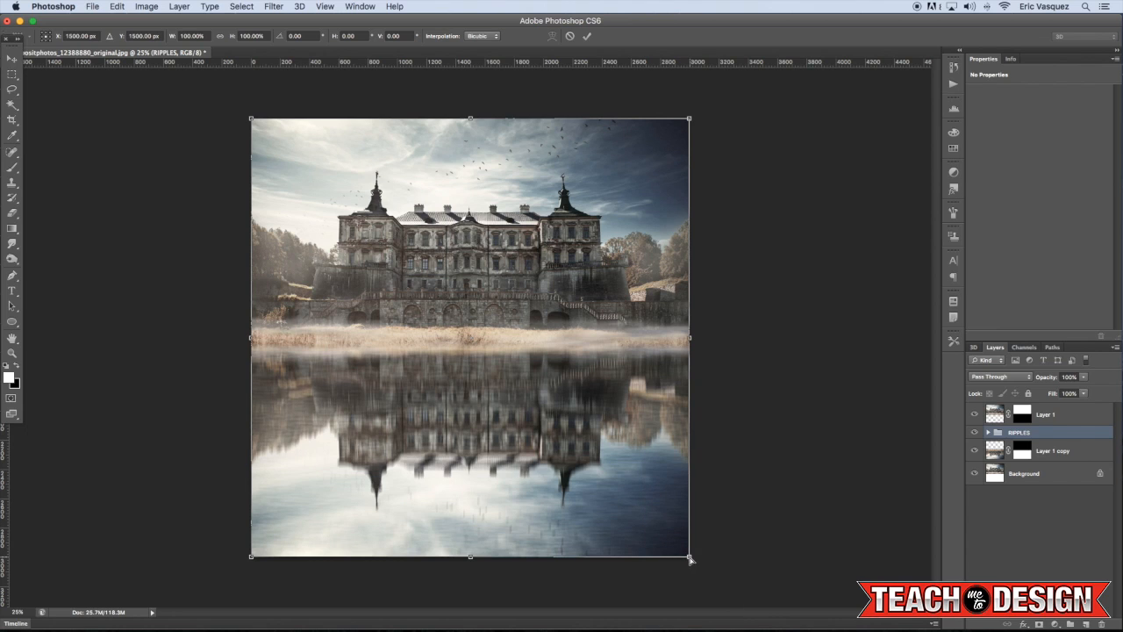
{"action": "mouse_move", "coordinate": [528, 558]}
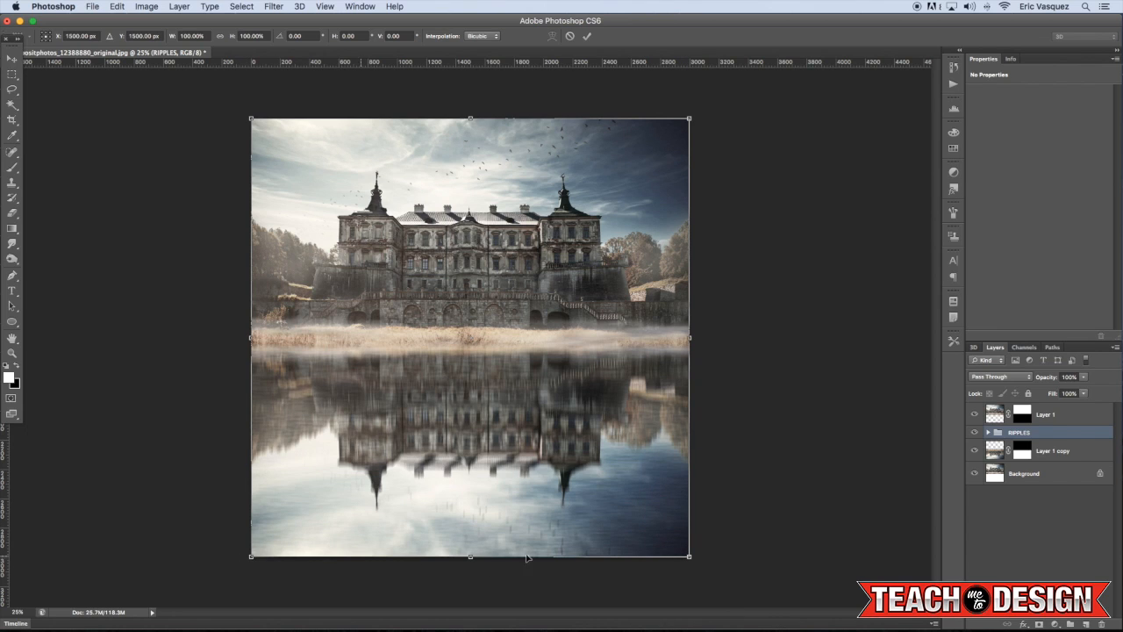
{"action": "mouse_move", "coordinate": [691, 558]}
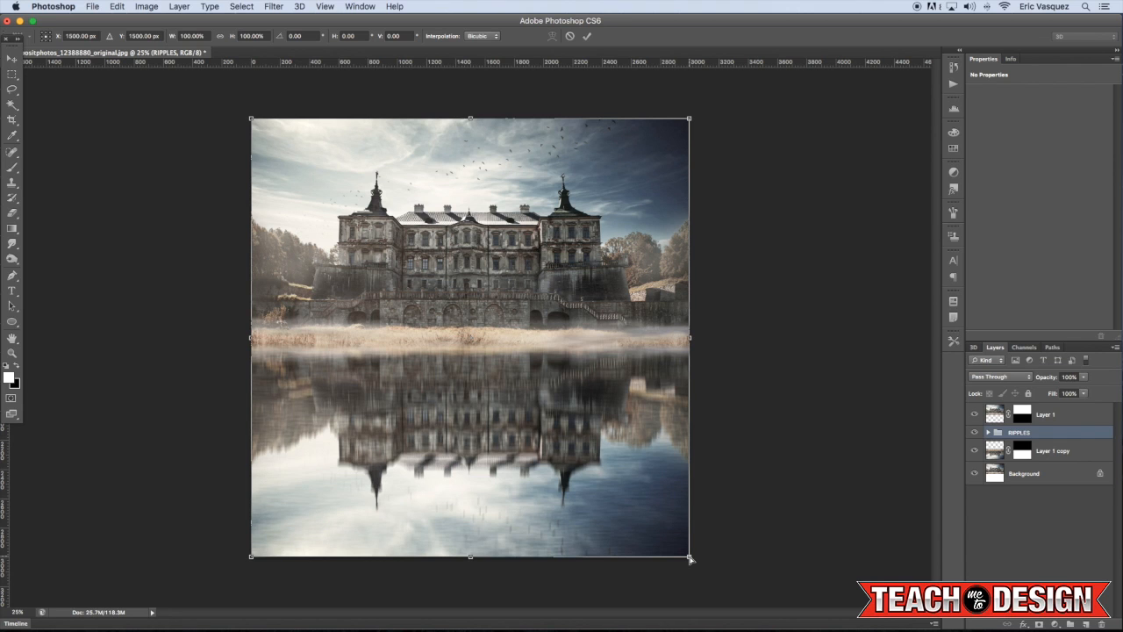
- Perspective-transform the ripples so the bottom flares past the canvas, top narrows and height squashes
{"action": "left_click_drag", "start_coordinate": [688, 554], "coordinate": [720, 558]}
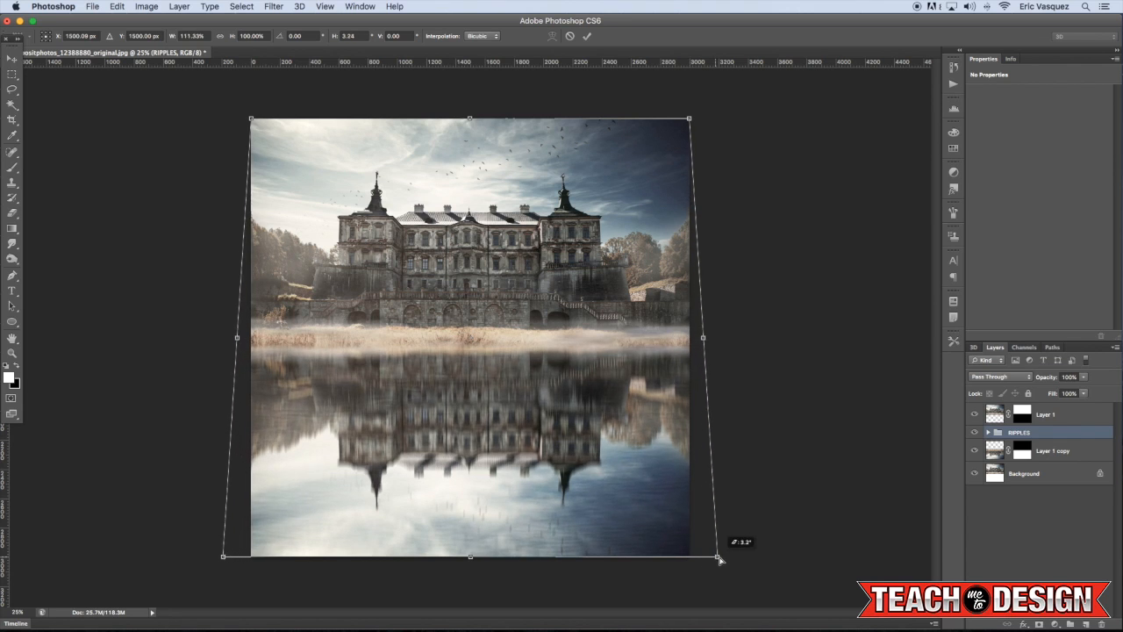
{"action": "left_click_drag", "start_coordinate": [720, 558], "coordinate": [811, 558]}
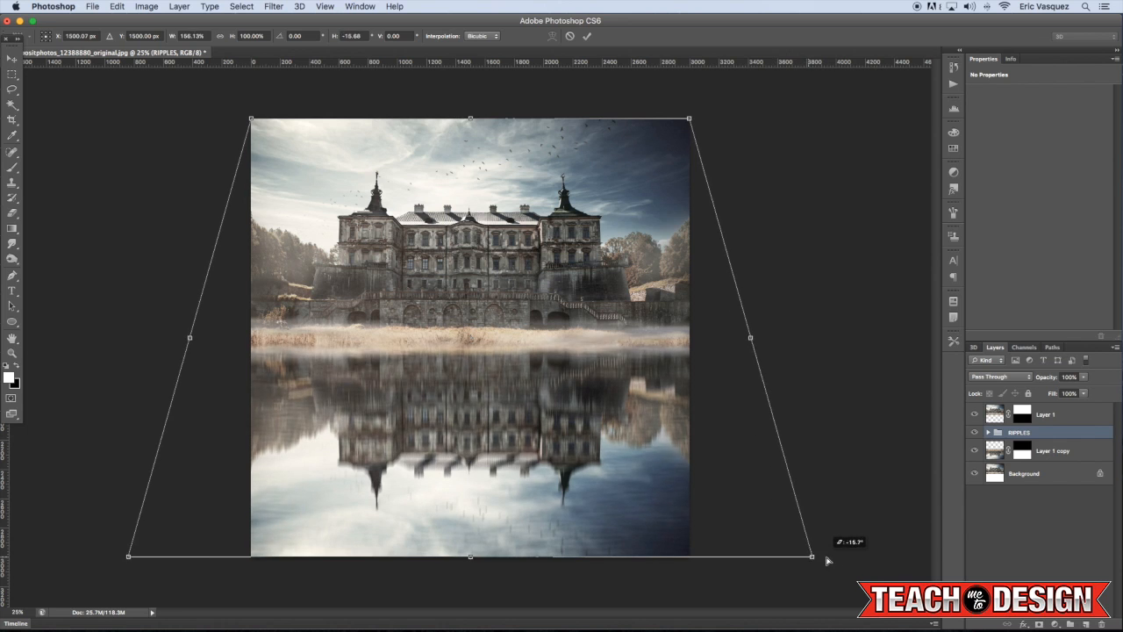
{"action": "left_click_drag", "start_coordinate": [811, 557], "coordinate": [927, 556]}
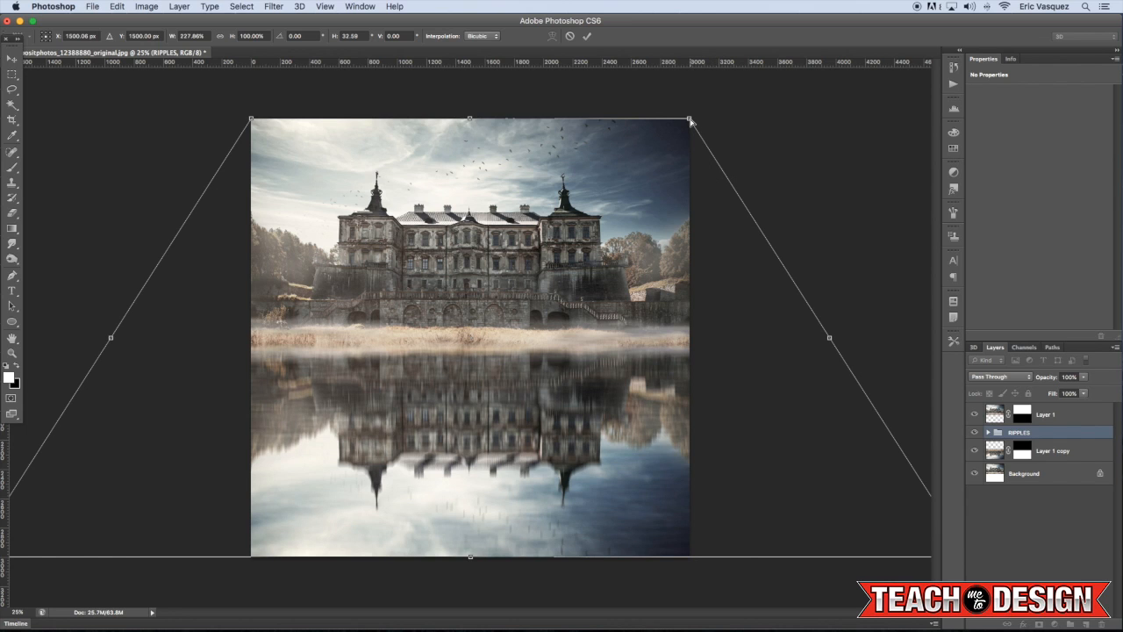
{"action": "left_click_drag", "start_coordinate": [690, 120], "coordinate": [647, 123]}
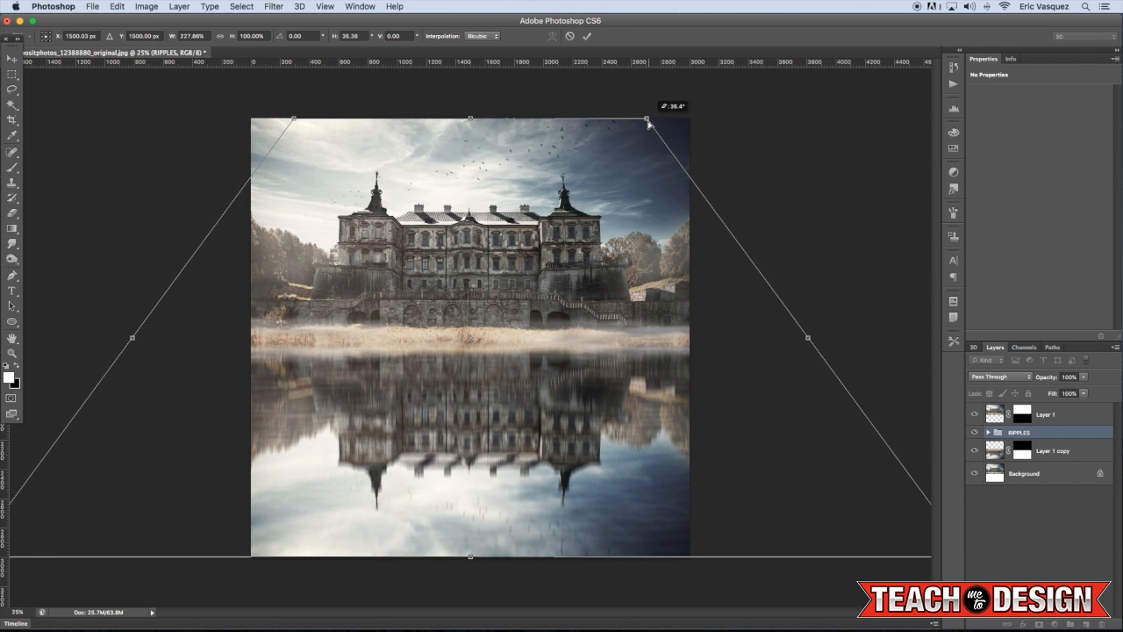
{"action": "mouse_move", "coordinate": [548, 177]}
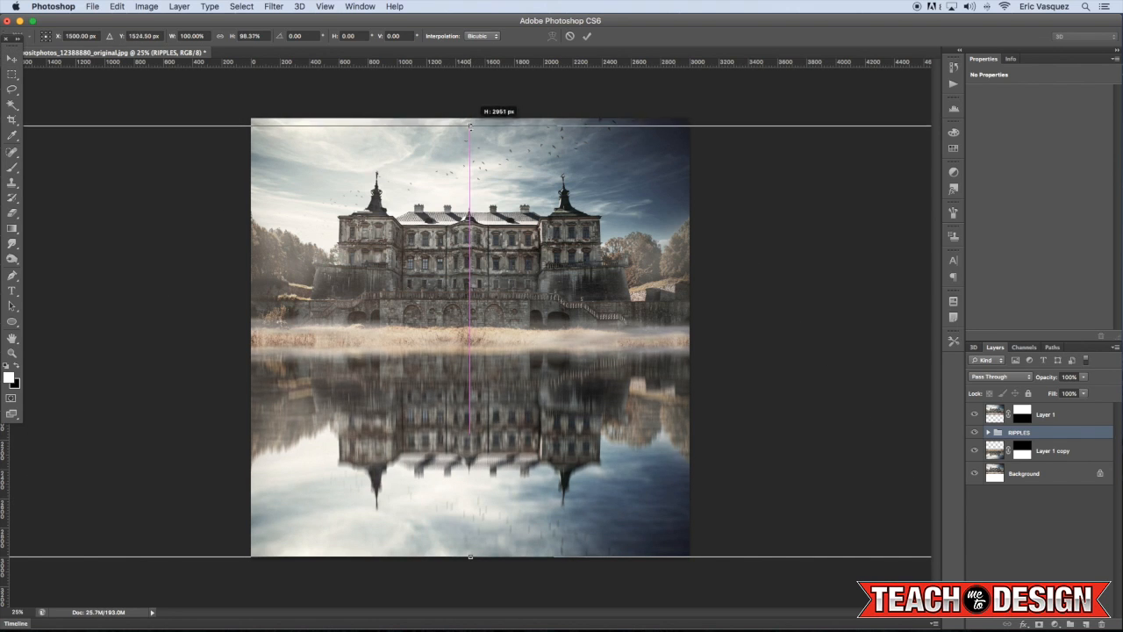
{"action": "left_click_drag", "start_coordinate": [470, 126], "coordinate": [471, 228]}
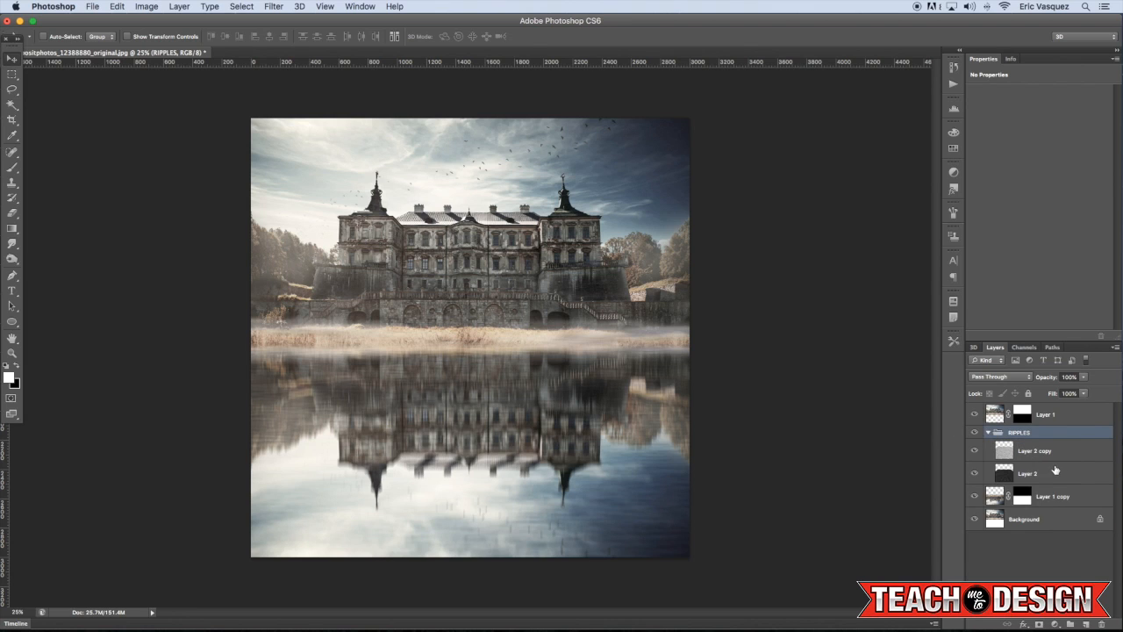
- Verify Soft Light and Overlay on Layer 2 and Layer 2 copy, then duplicate the RIPPLES group
{"action": "left_click", "coordinate": [1029, 474]}
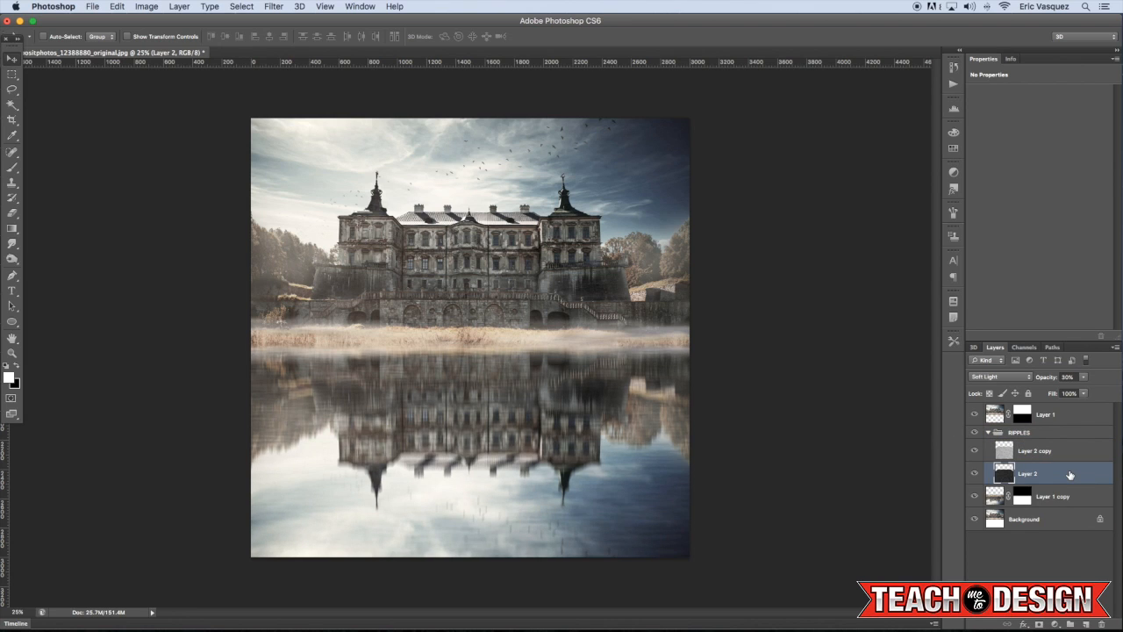
{"action": "left_click", "coordinate": [1067, 375]}
{"action": "type", "text": "40"}
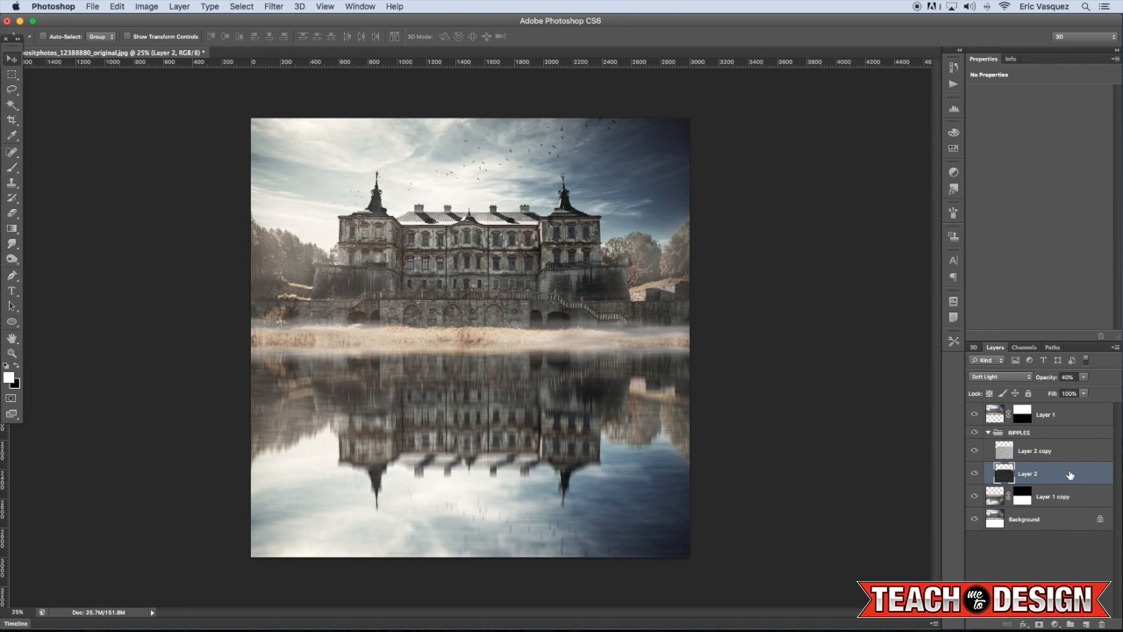
{"action": "left_click", "coordinate": [1035, 449]}
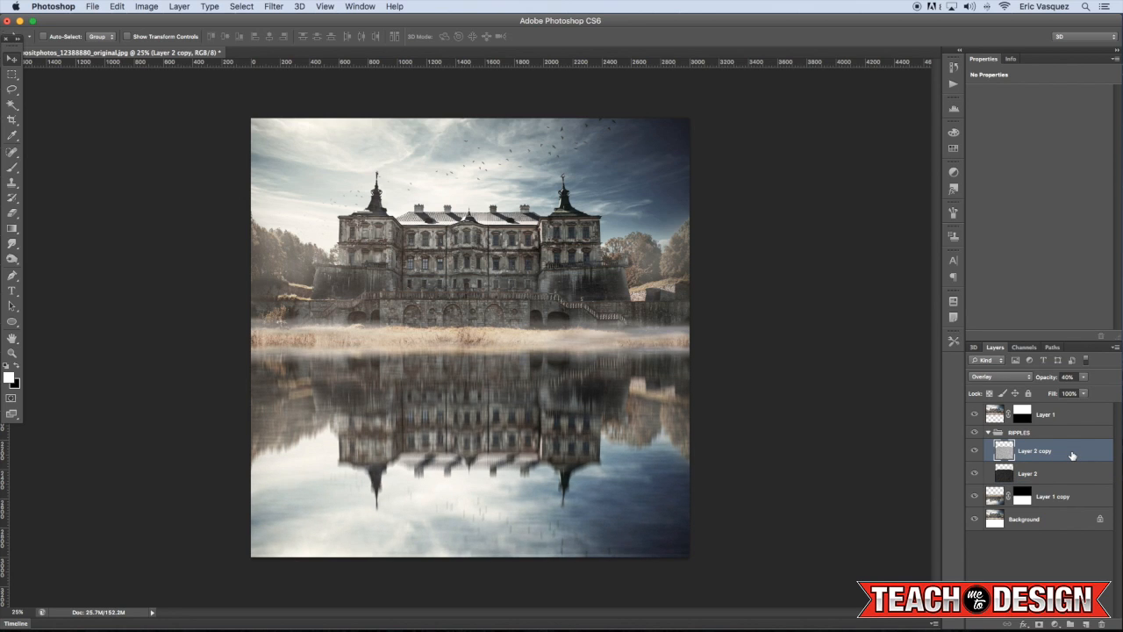
{"action": "left_click", "coordinate": [1029, 474]}
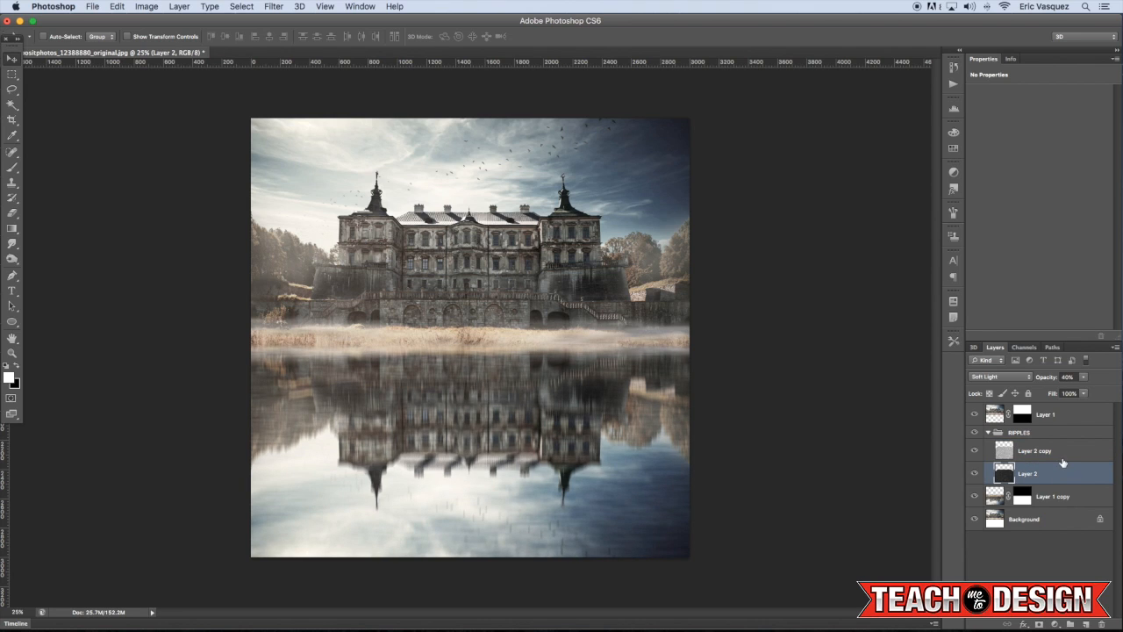
{"action": "left_click", "coordinate": [990, 432]}
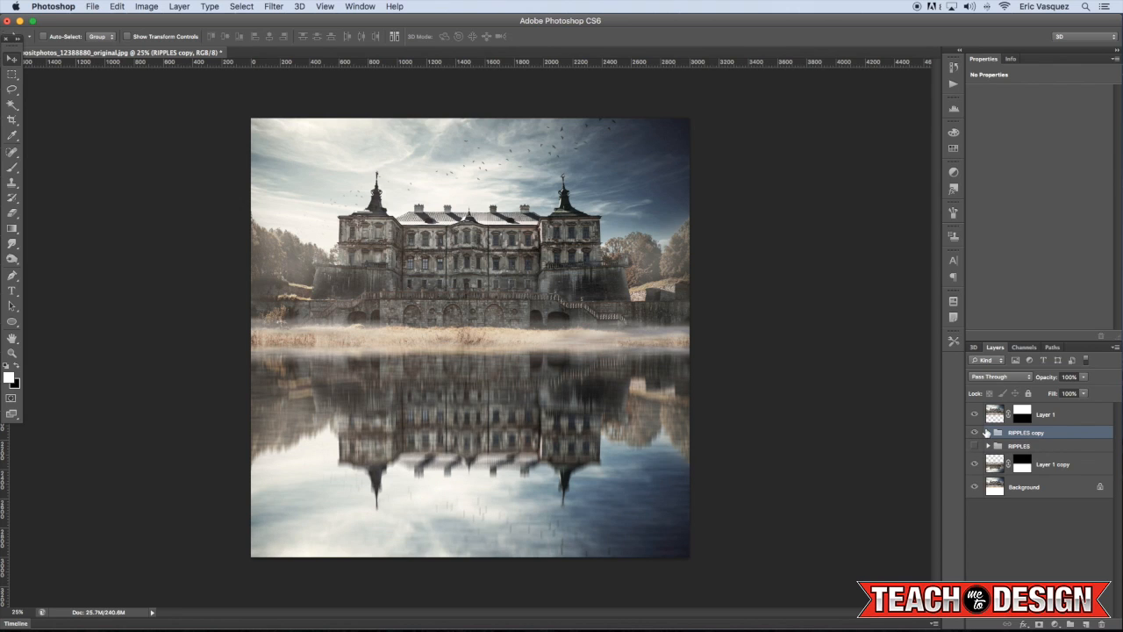
- Expand RIPPLES copy and start rotating its ripple layers to a diagonal angle
{"action": "left_click", "coordinate": [987, 432]}
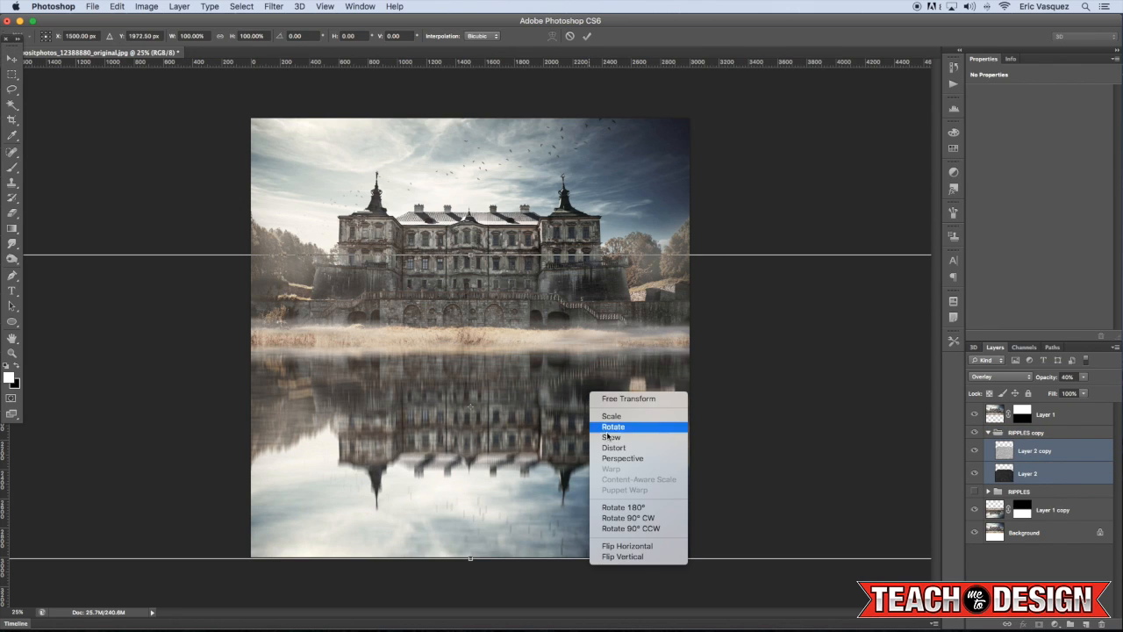
{"action": "left_click", "coordinate": [613, 427]}
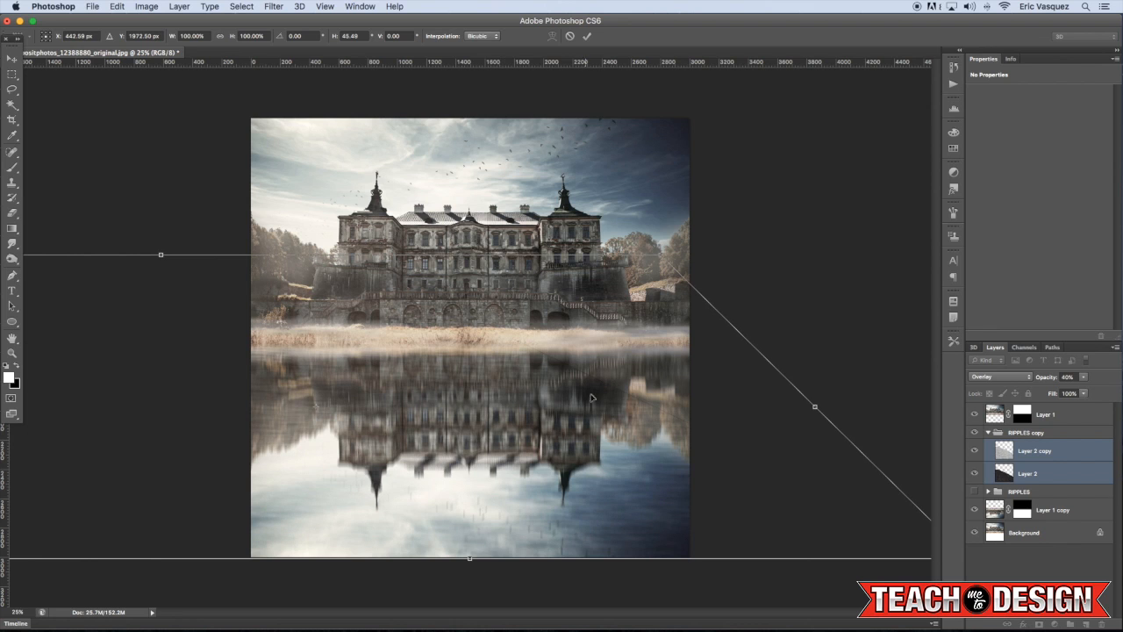
{"action": "mouse_move", "coordinate": [817, 388]}
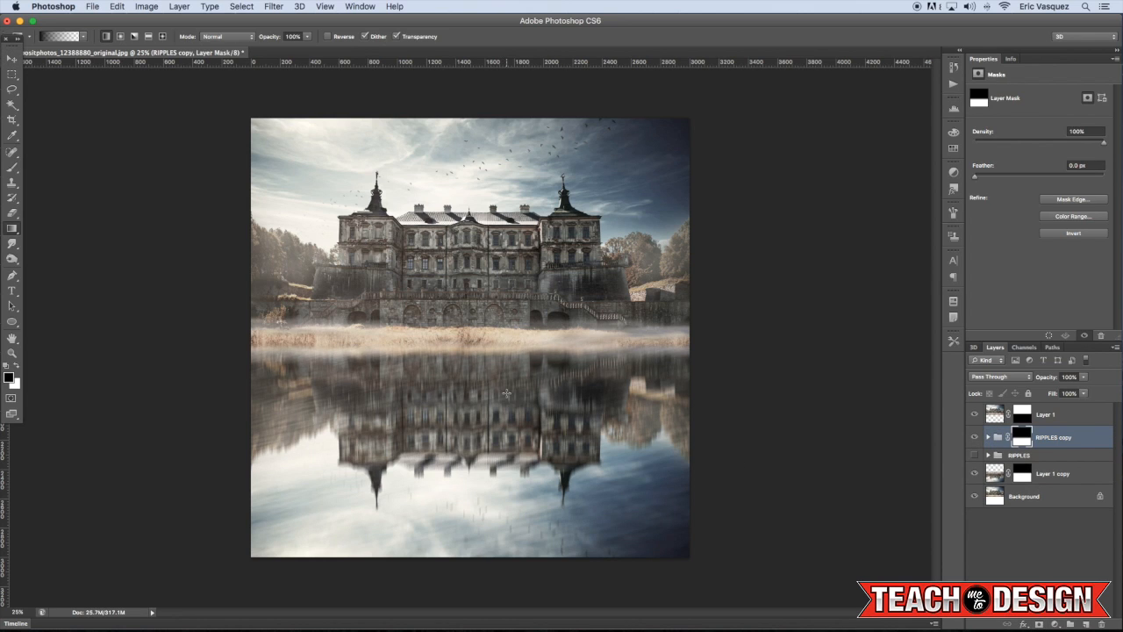
{"action": "left_click", "coordinate": [13, 60]}
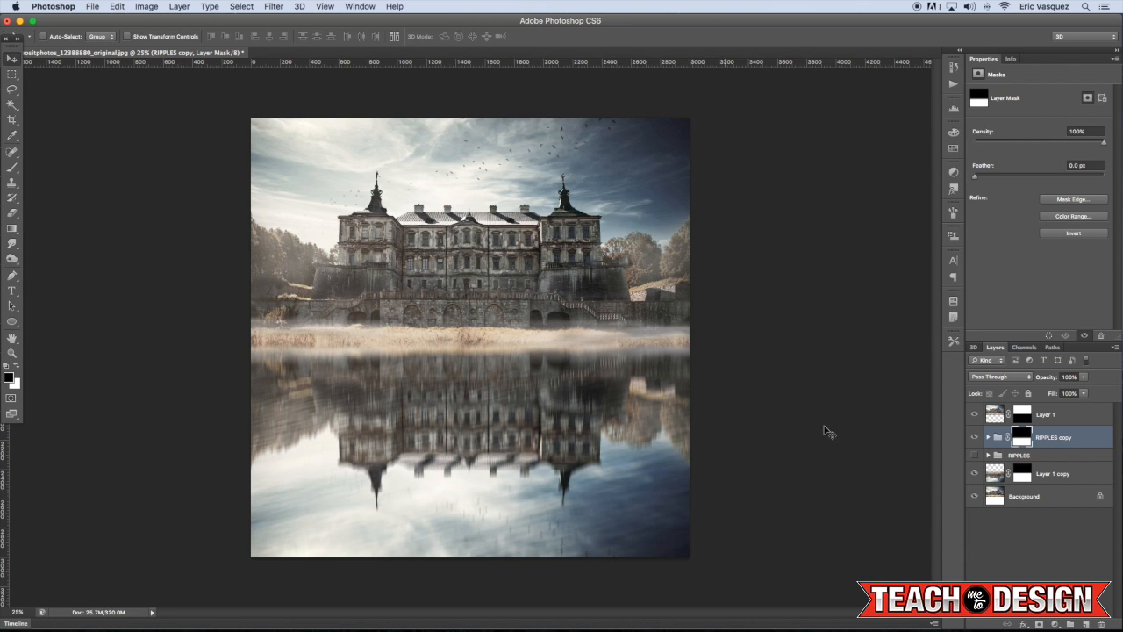
{"action": "left_click", "coordinate": [974, 454]}
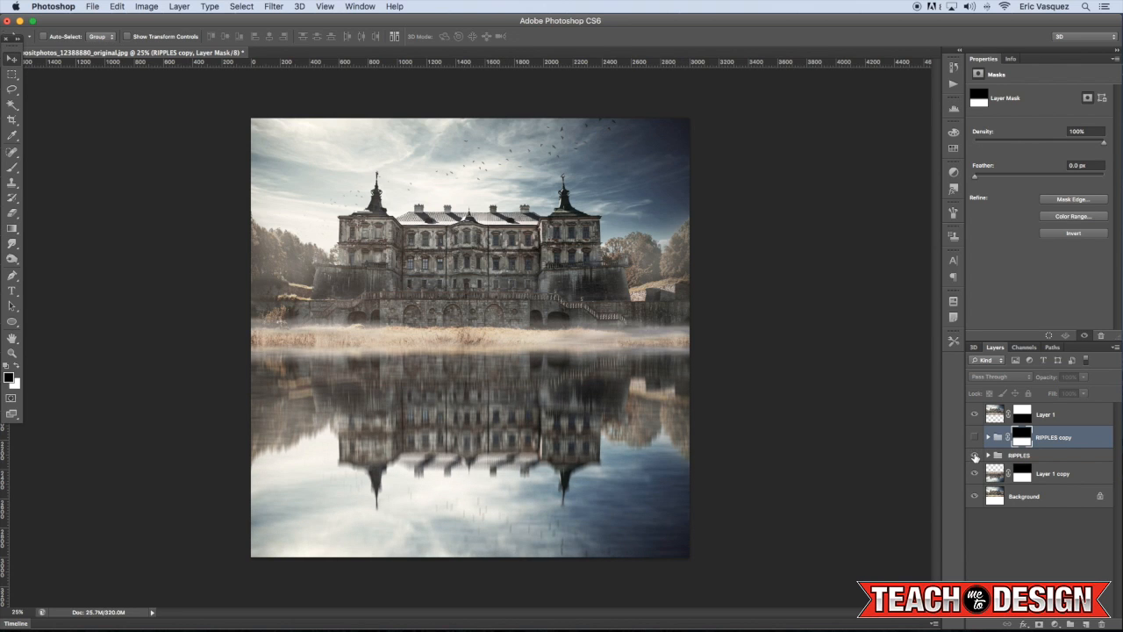
{"action": "left_click", "coordinate": [974, 437]}
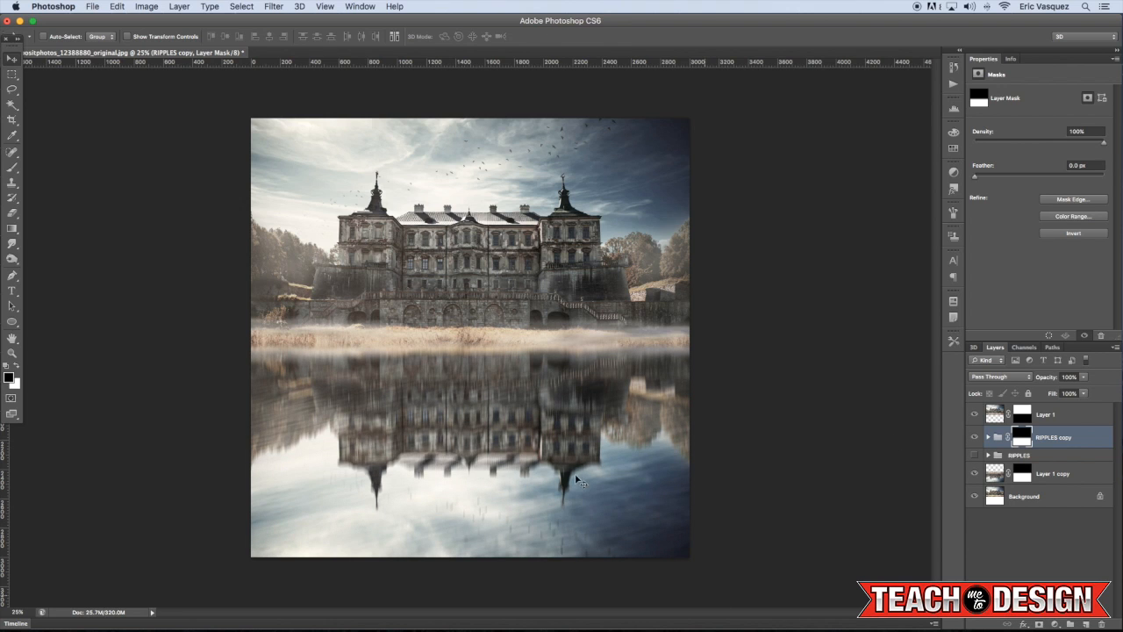
{"action": "mouse_move", "coordinate": [320, 337]}
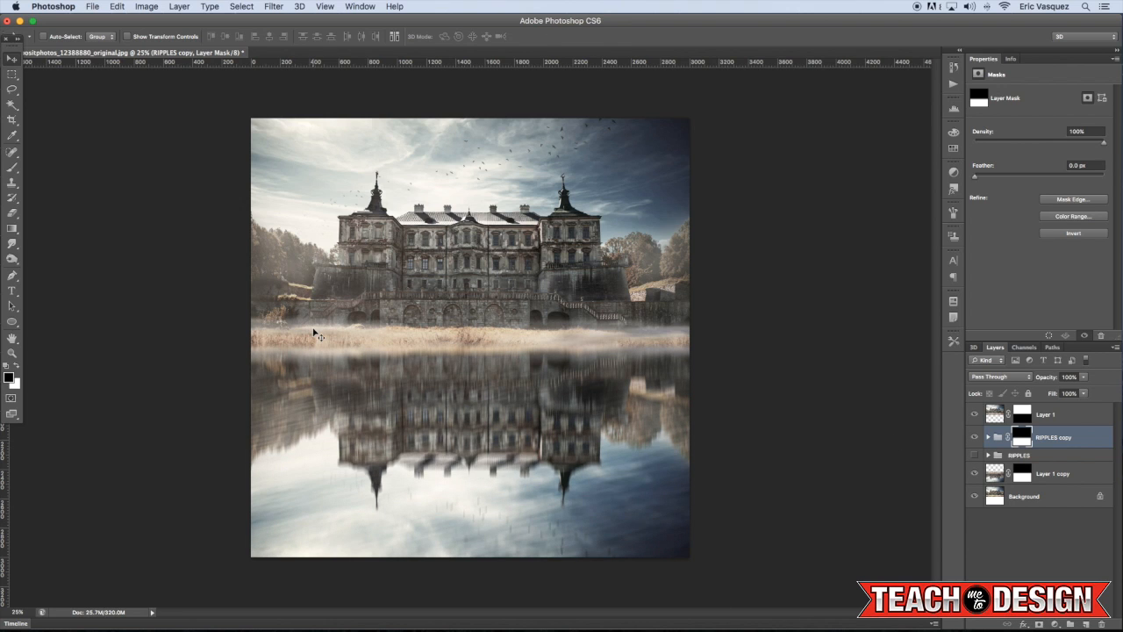